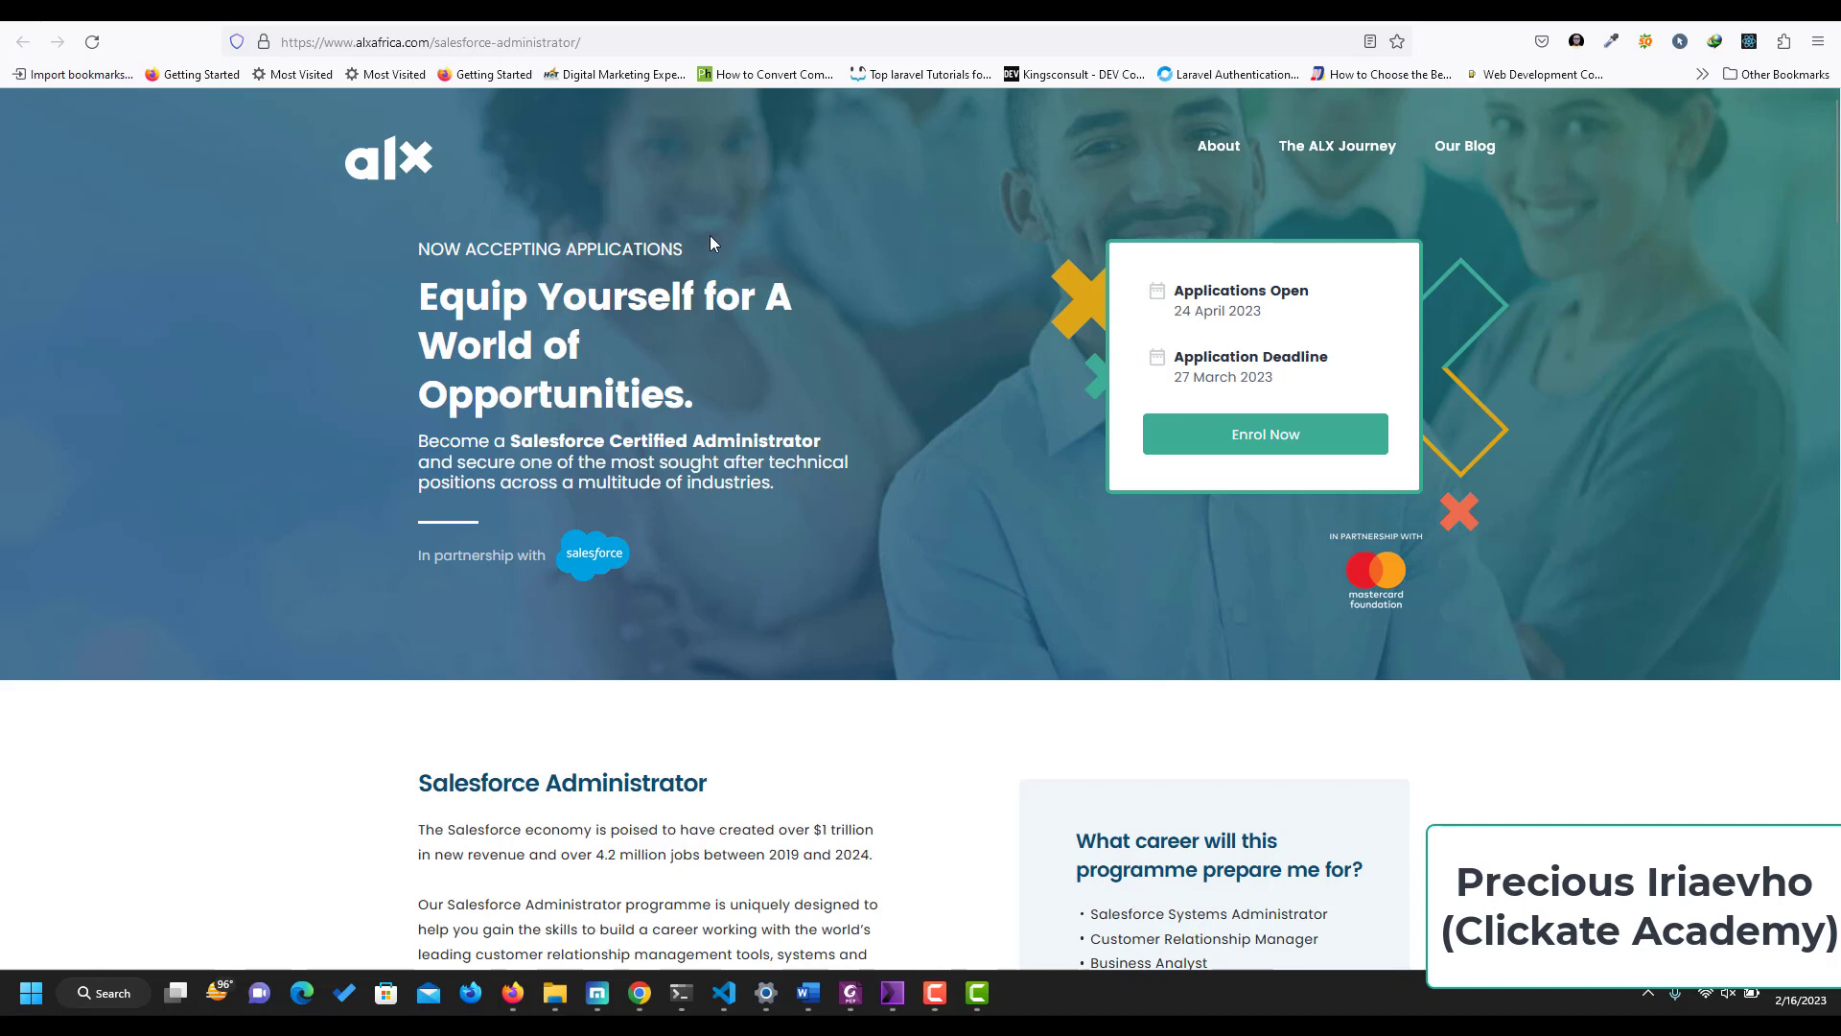
mouse_move(713, 221)
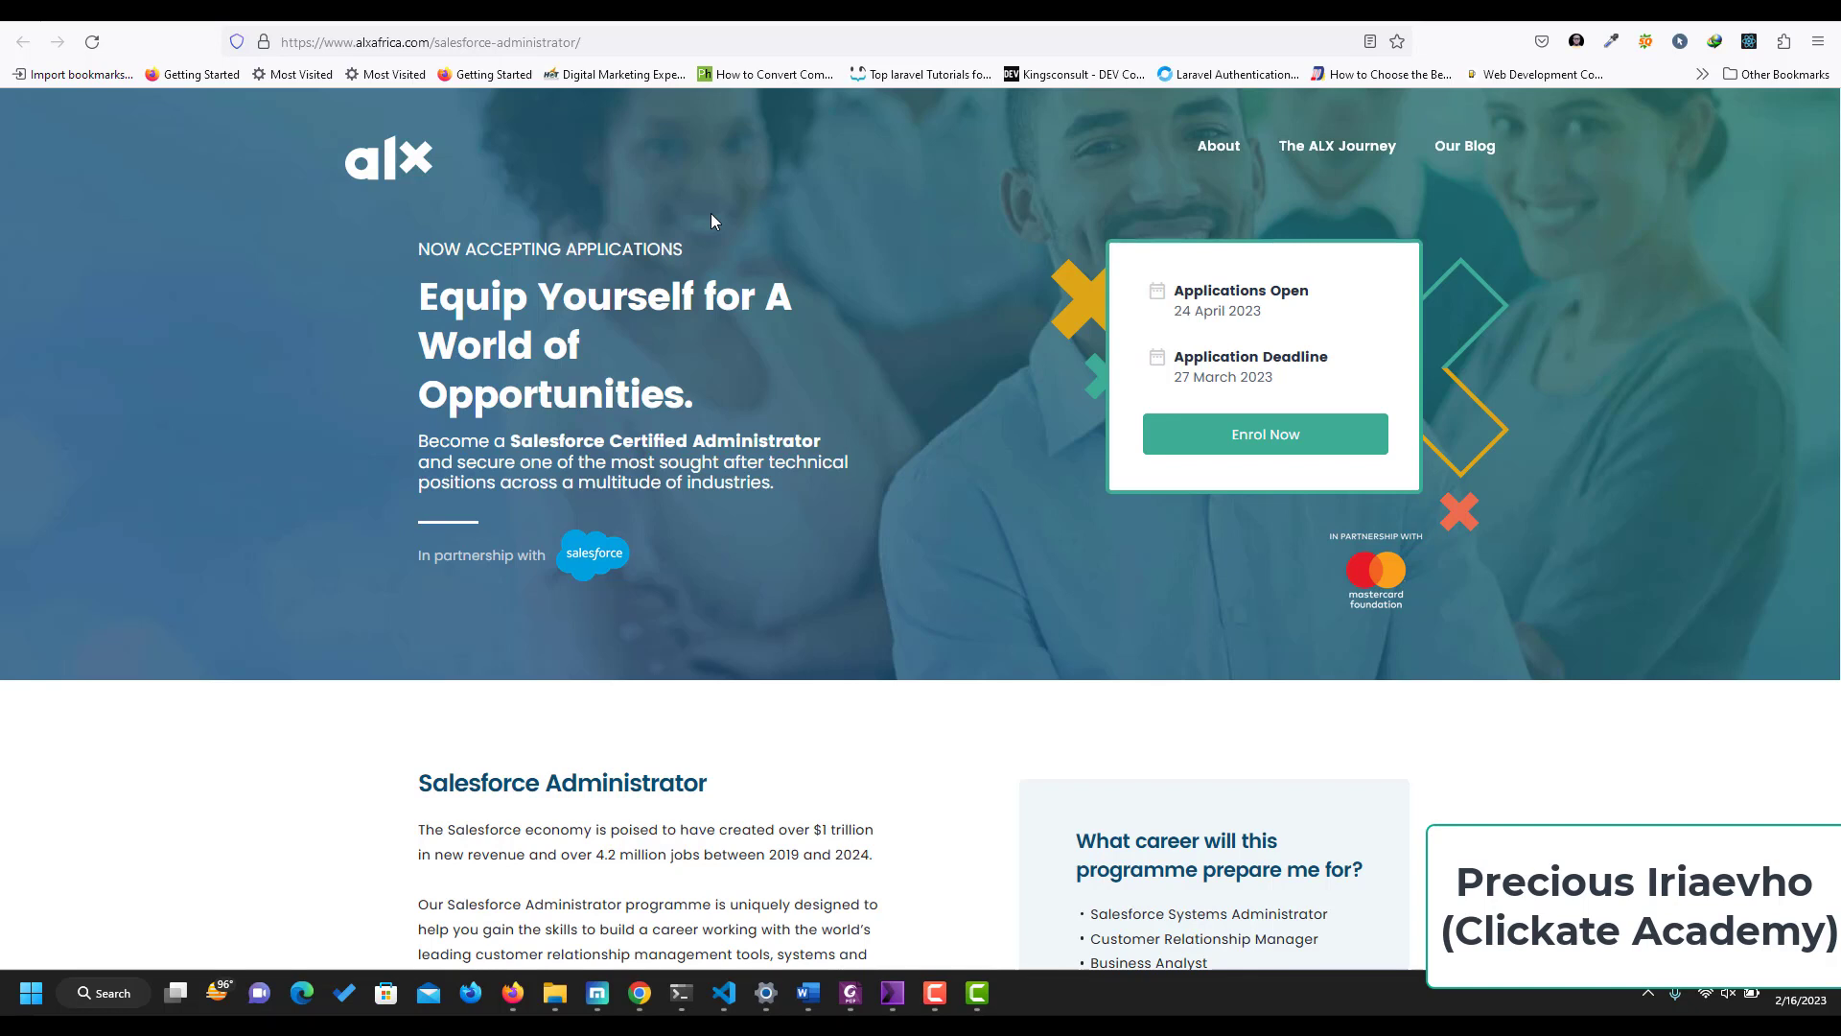
mouse_move(489, 579)
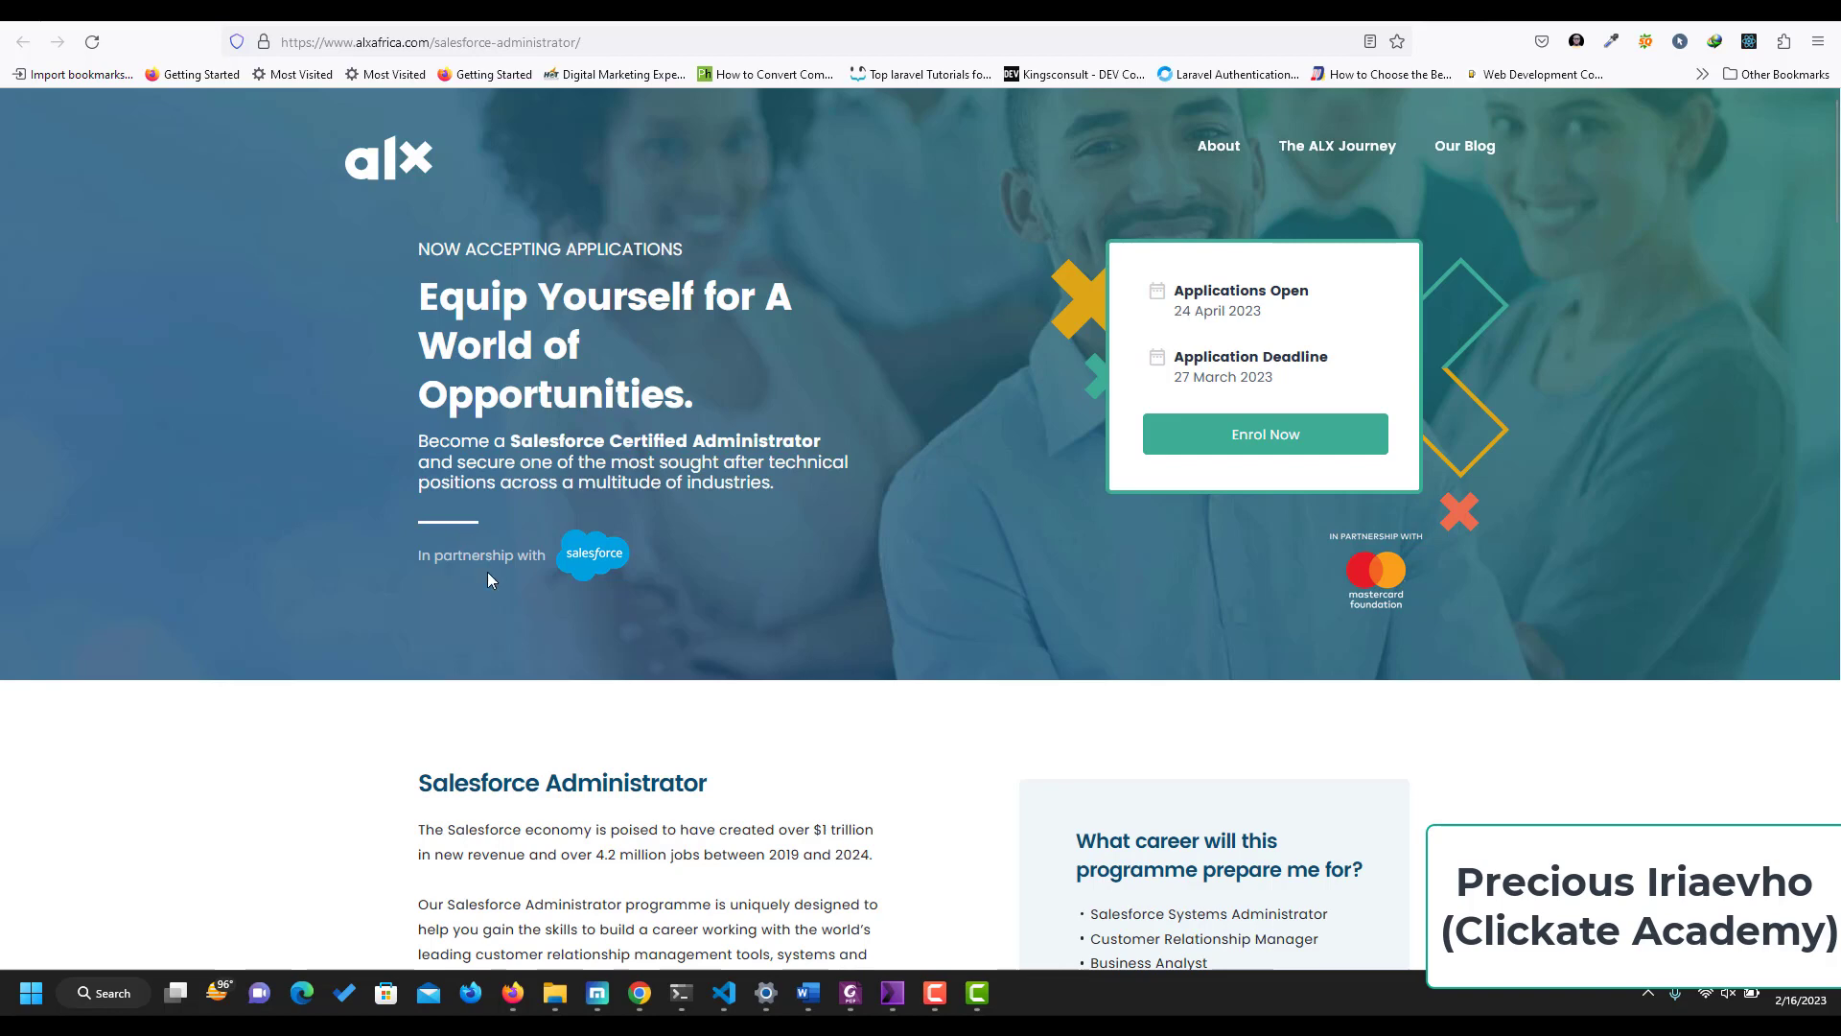
mouse_move(480, 395)
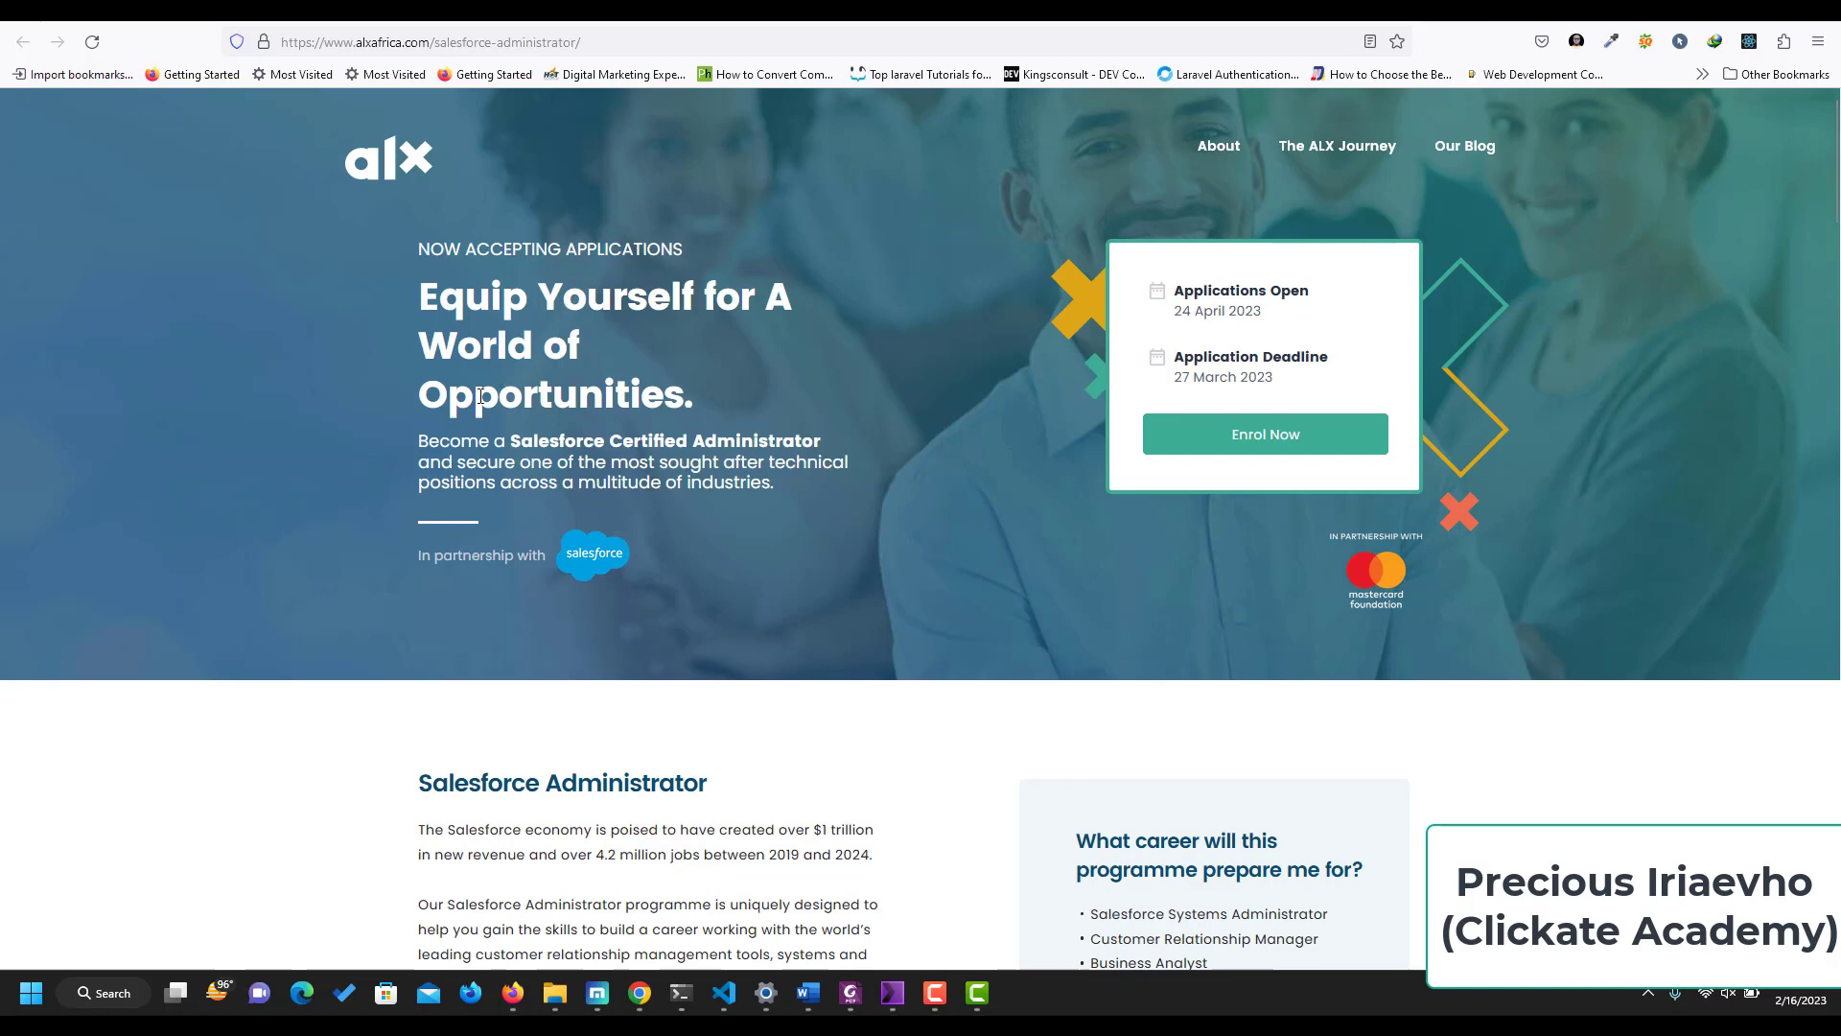
mouse_move(571, 589)
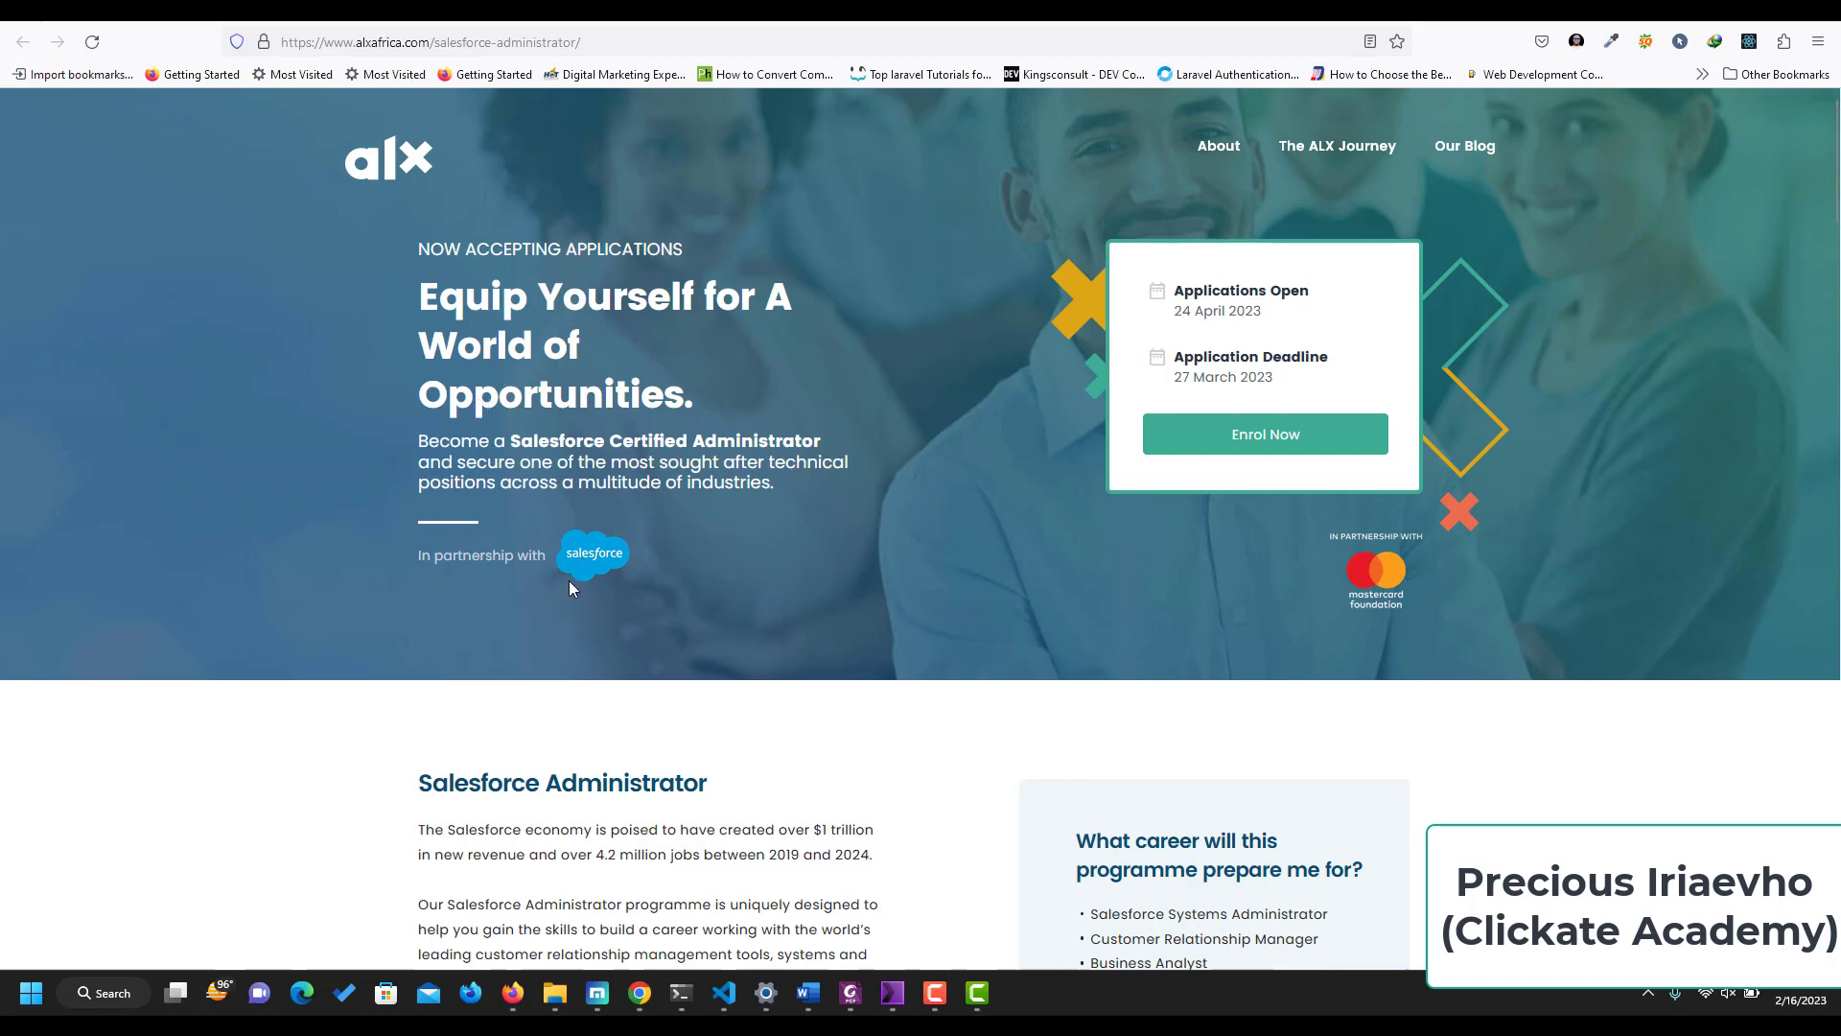
Scroll to the Salesforce Administrator overview and the four careers the programme prepares for.
scroll("down", 3)
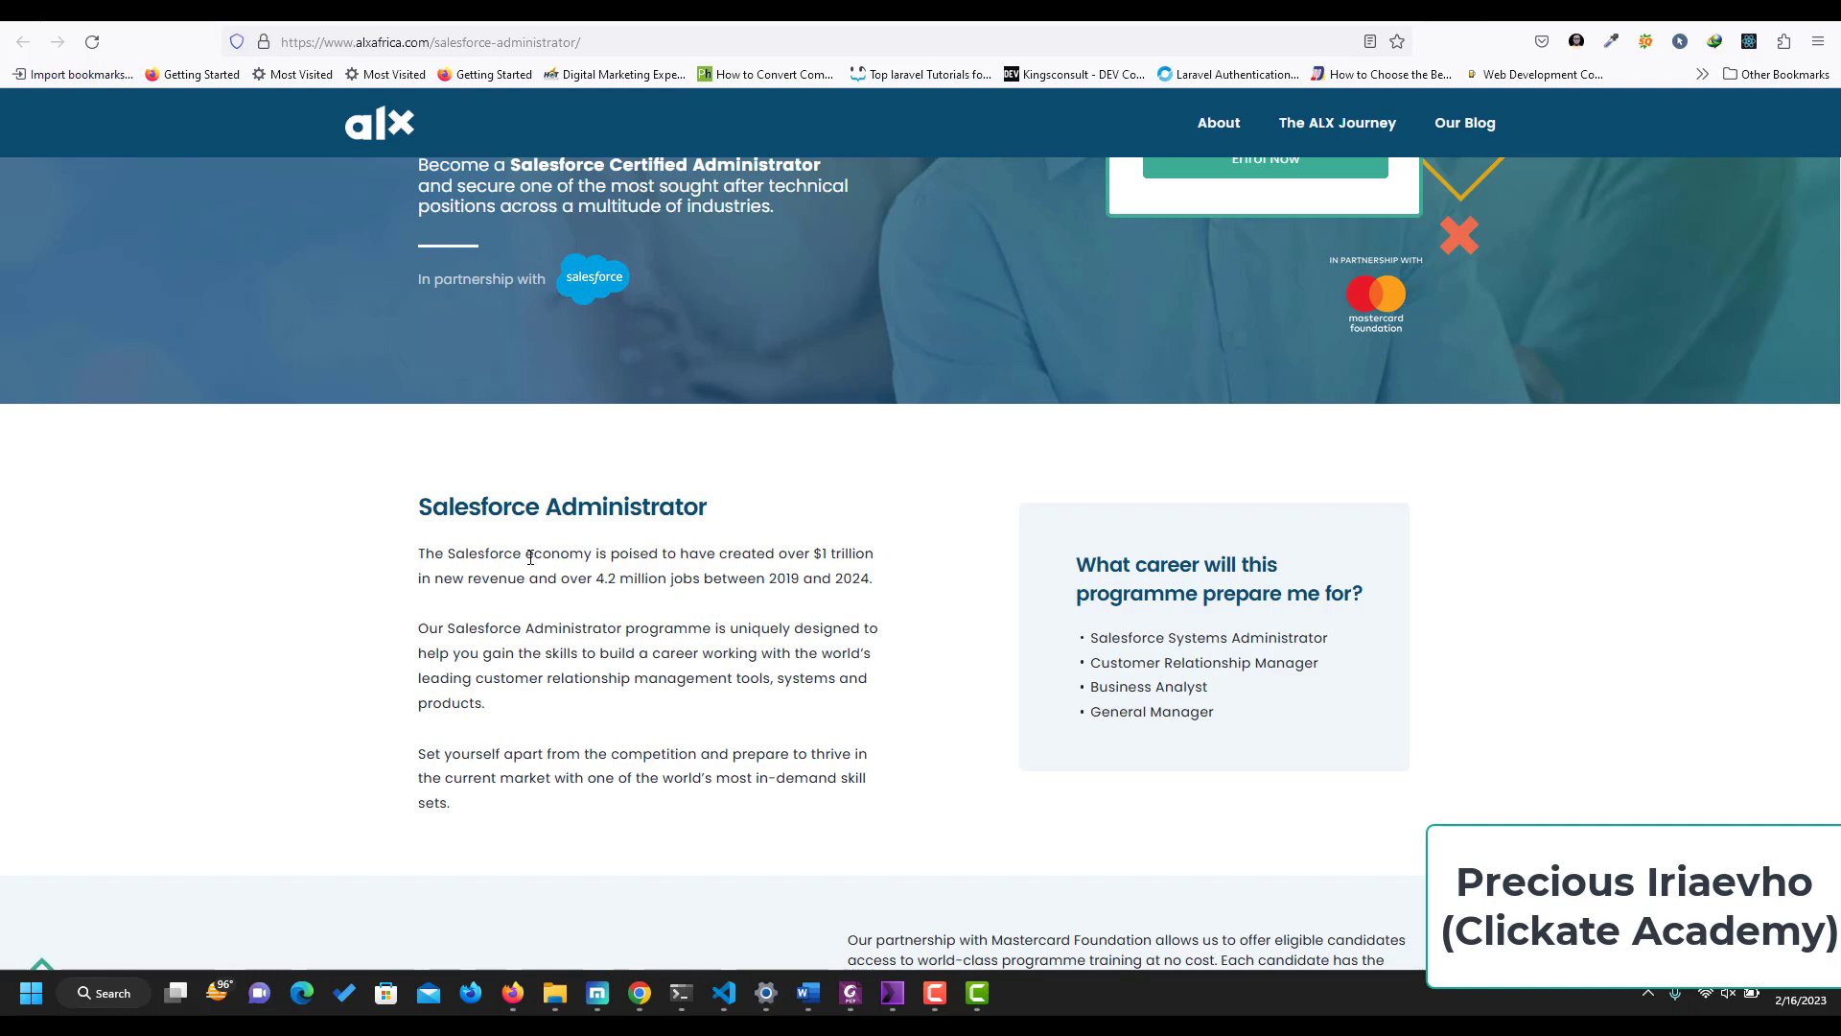
mouse_move(1444, 426)
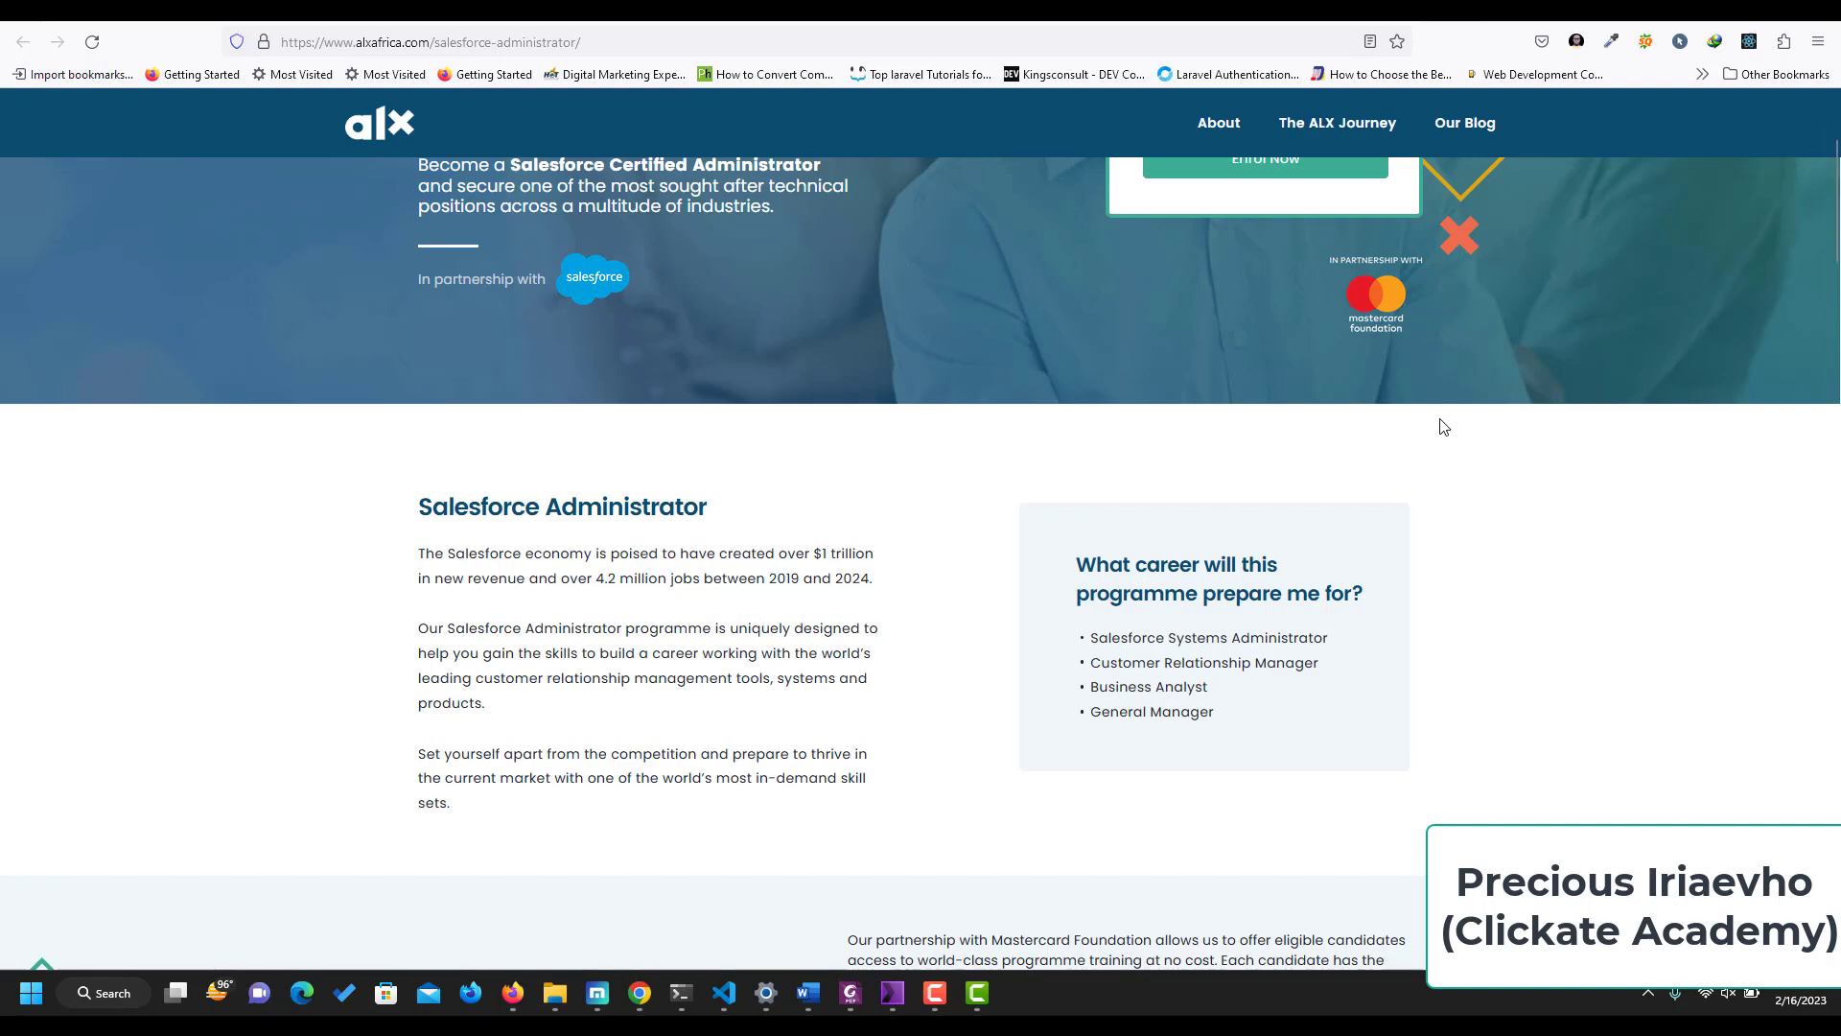
mouse_move(1164, 631)
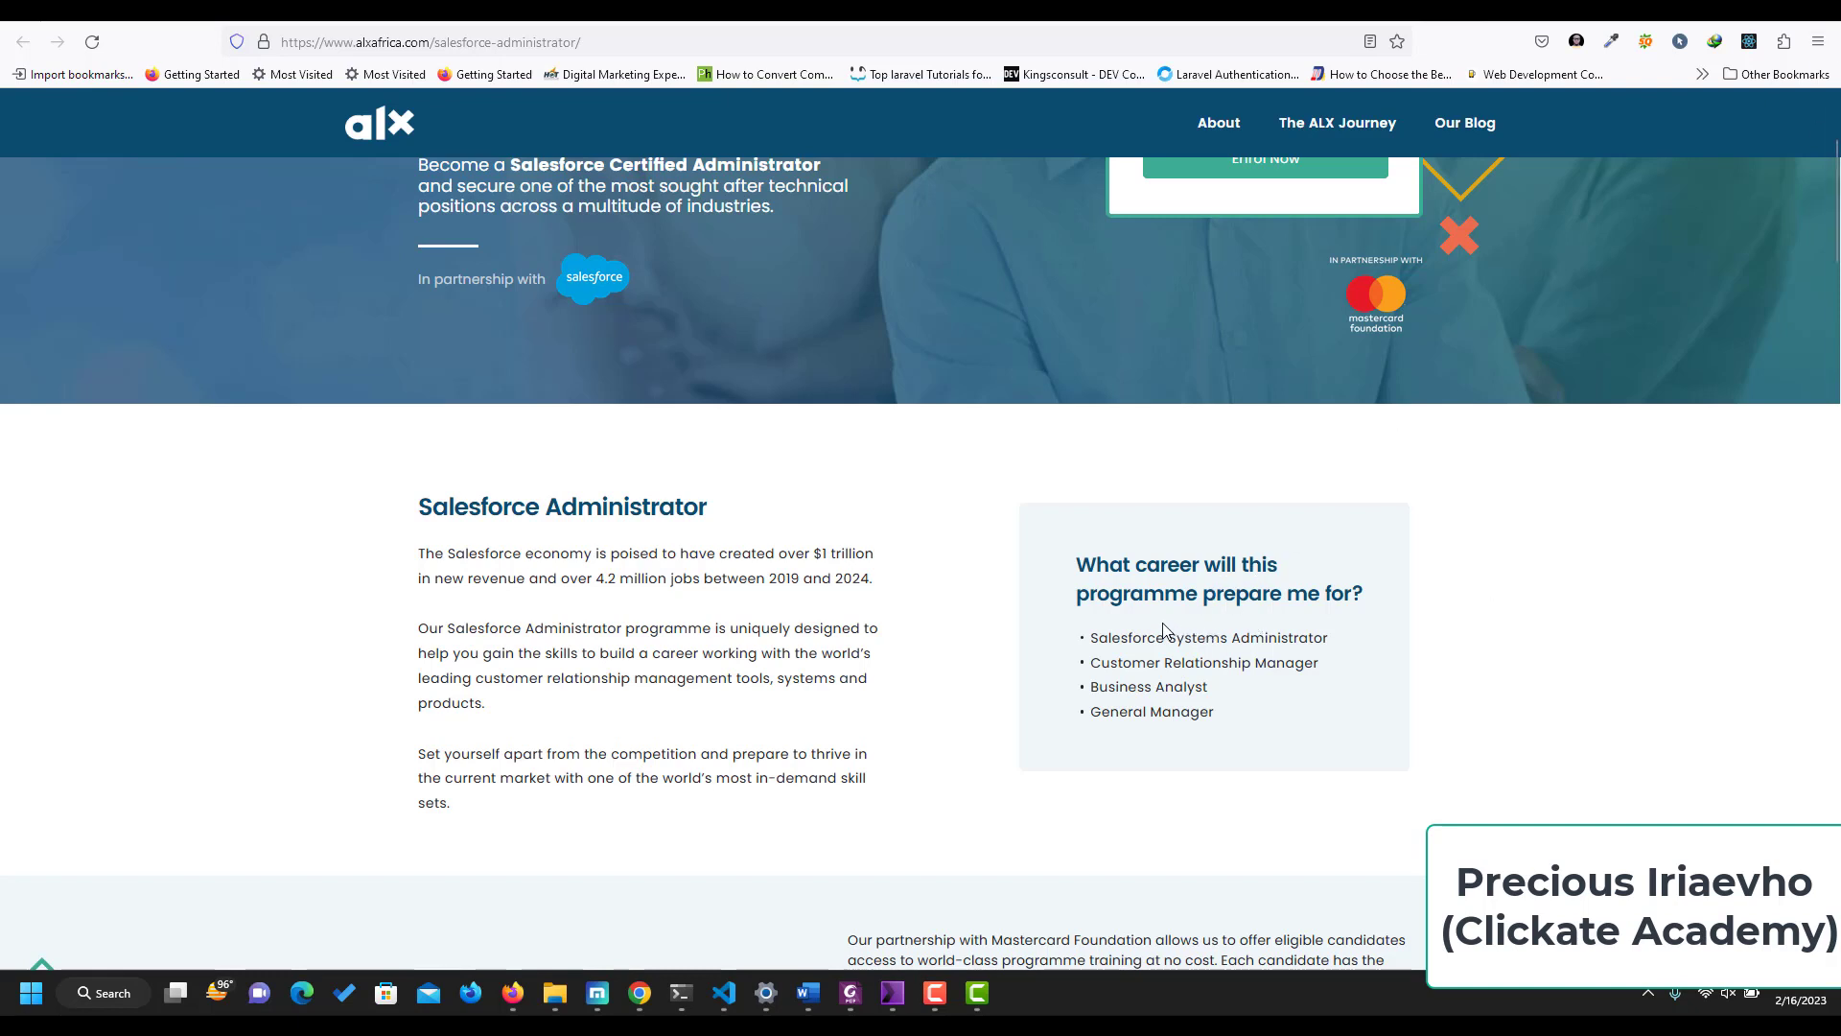
mouse_move(1122, 683)
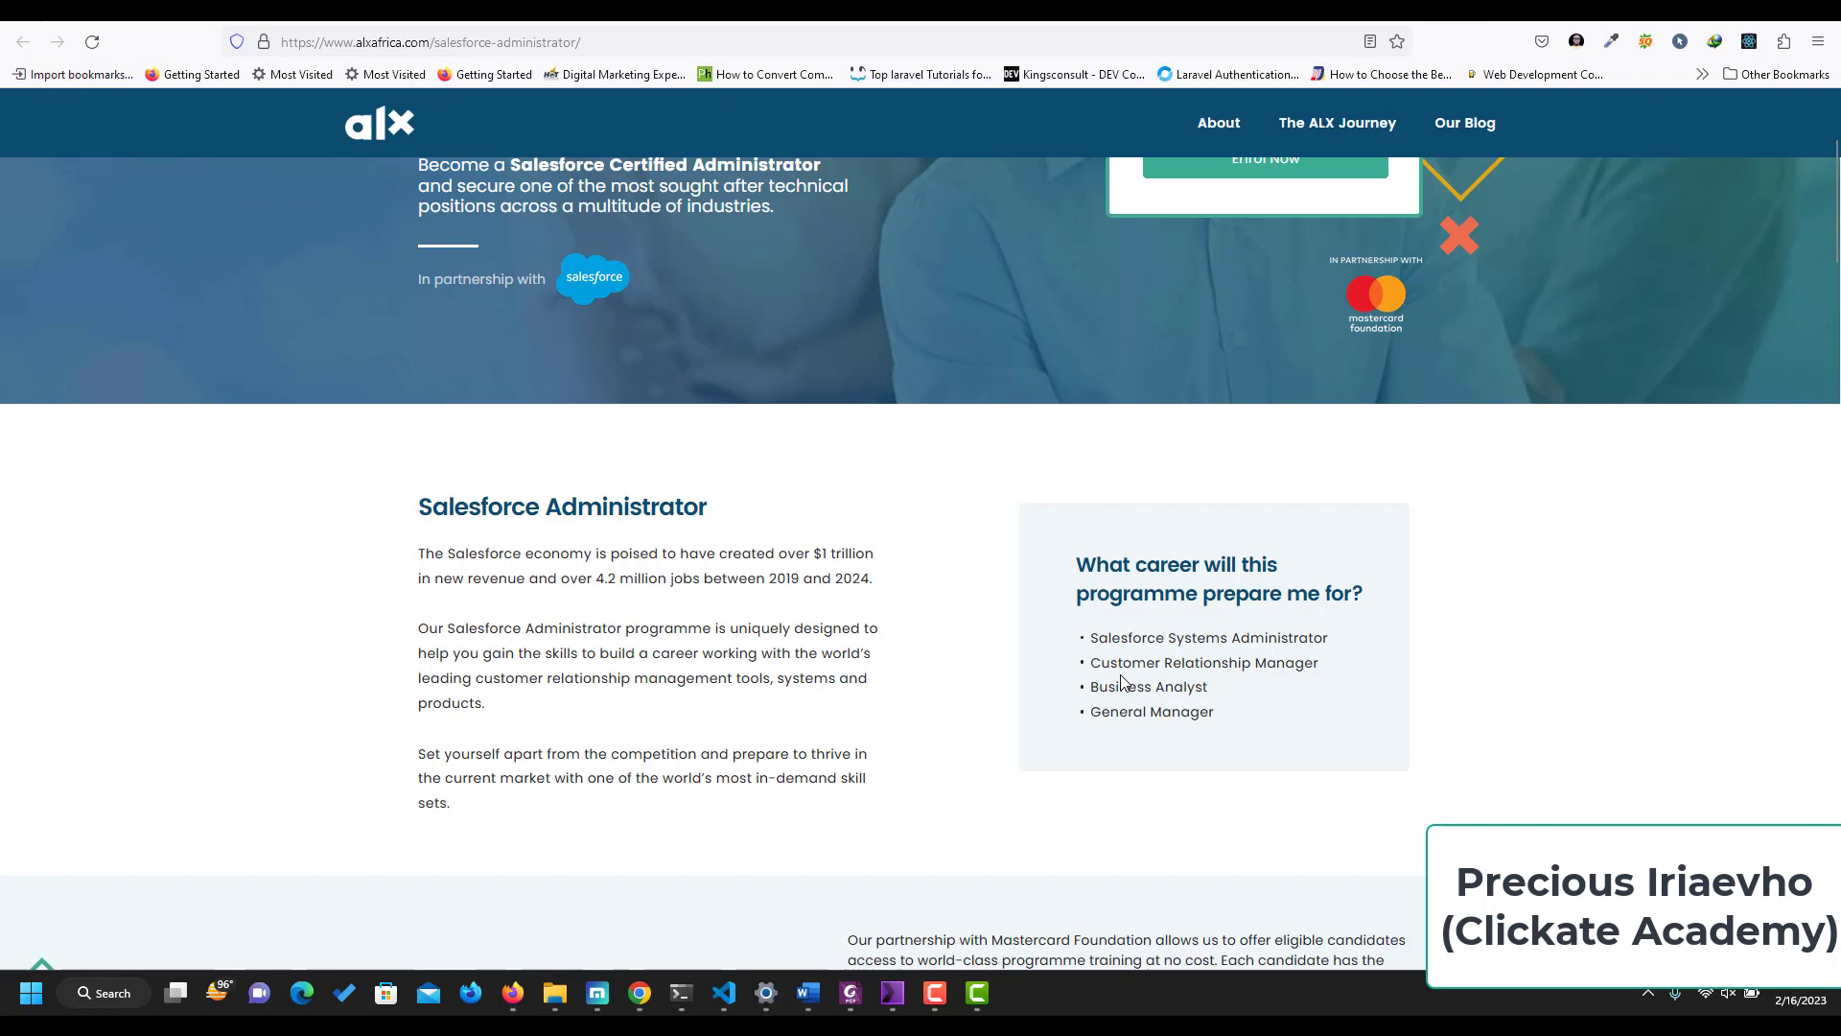
mouse_move(1348, 656)
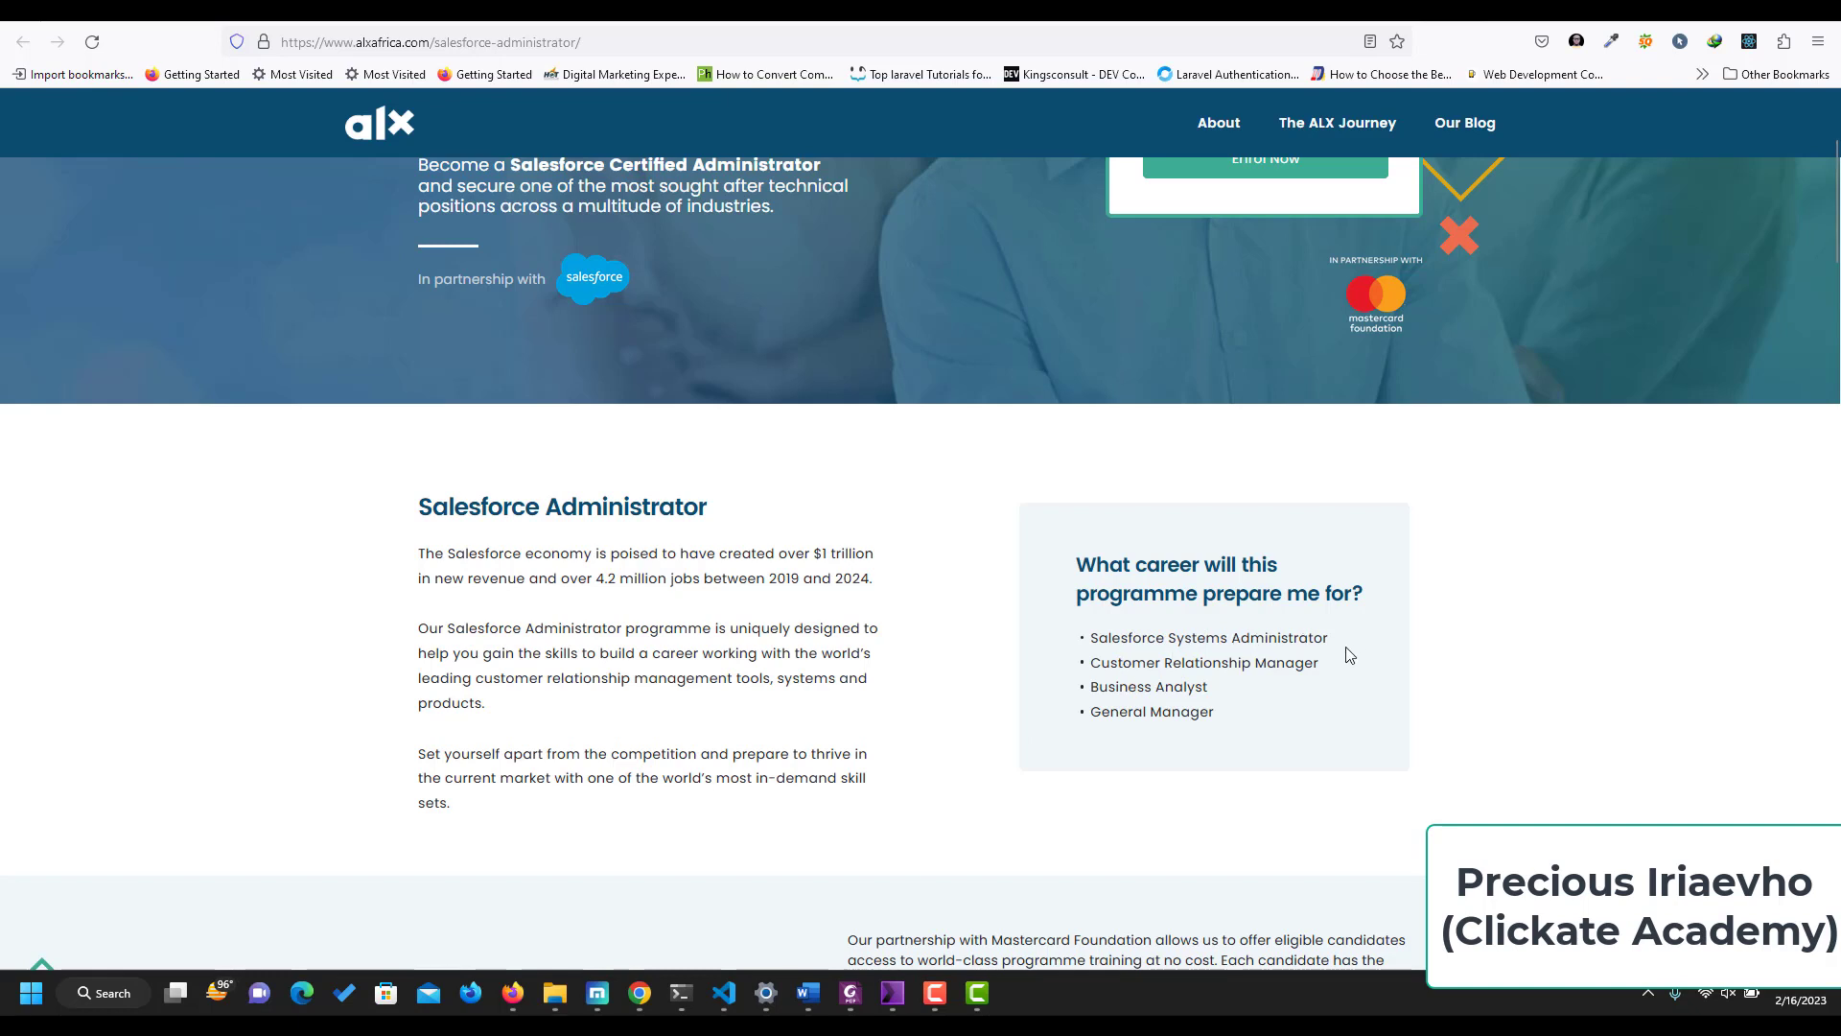
mouse_move(1316, 688)
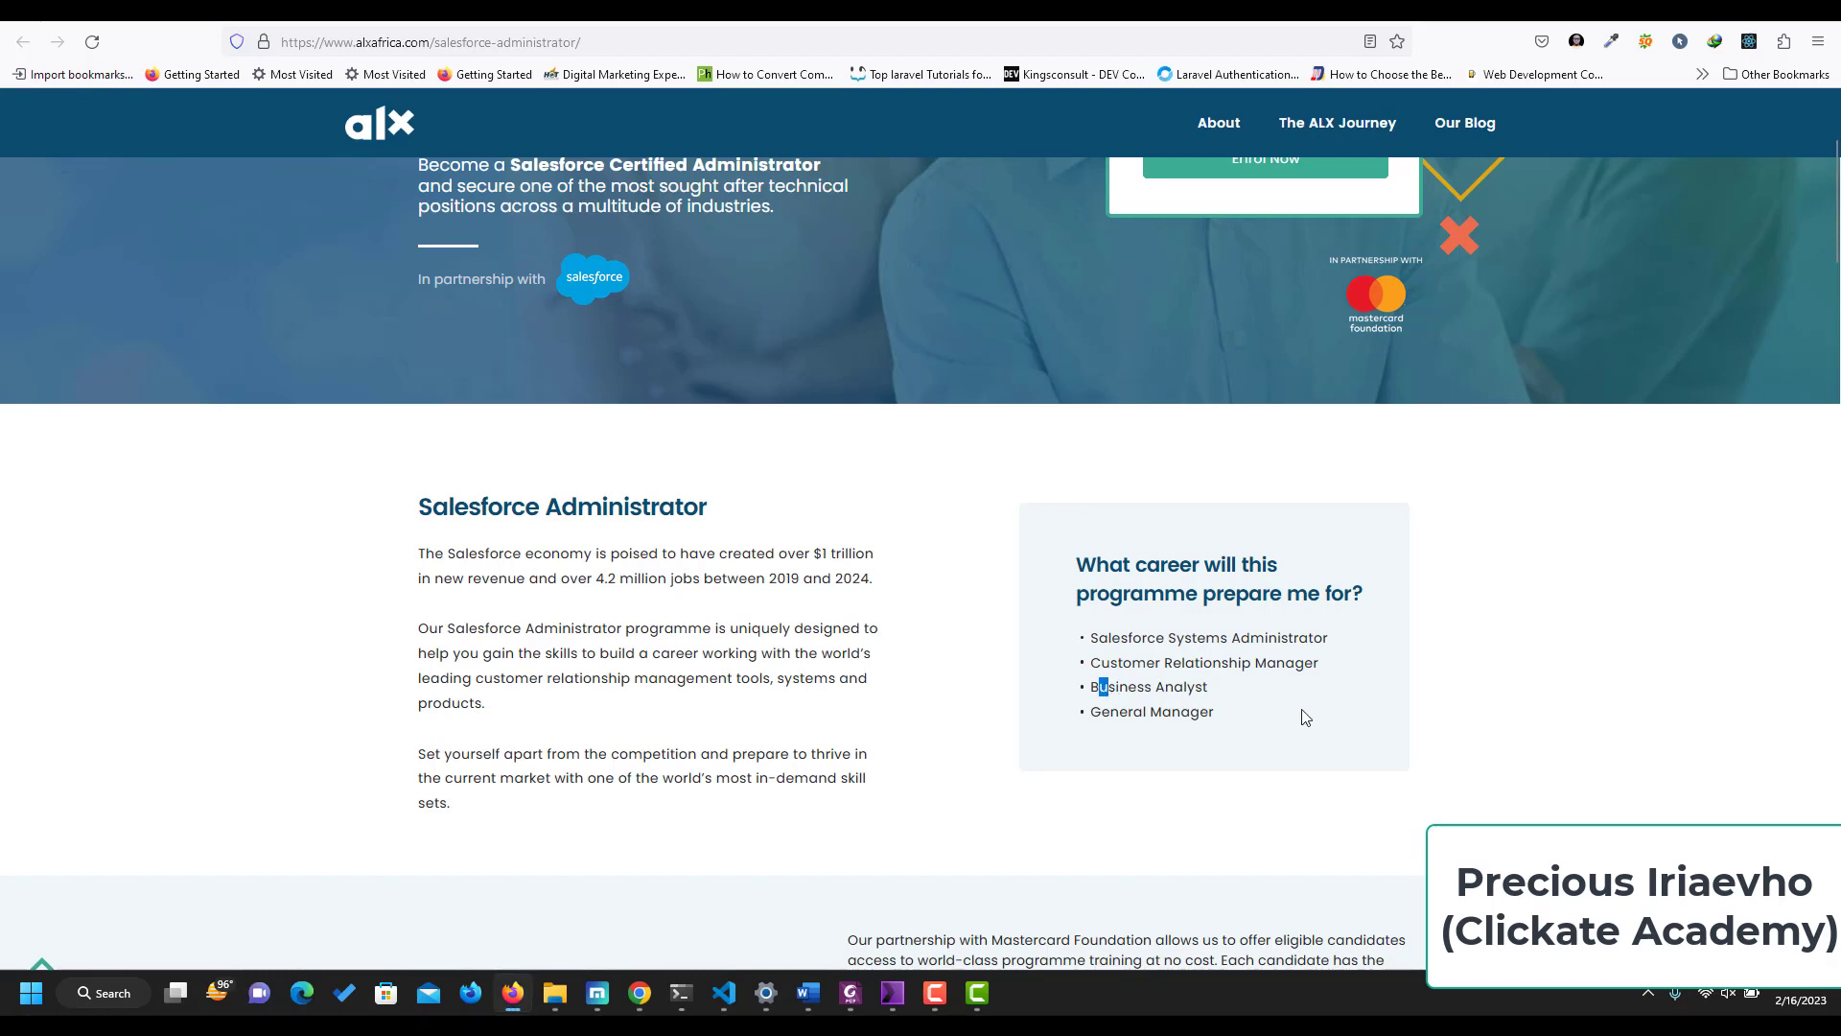
Scroll to the pricing section: US/Europe USD$14,500, Africa USD$7,500 and the fully funded sponsored option.
scroll("down", 3)
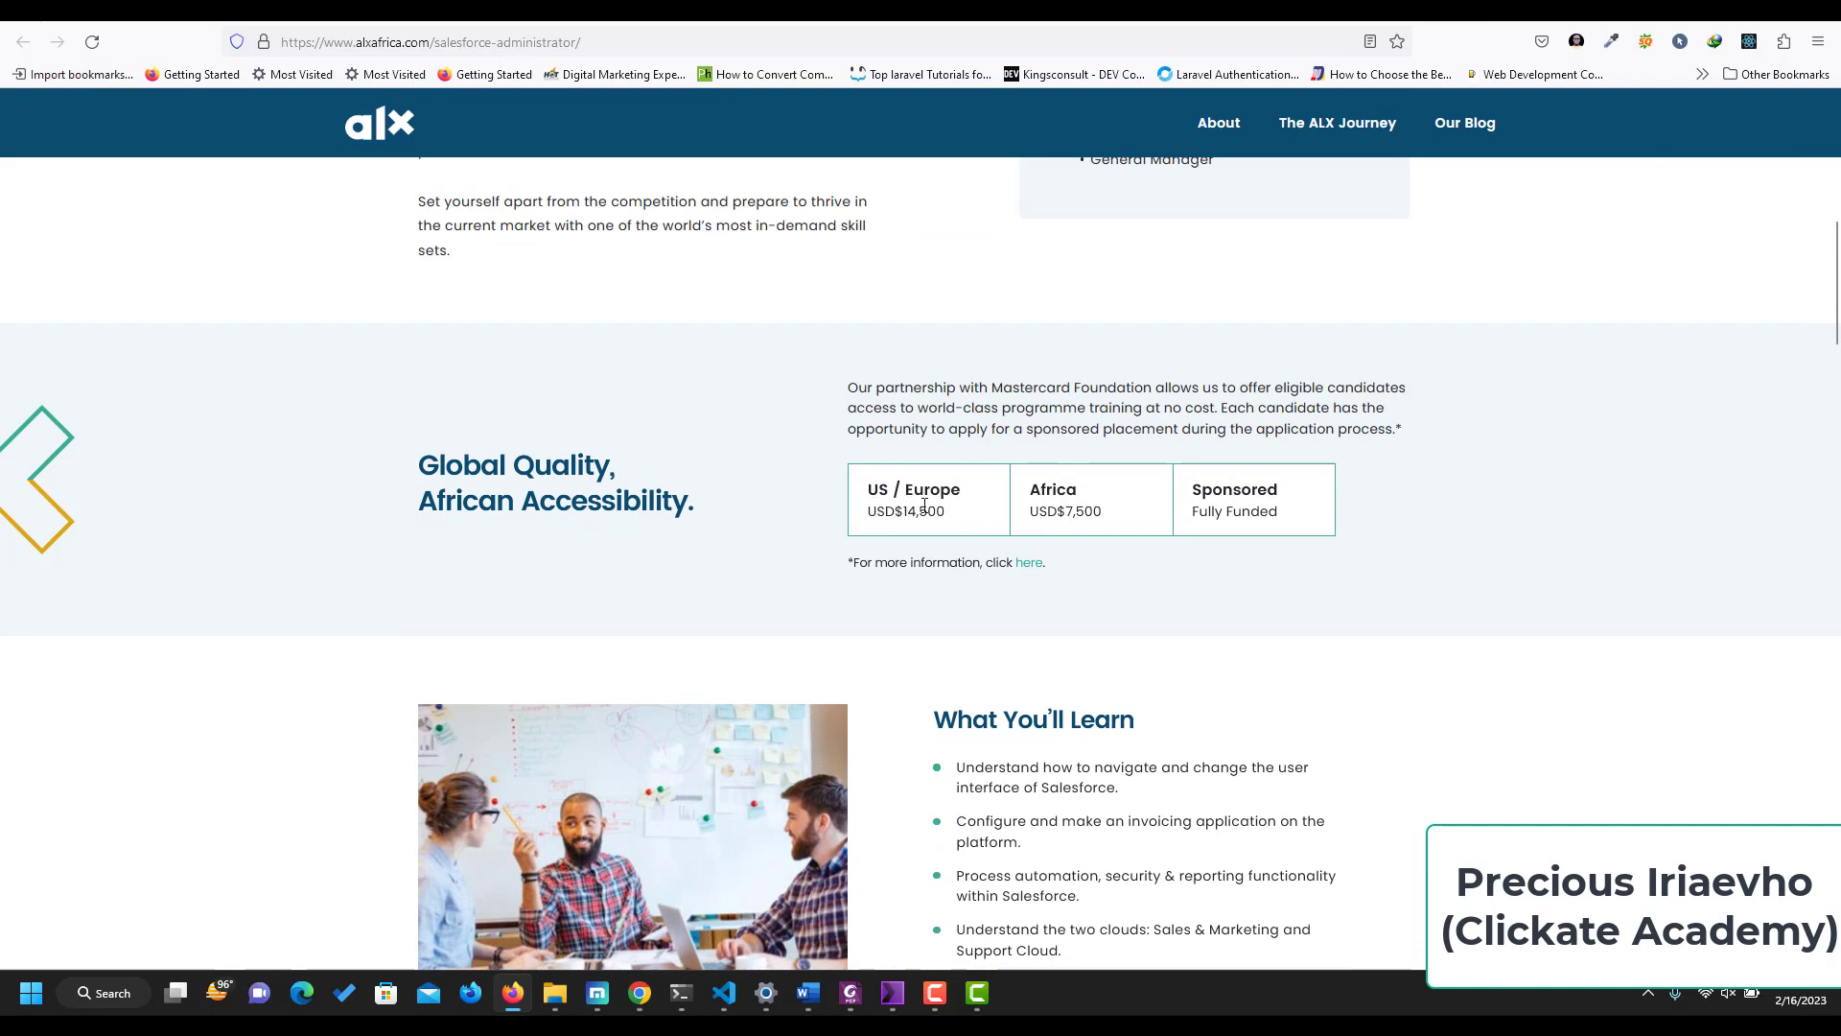
mouse_move(896, 531)
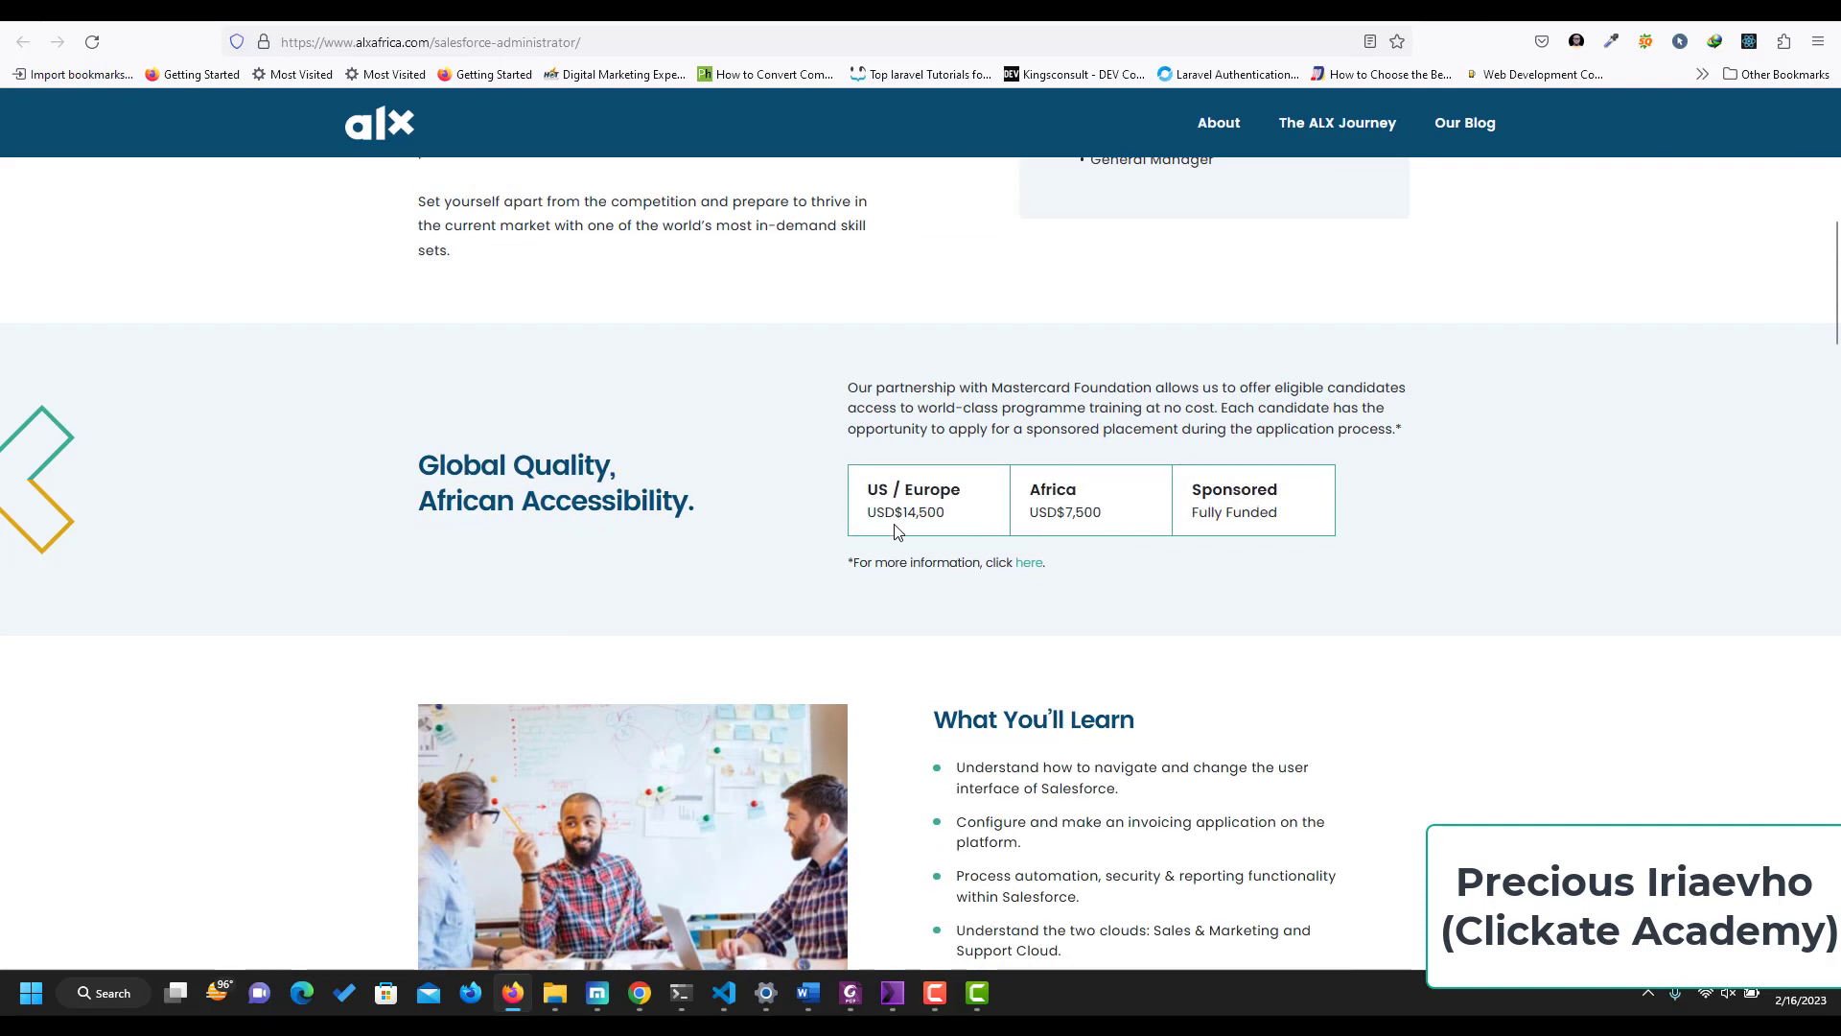
mouse_move(1083, 507)
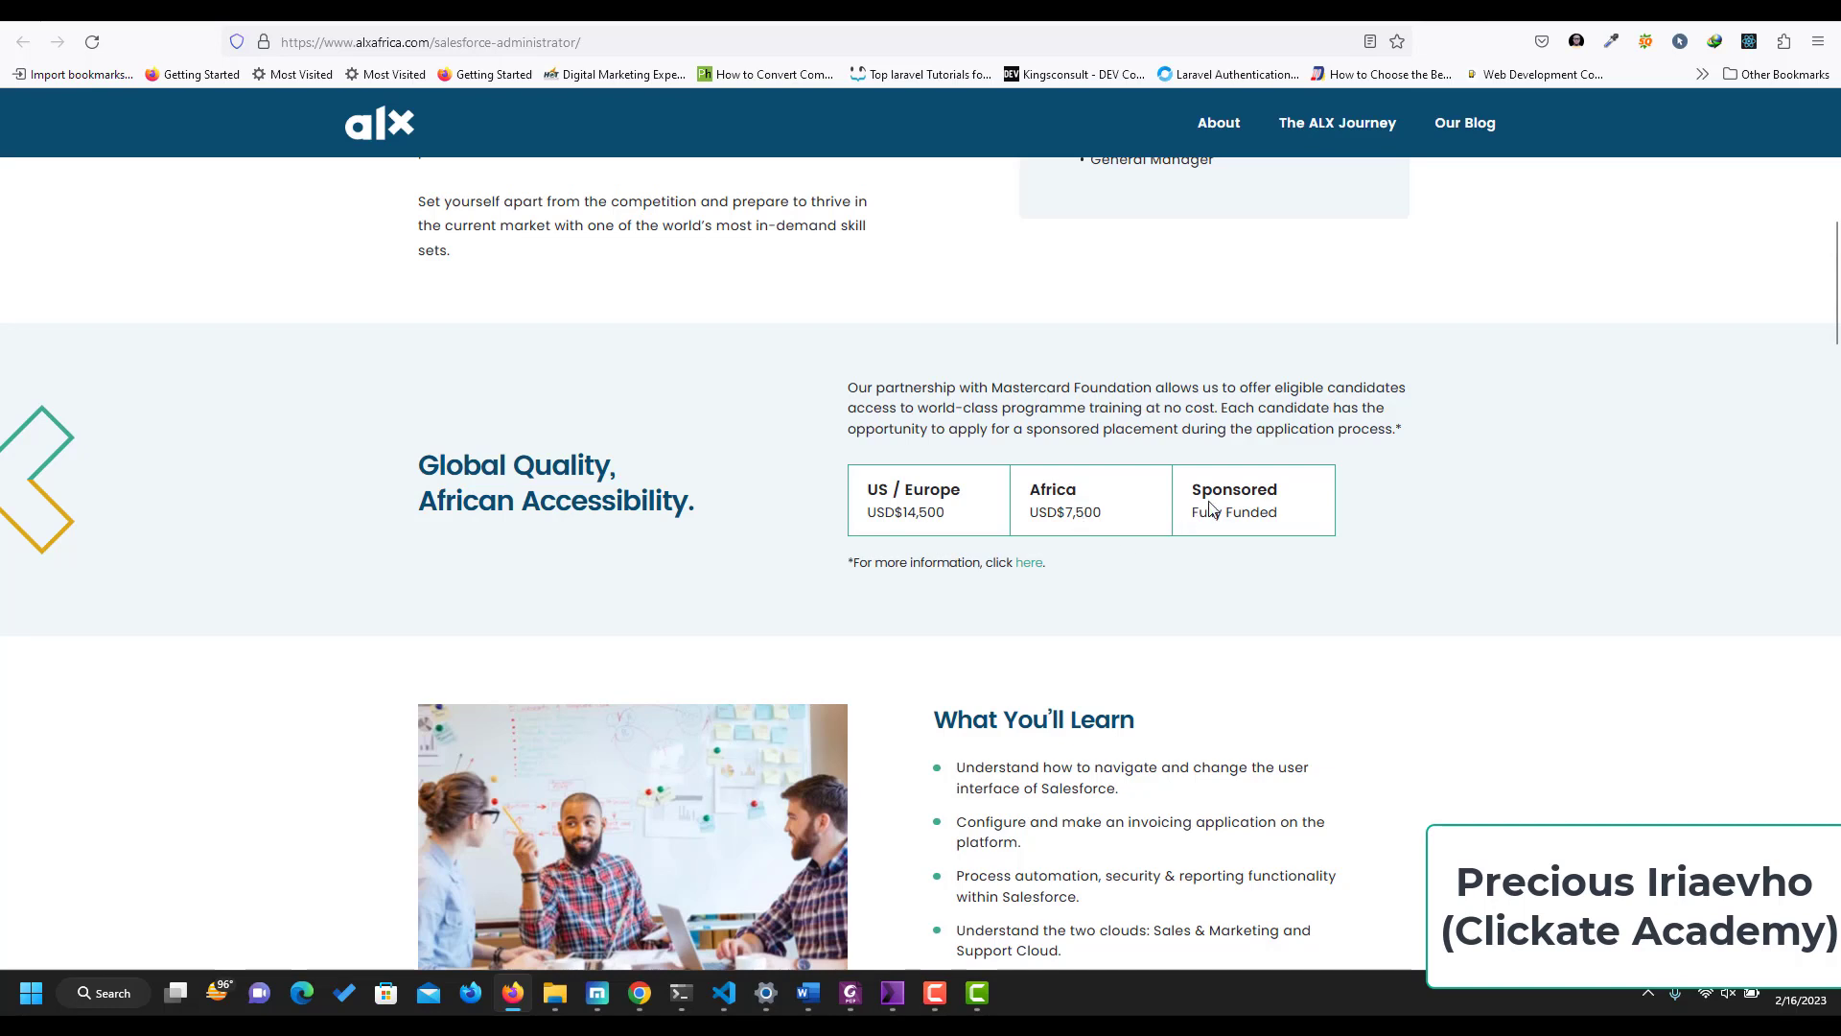
mouse_move(1063, 383)
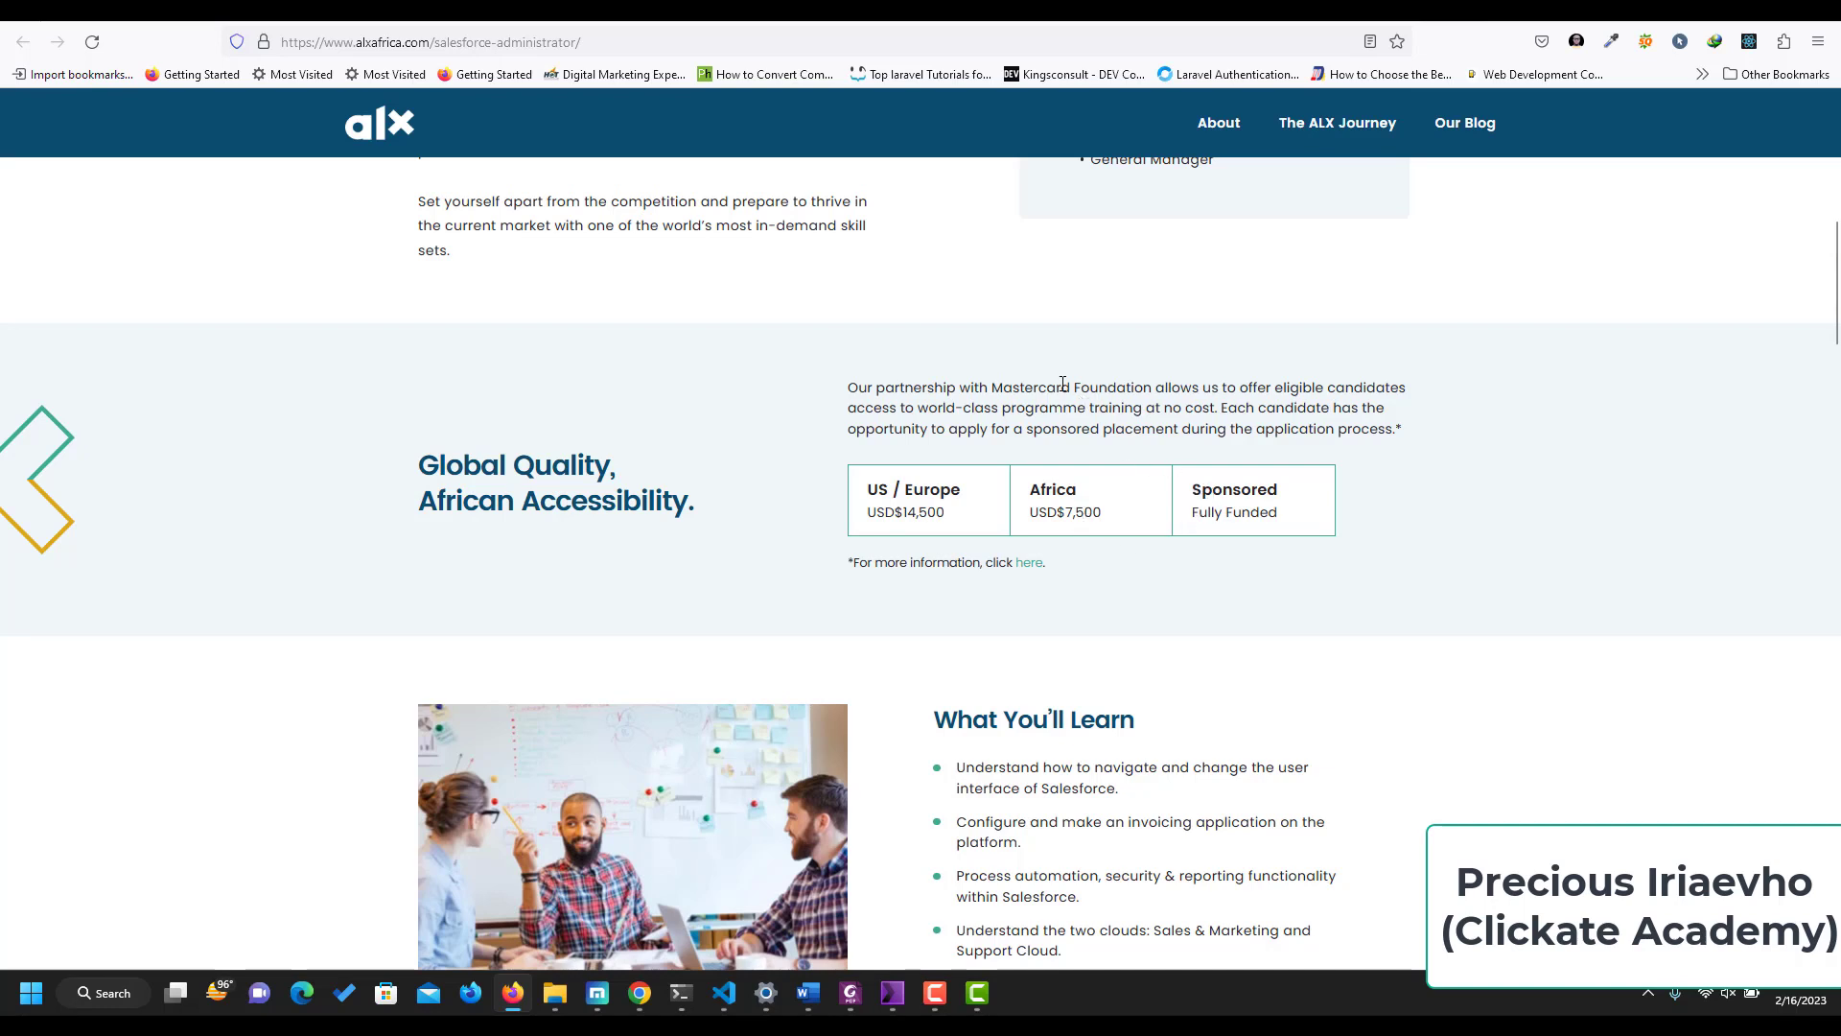
mouse_move(1279, 520)
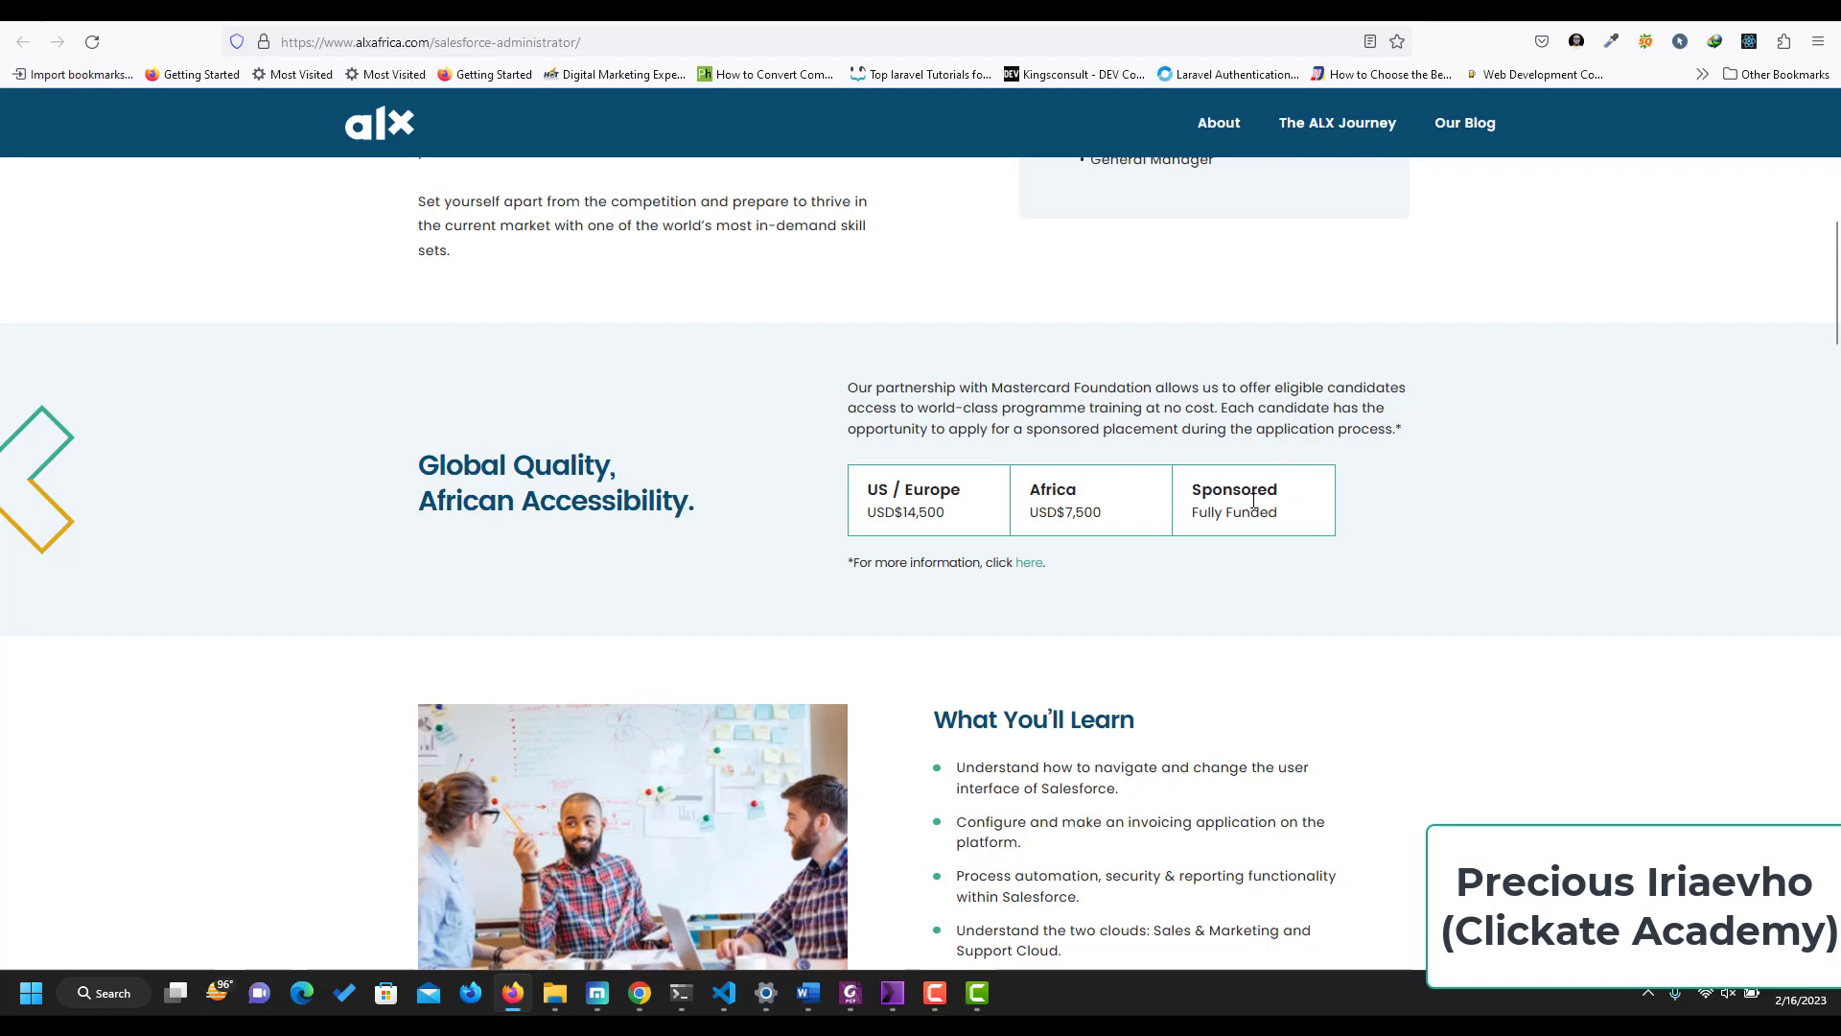
Scroll through the What You'll Learn list and Download Syllabus link toward The ALX Journey.
scroll("down", 3)
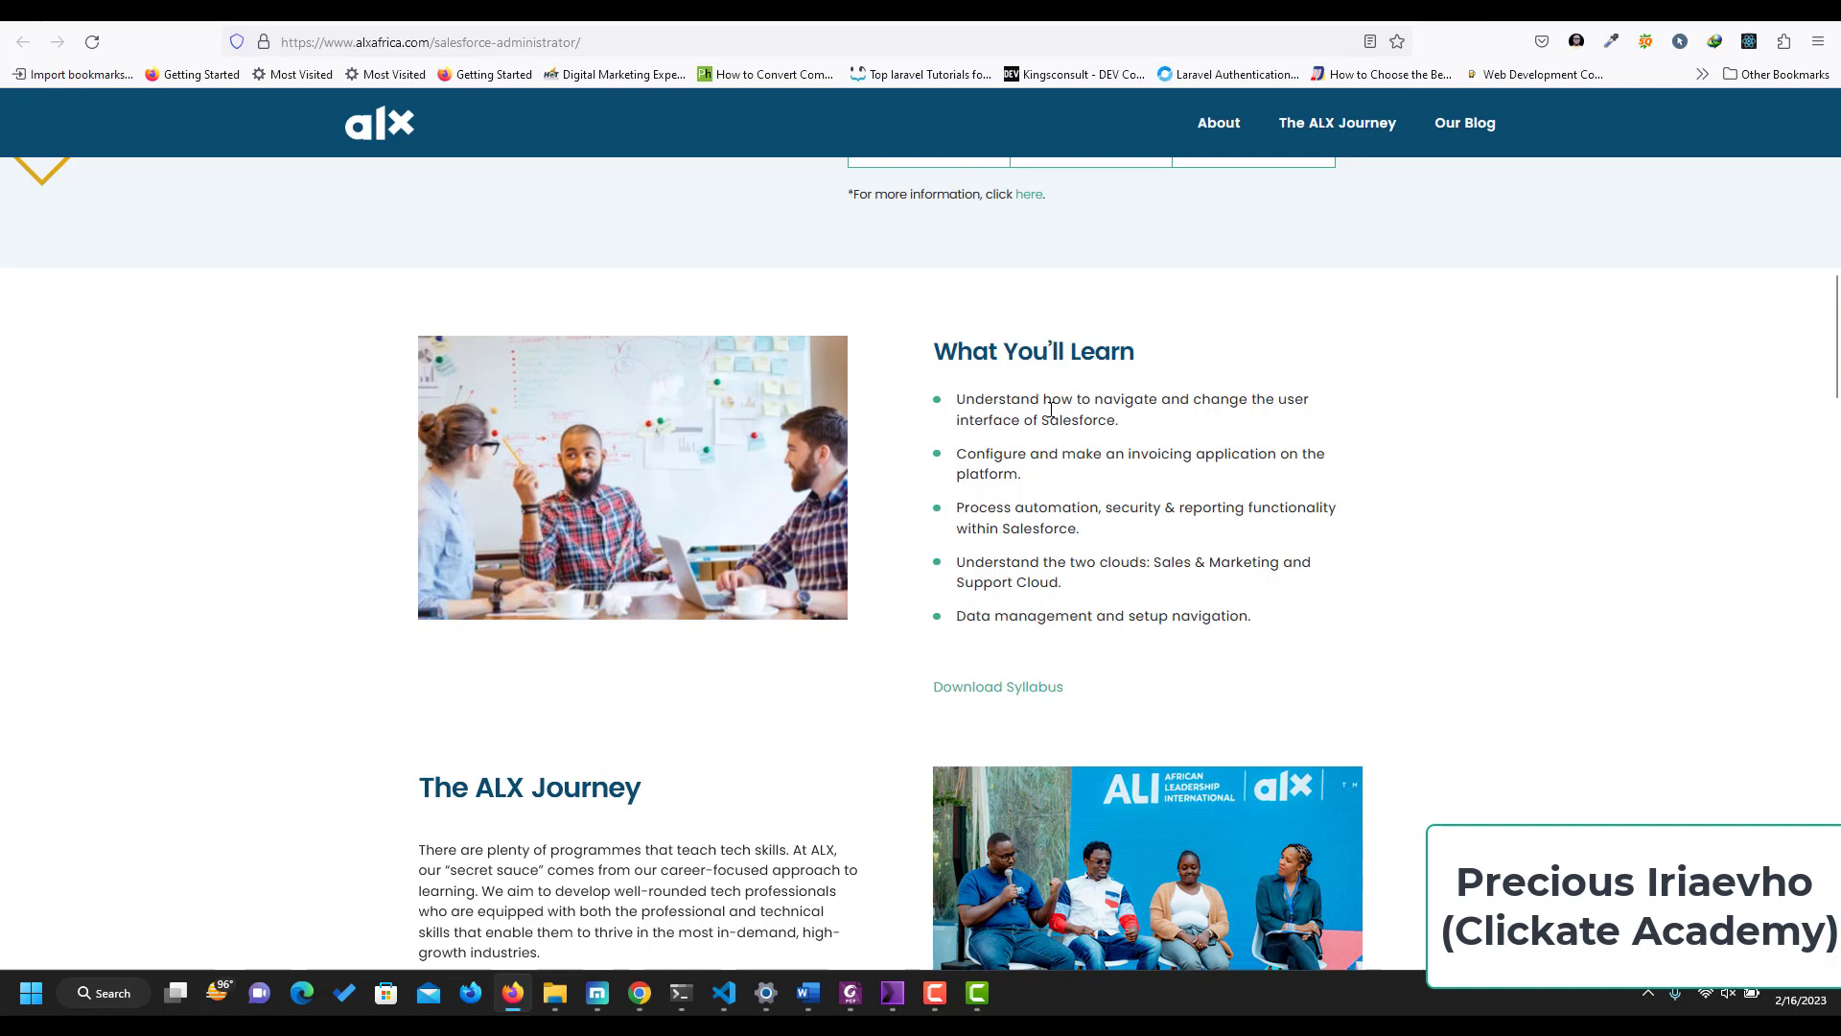
mouse_move(1246, 422)
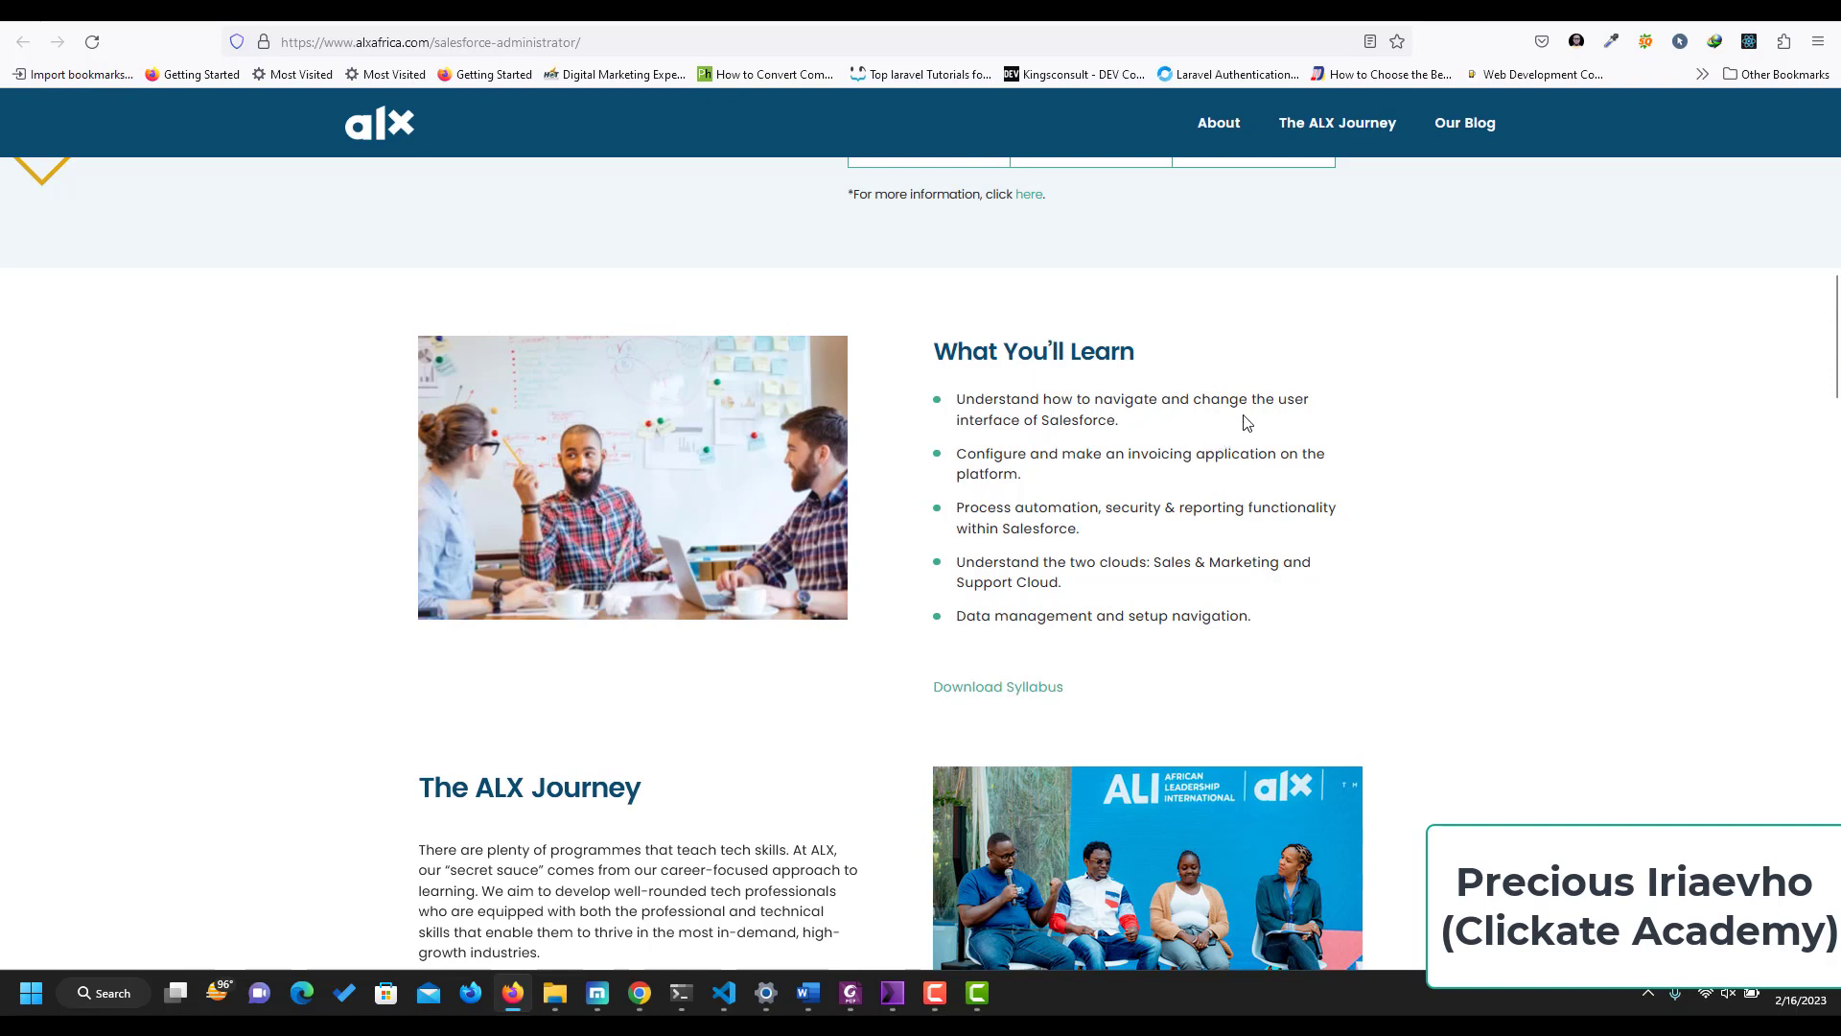
mouse_move(1034, 502)
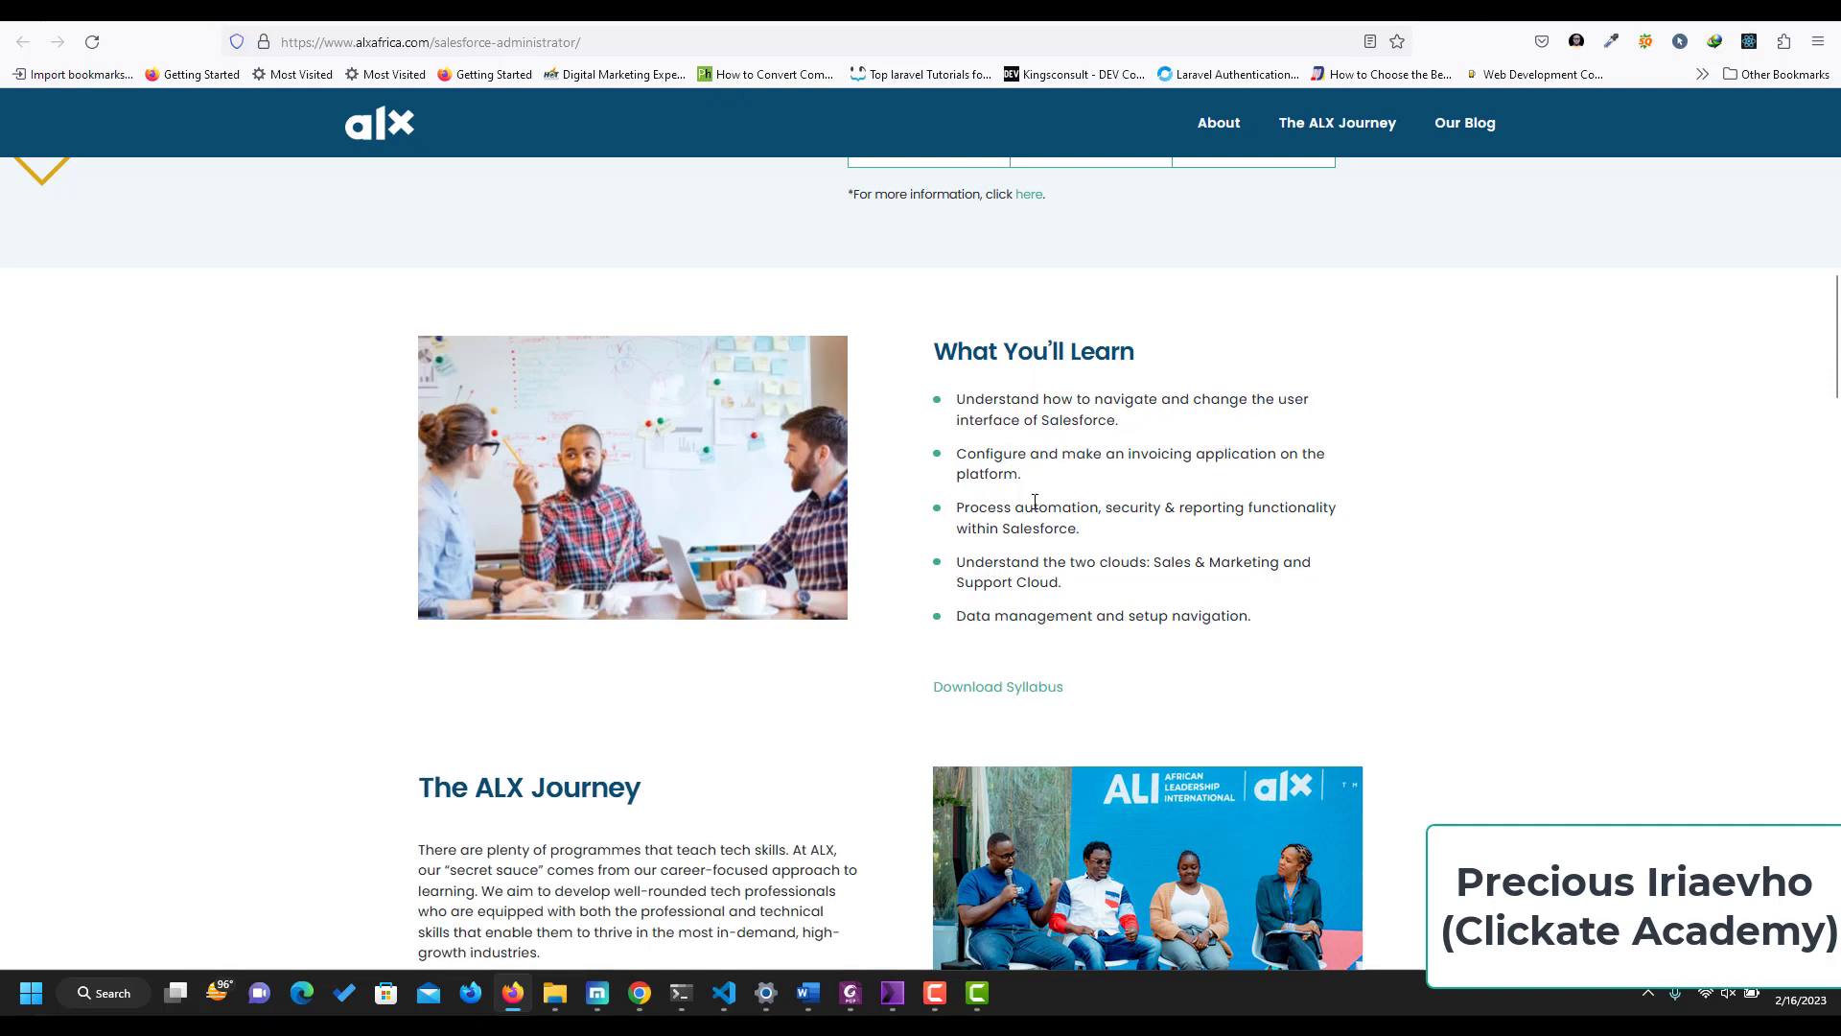
mouse_move(1174, 476)
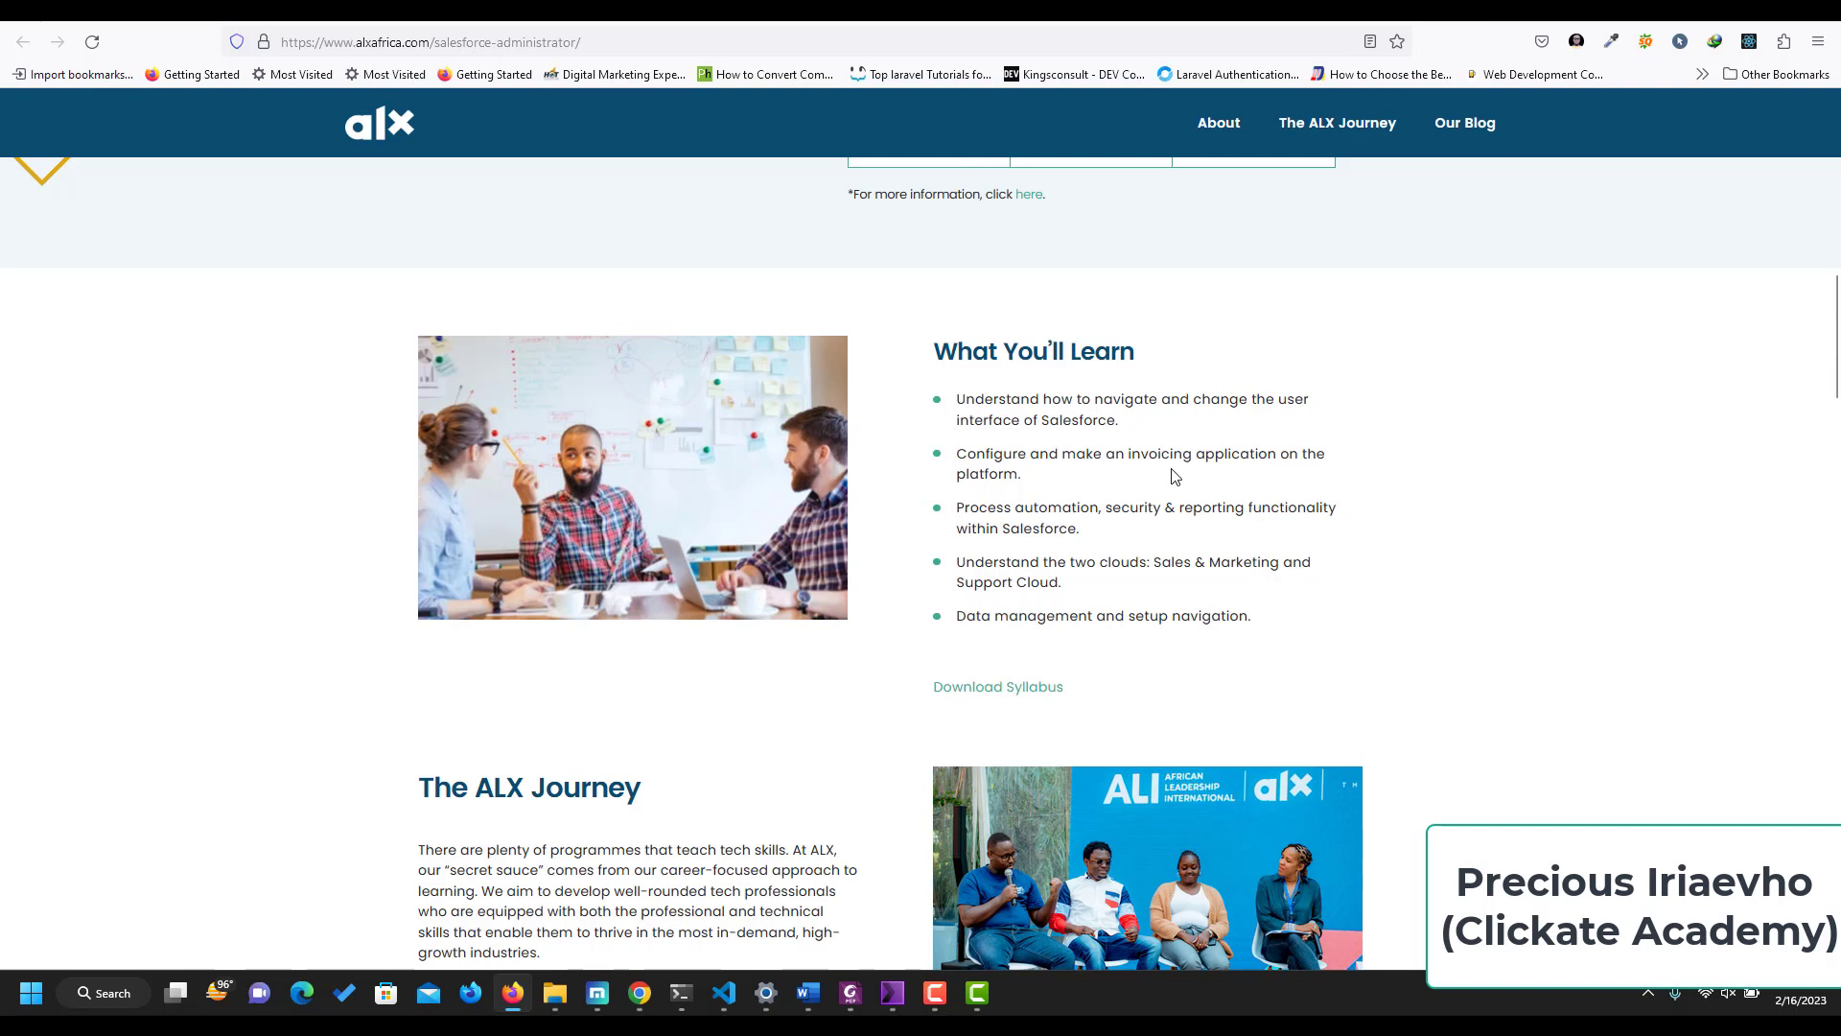
mouse_move(1046, 485)
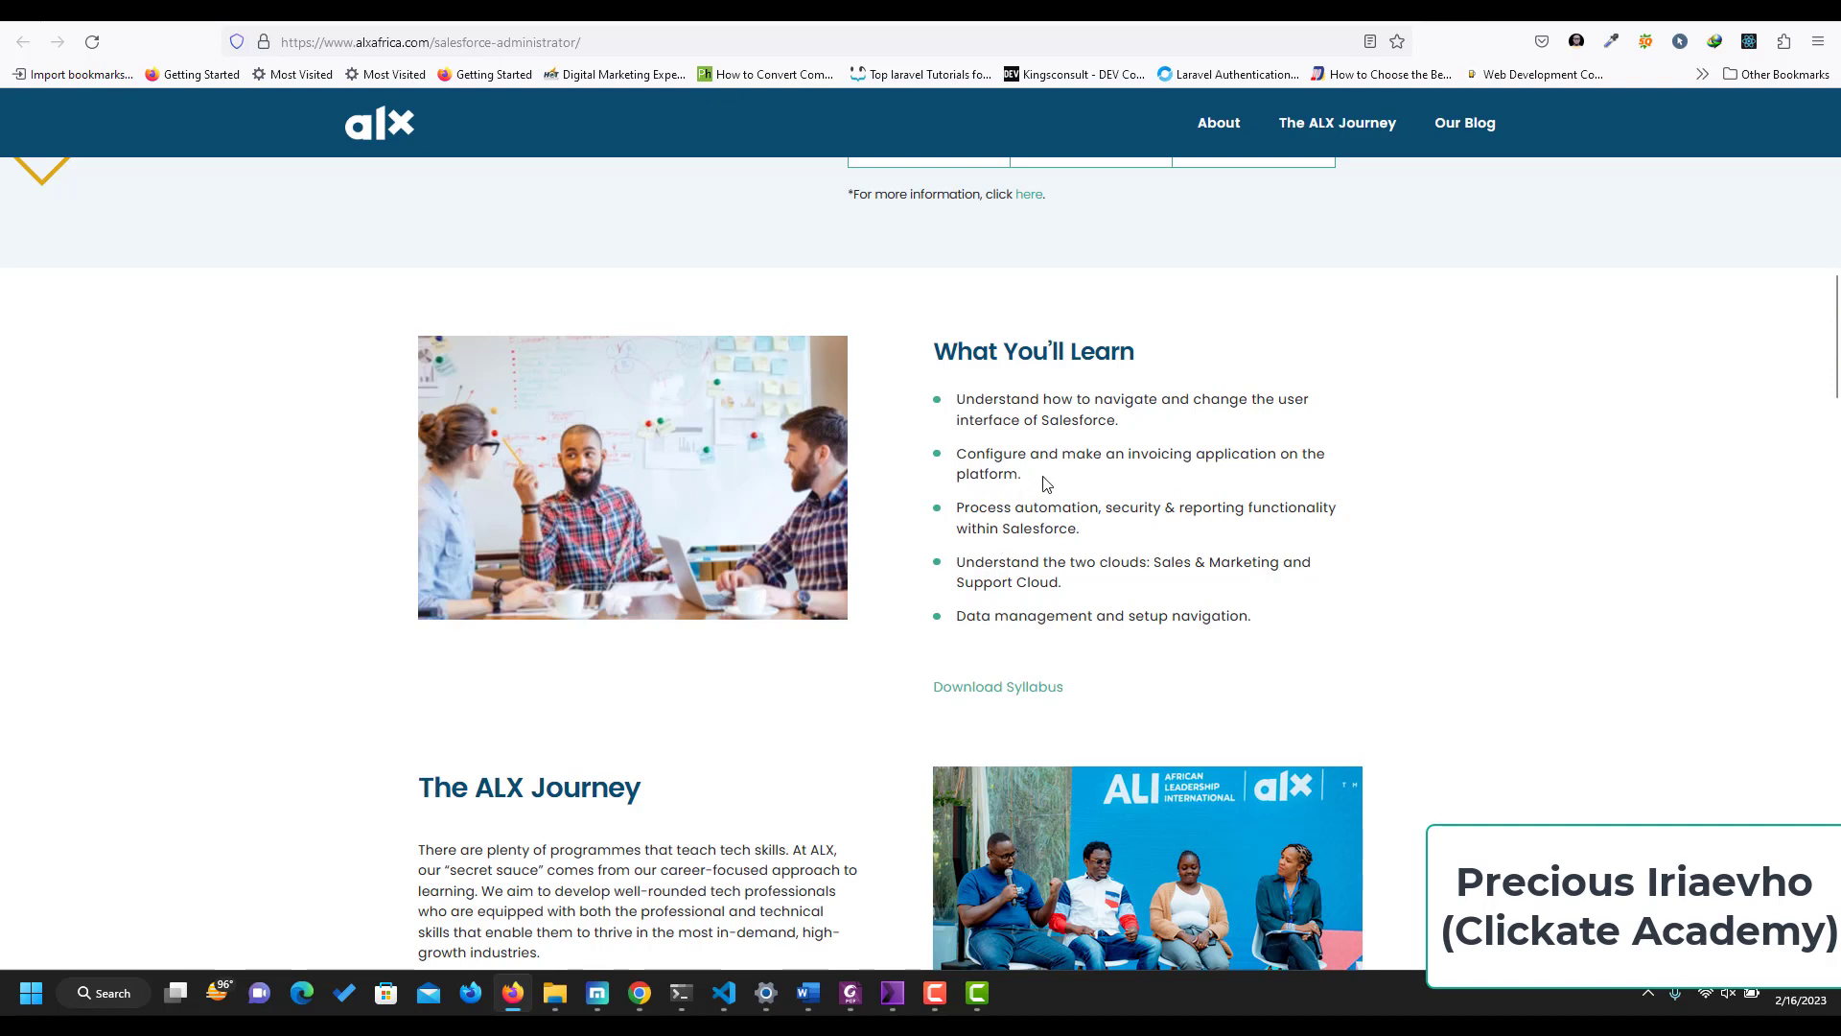
mouse_move(1170, 541)
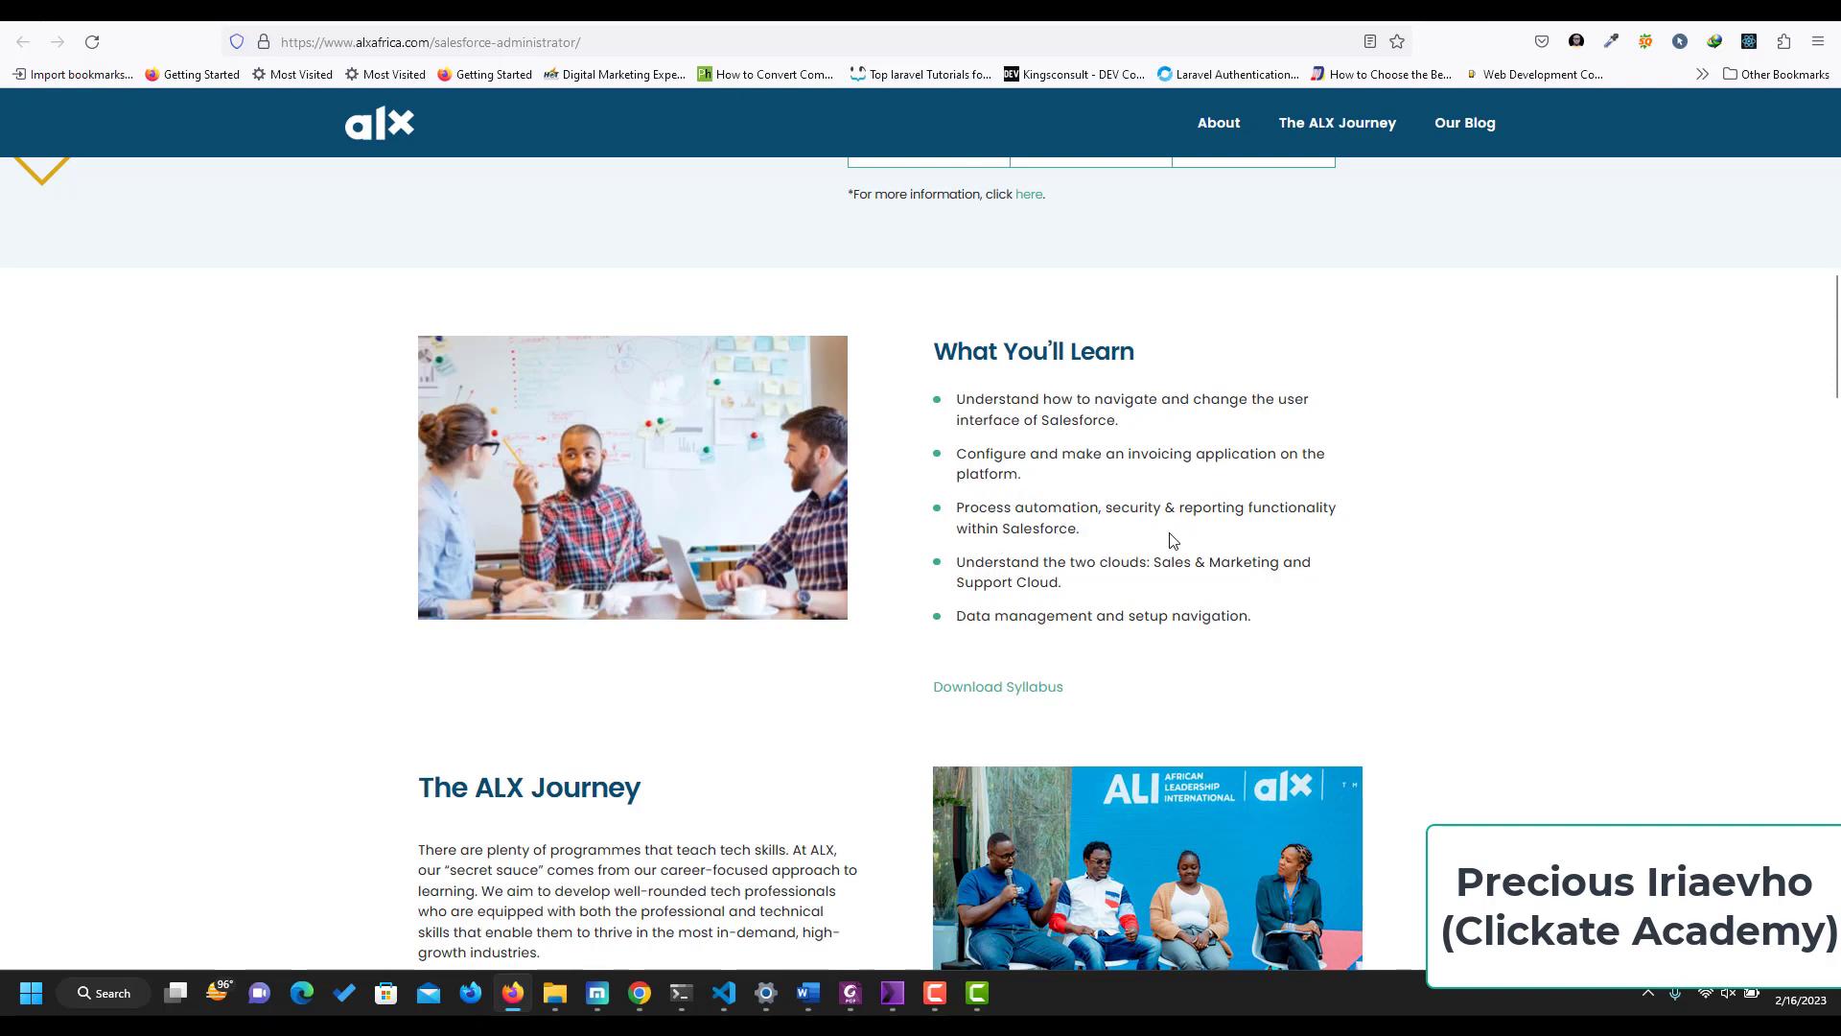
mouse_move(1183, 551)
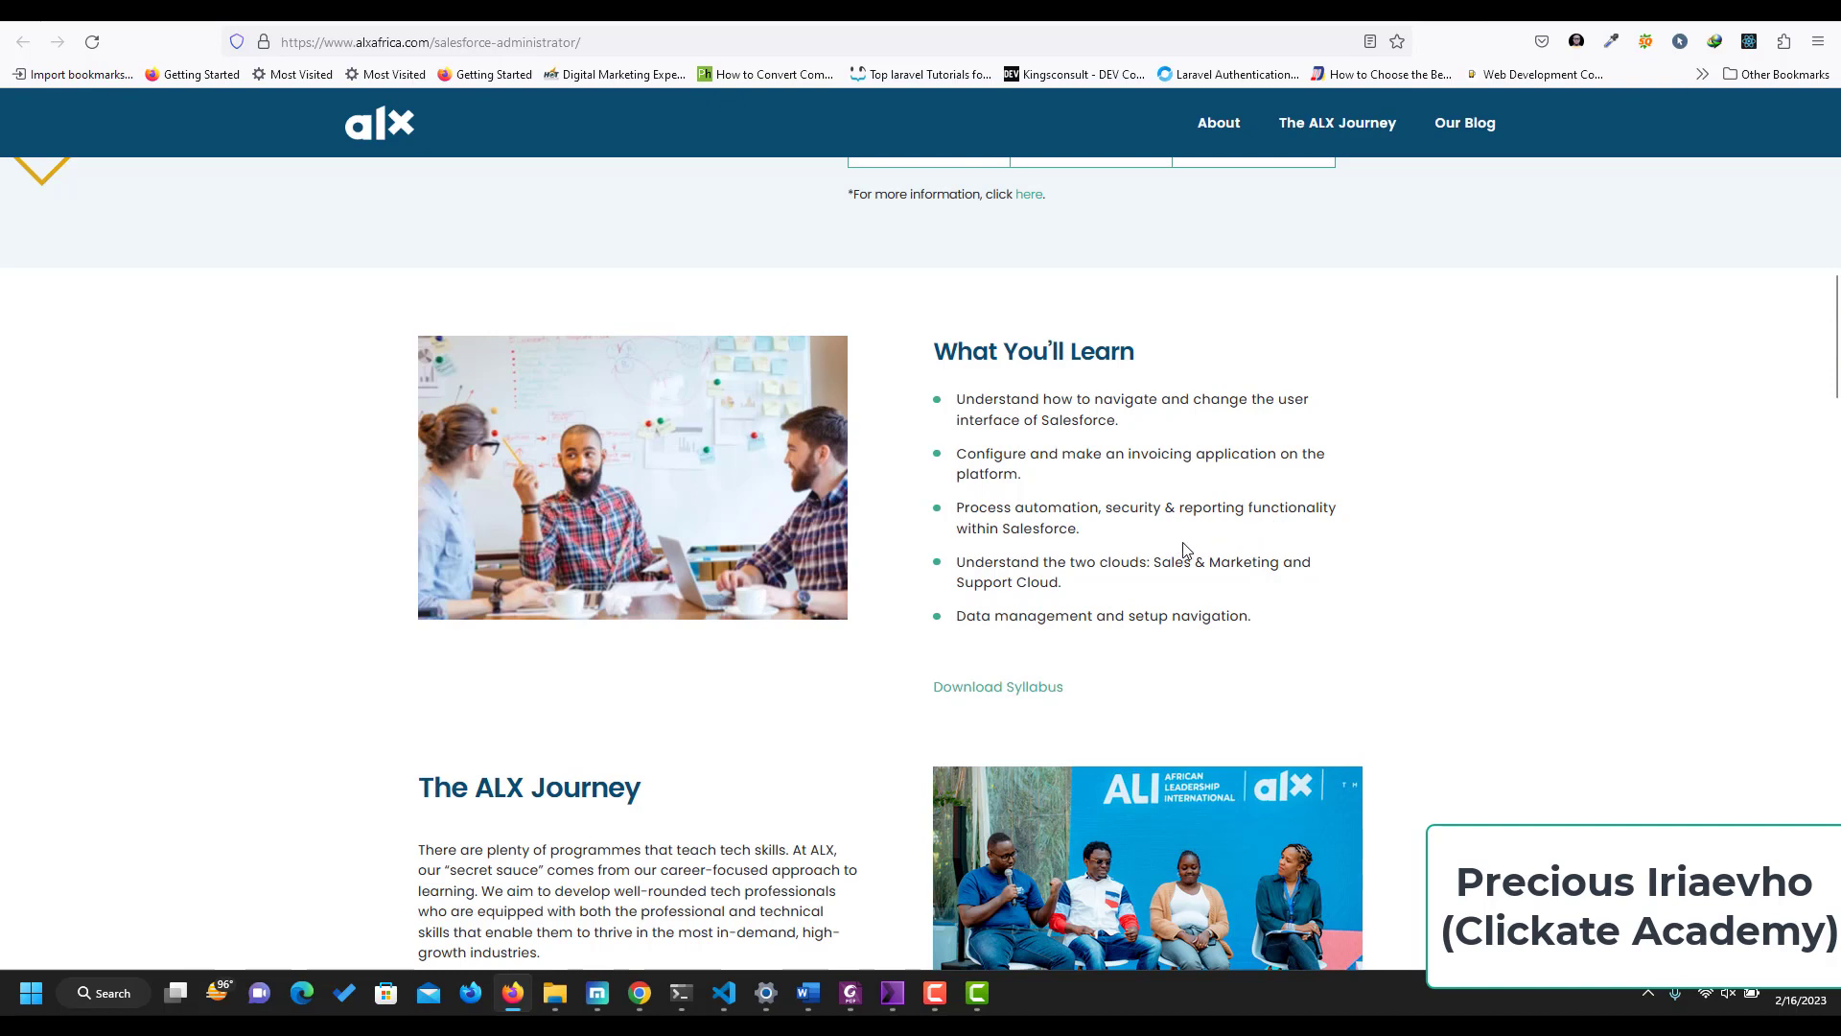
mouse_move(1080, 590)
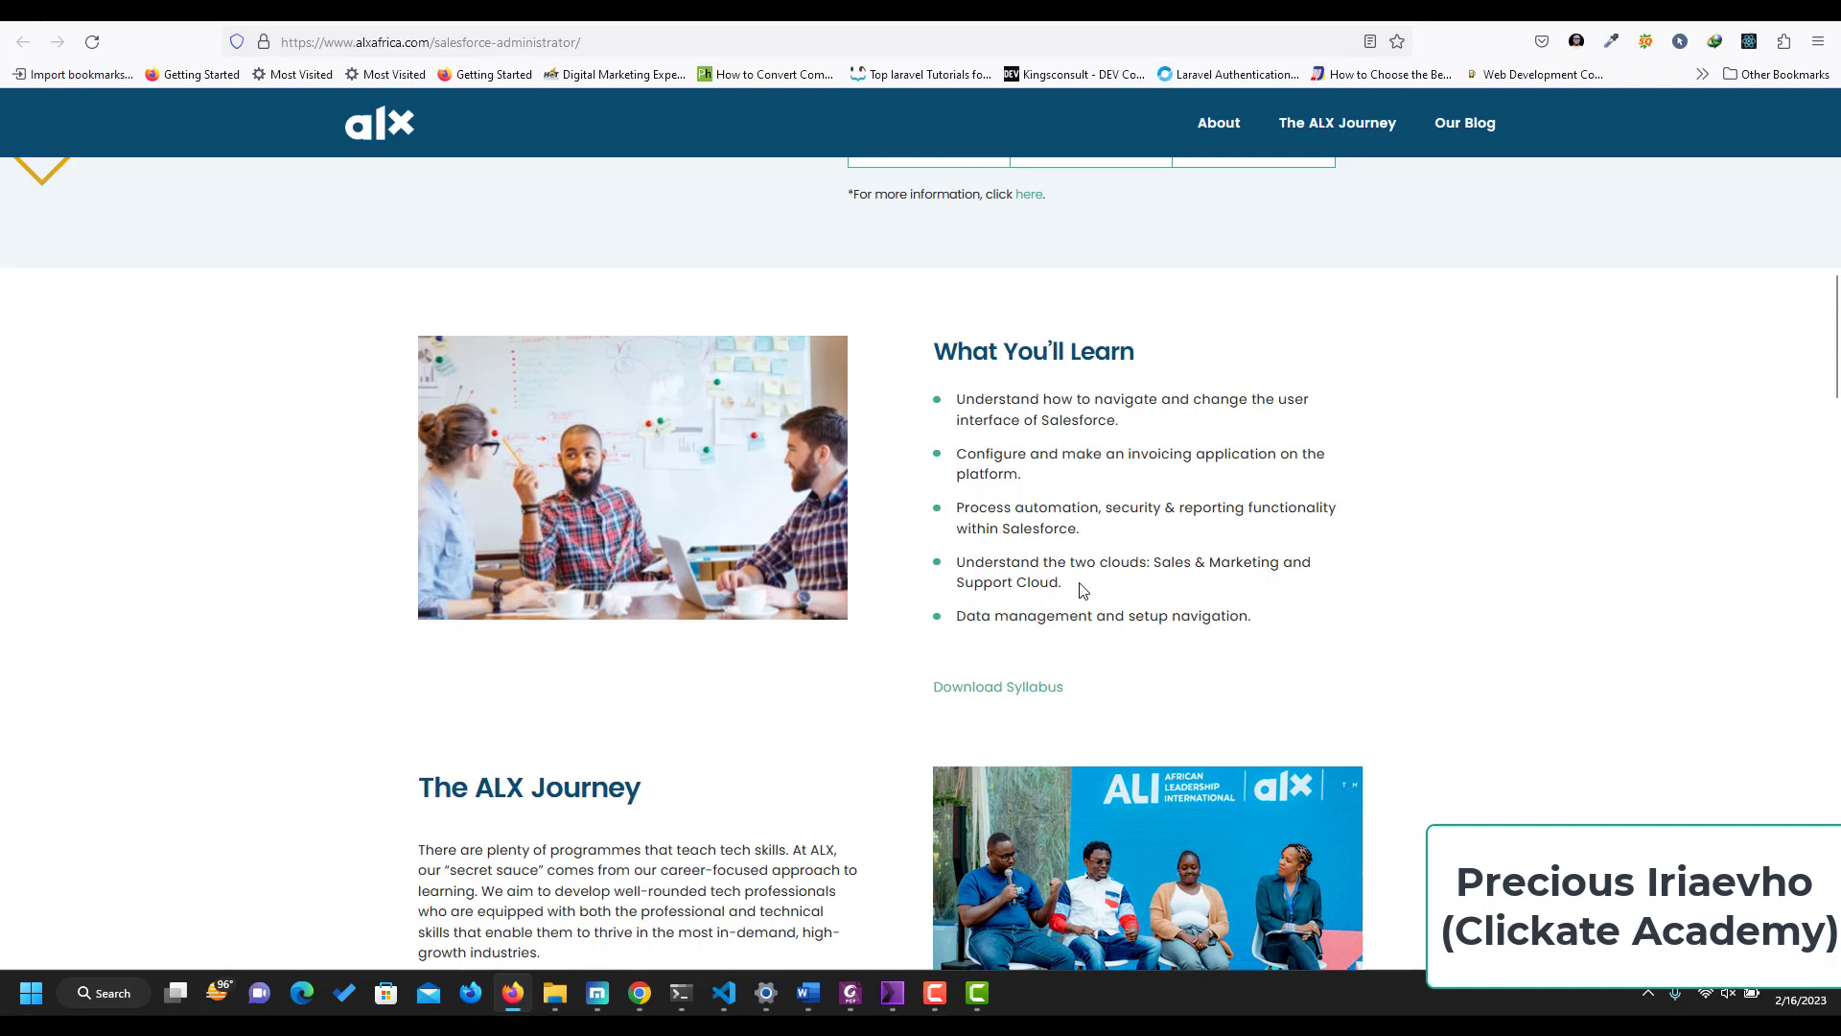
mouse_move(1221, 572)
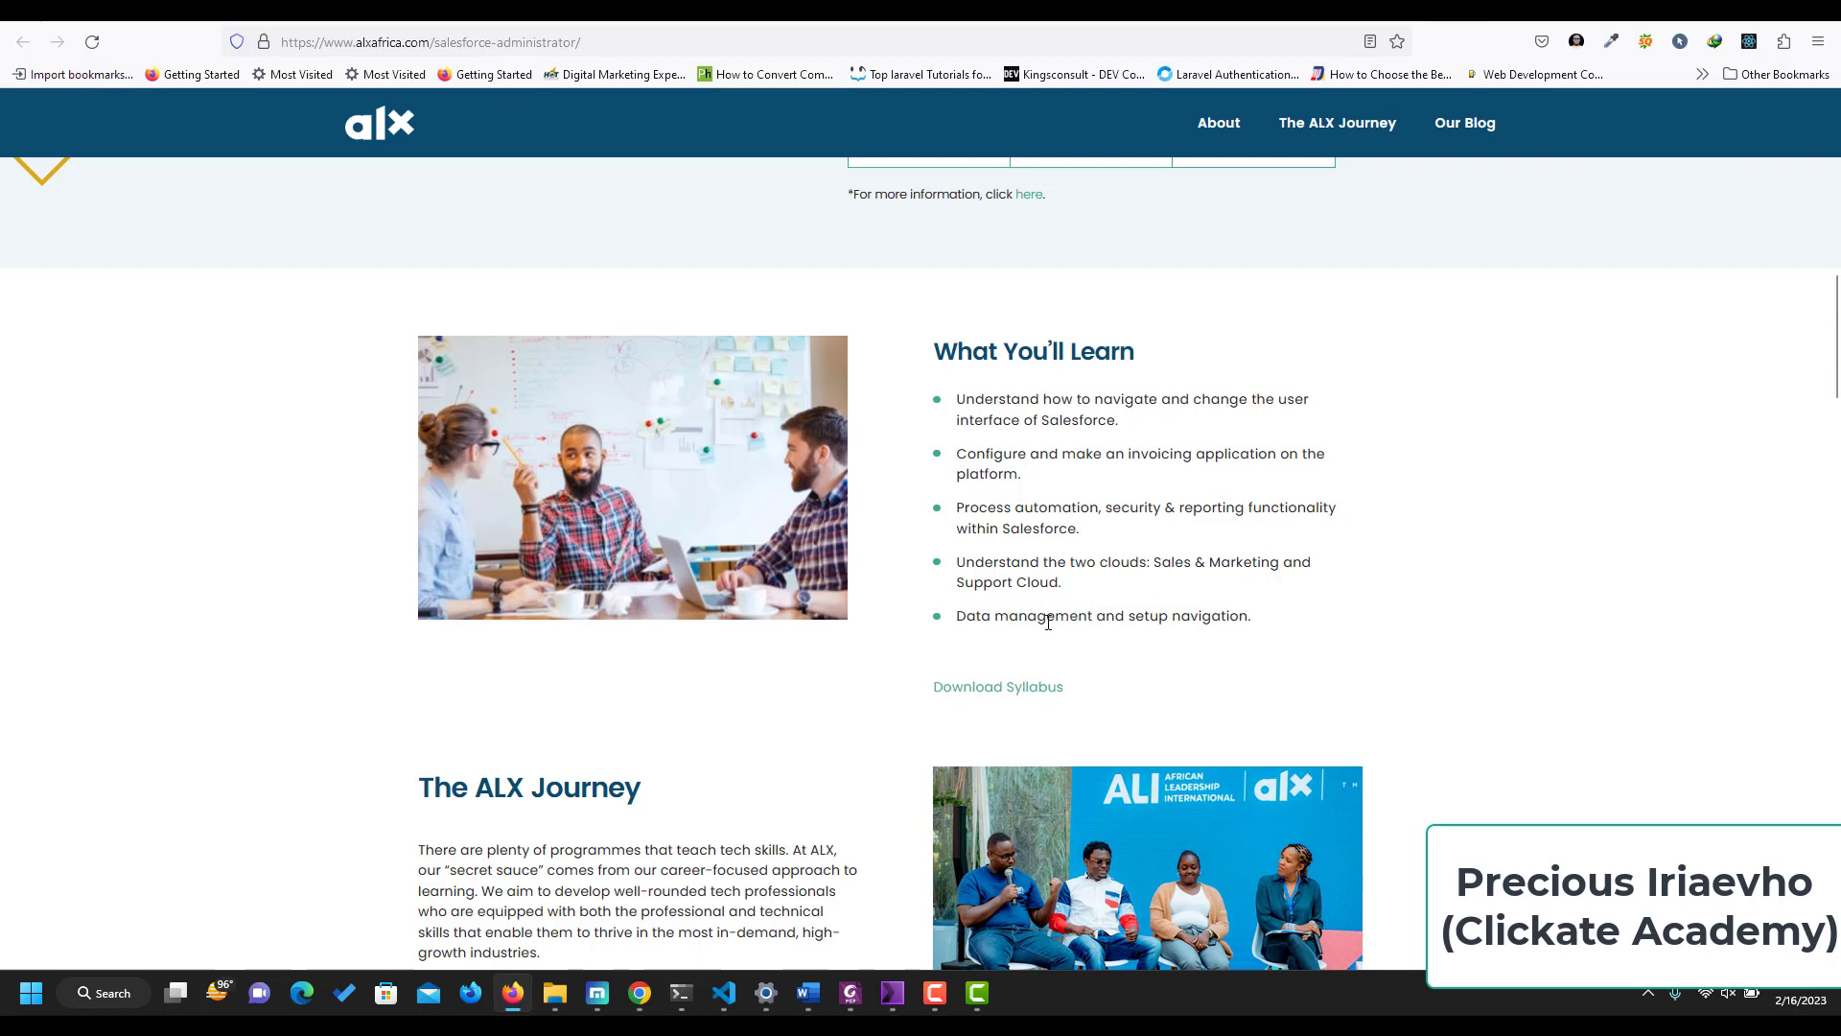
mouse_move(1207, 646)
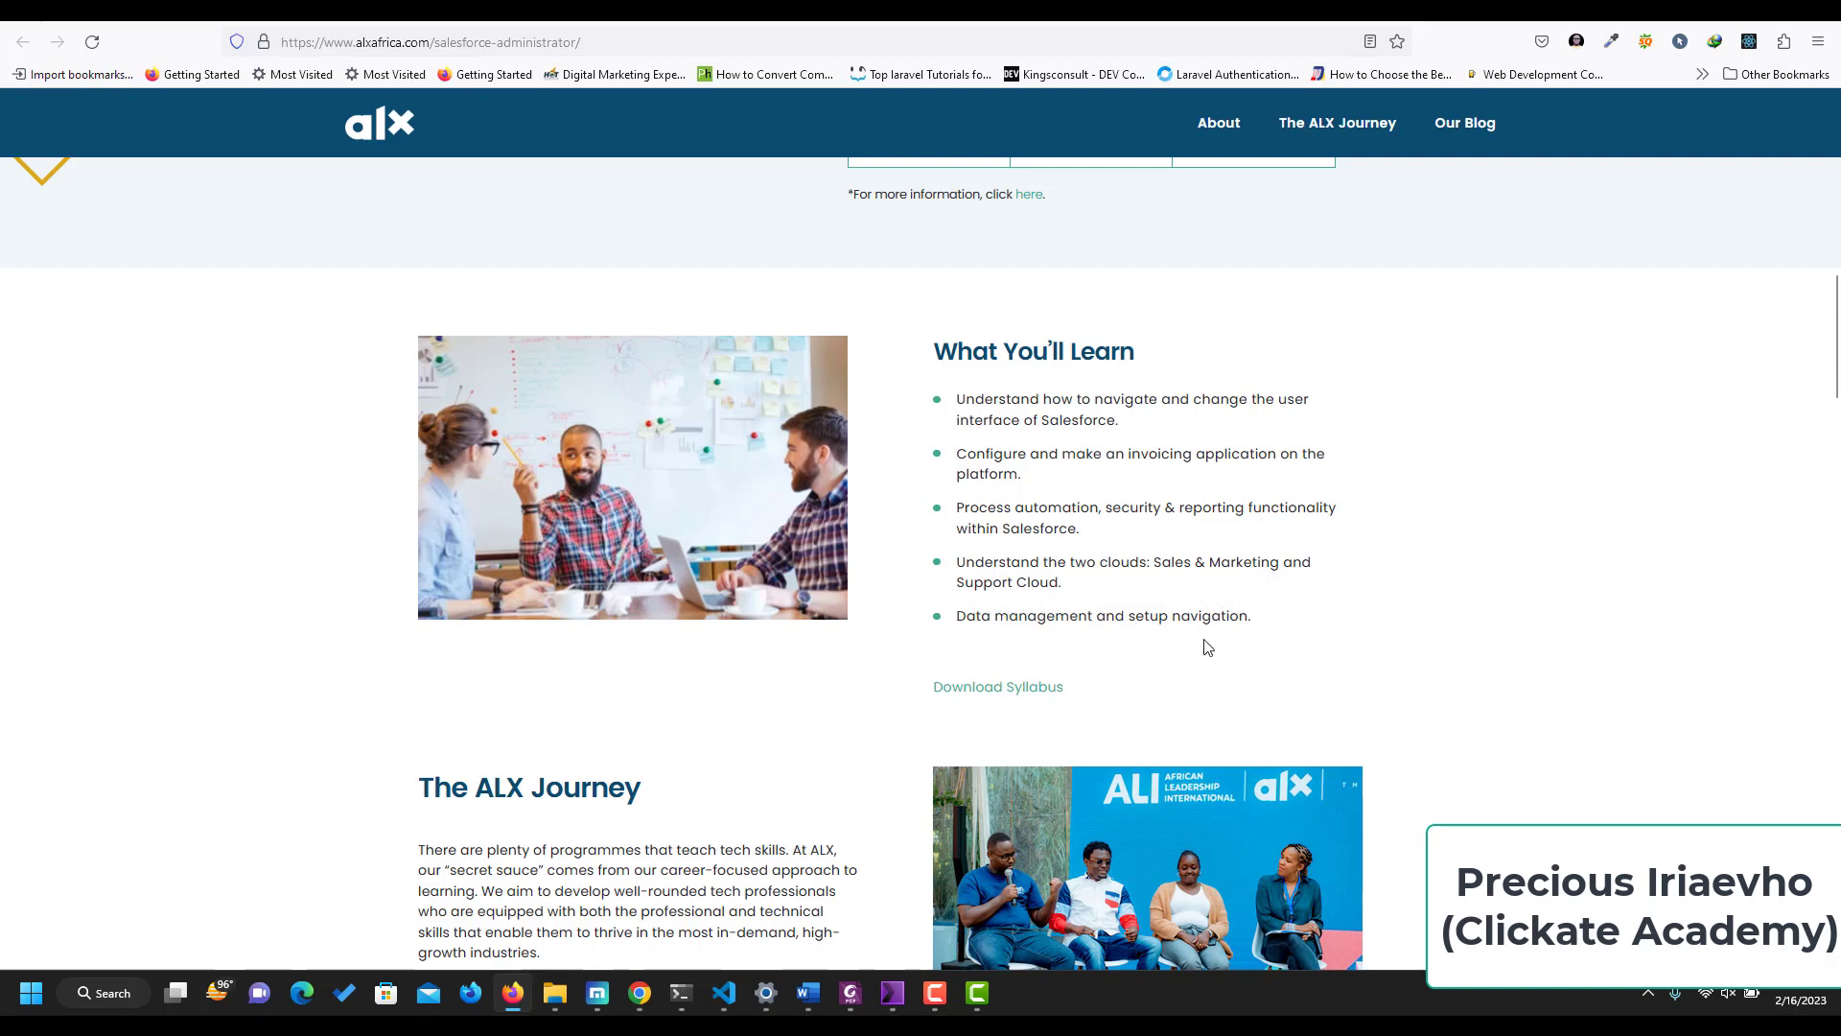
scroll("down", 3)
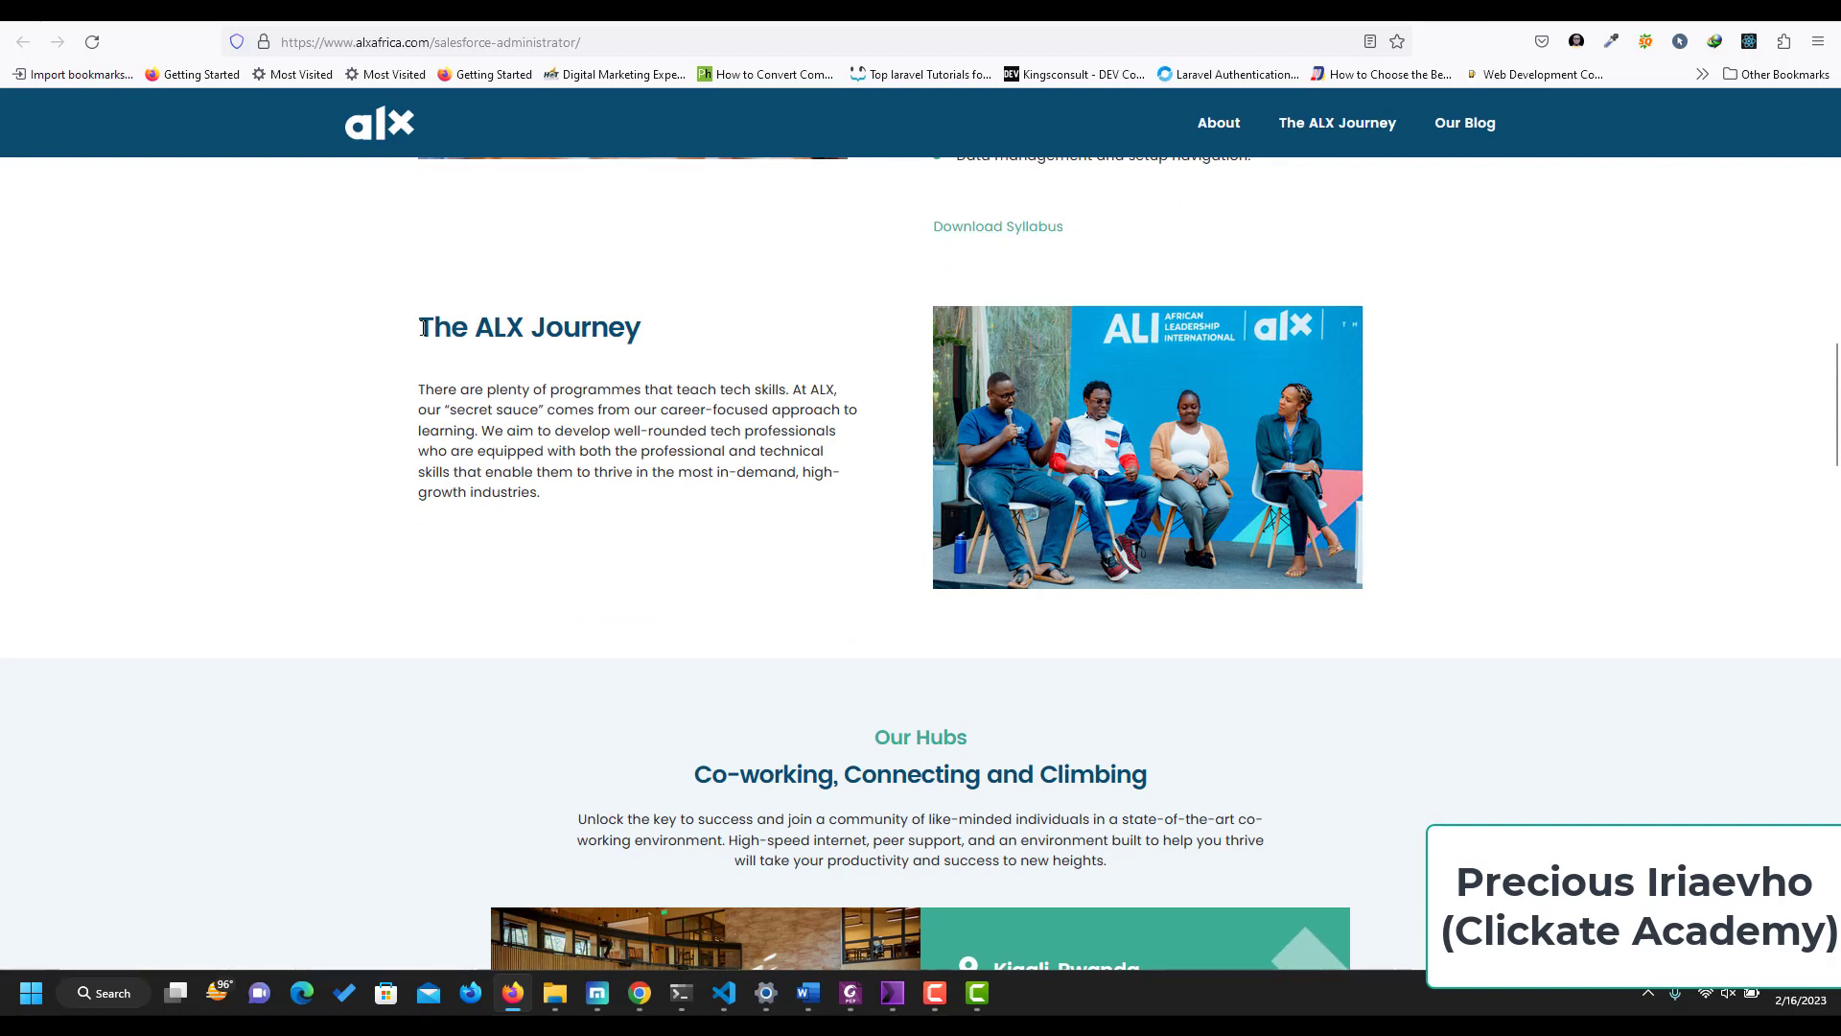
Scroll past The ALX Journey, the Kigali hub and The ROOM community to the Programme Details heading.
scroll("down", 3)
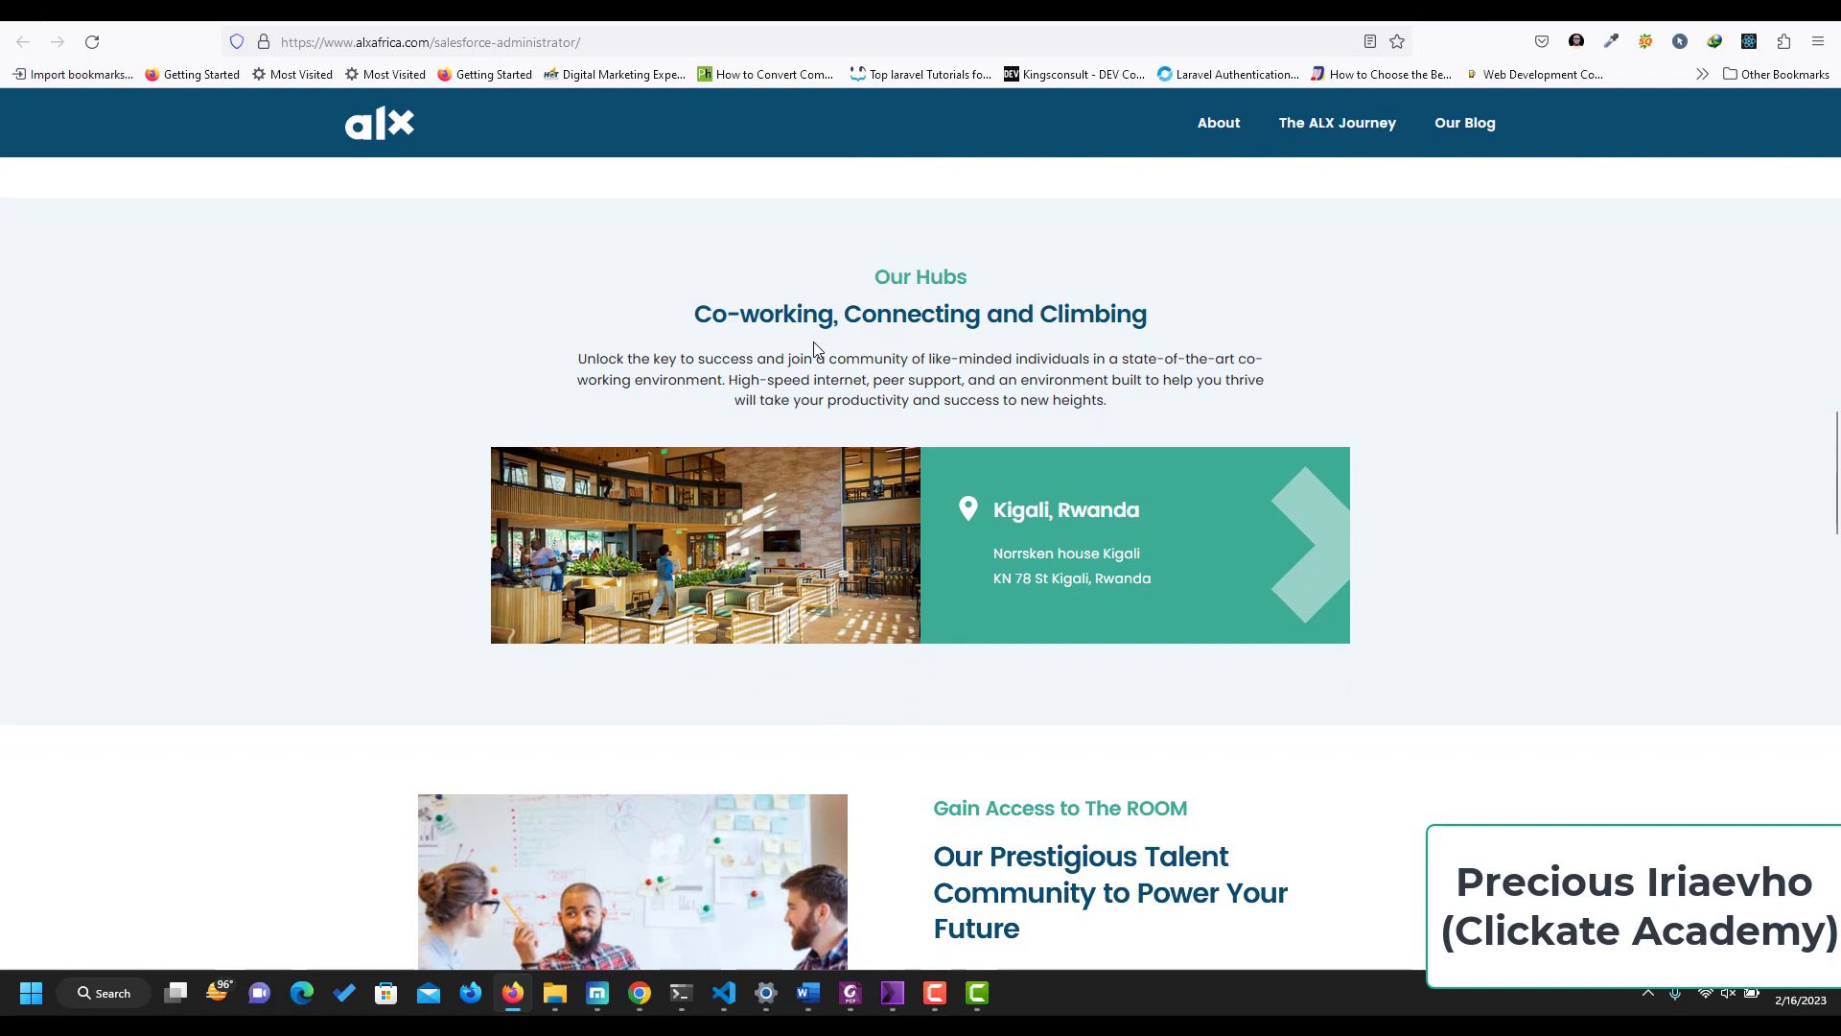
scroll("down", 3)
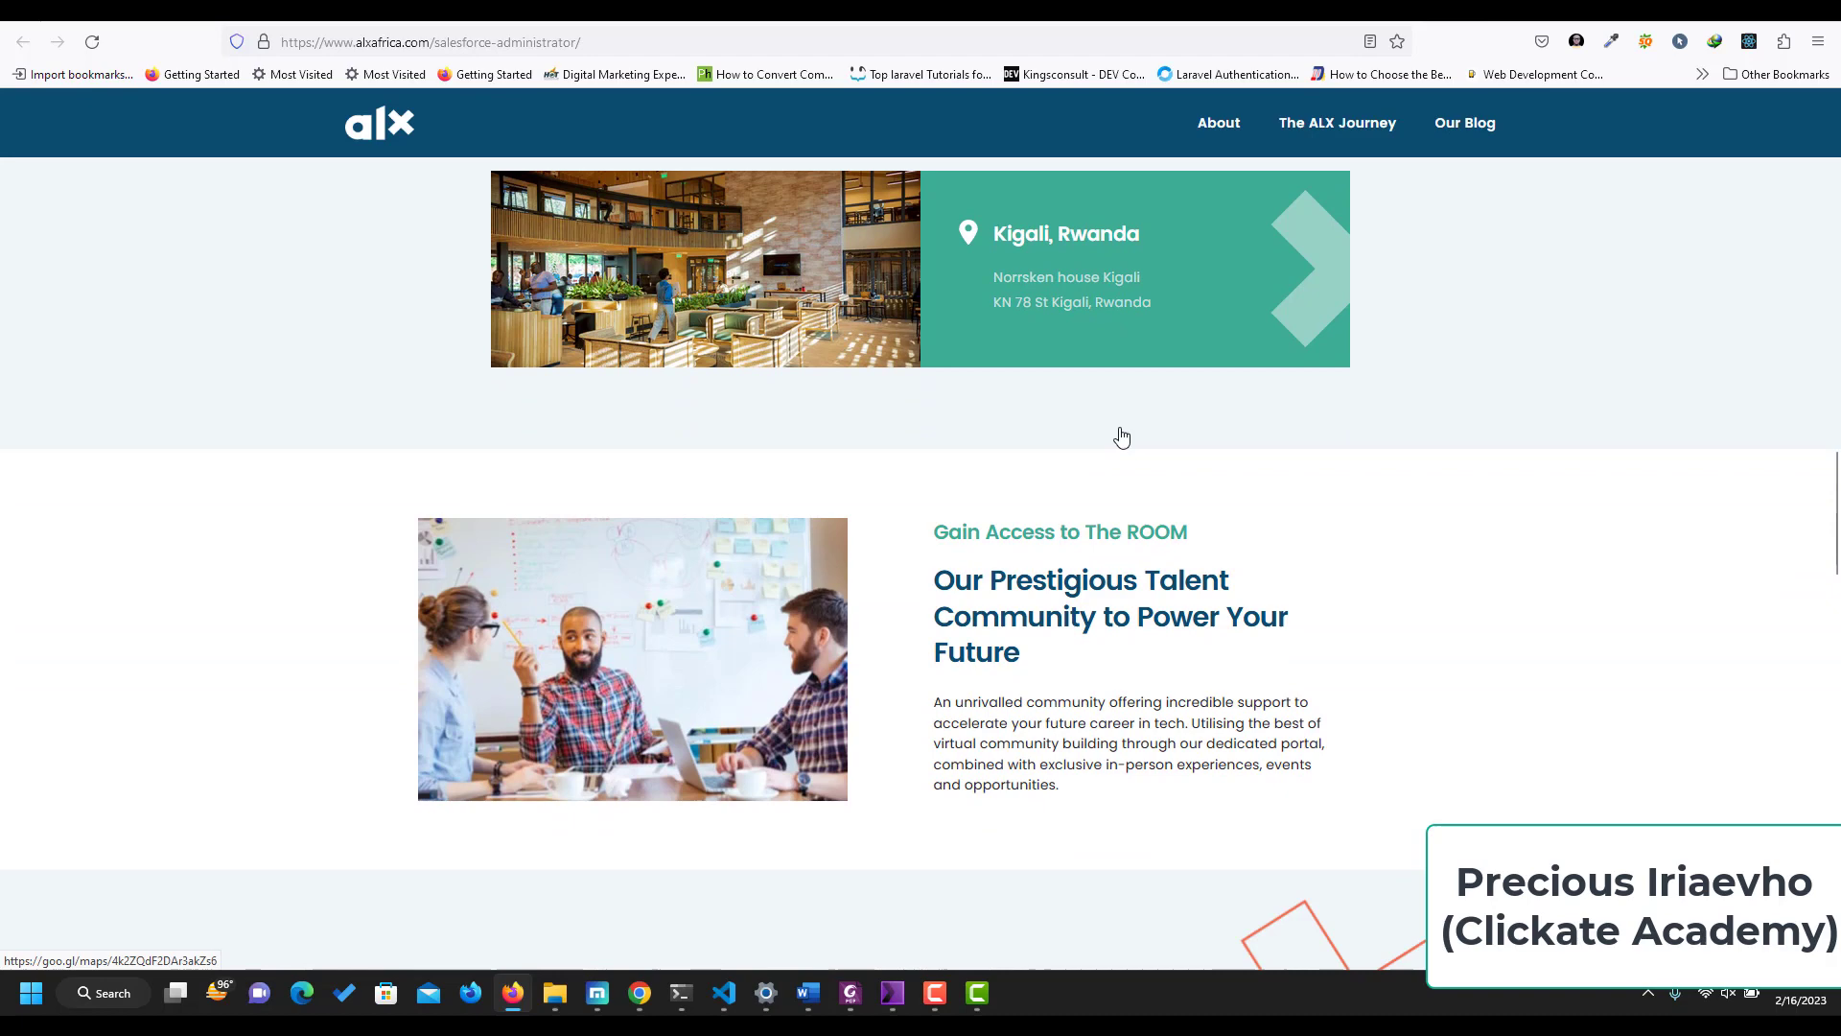
scroll("down", 3)
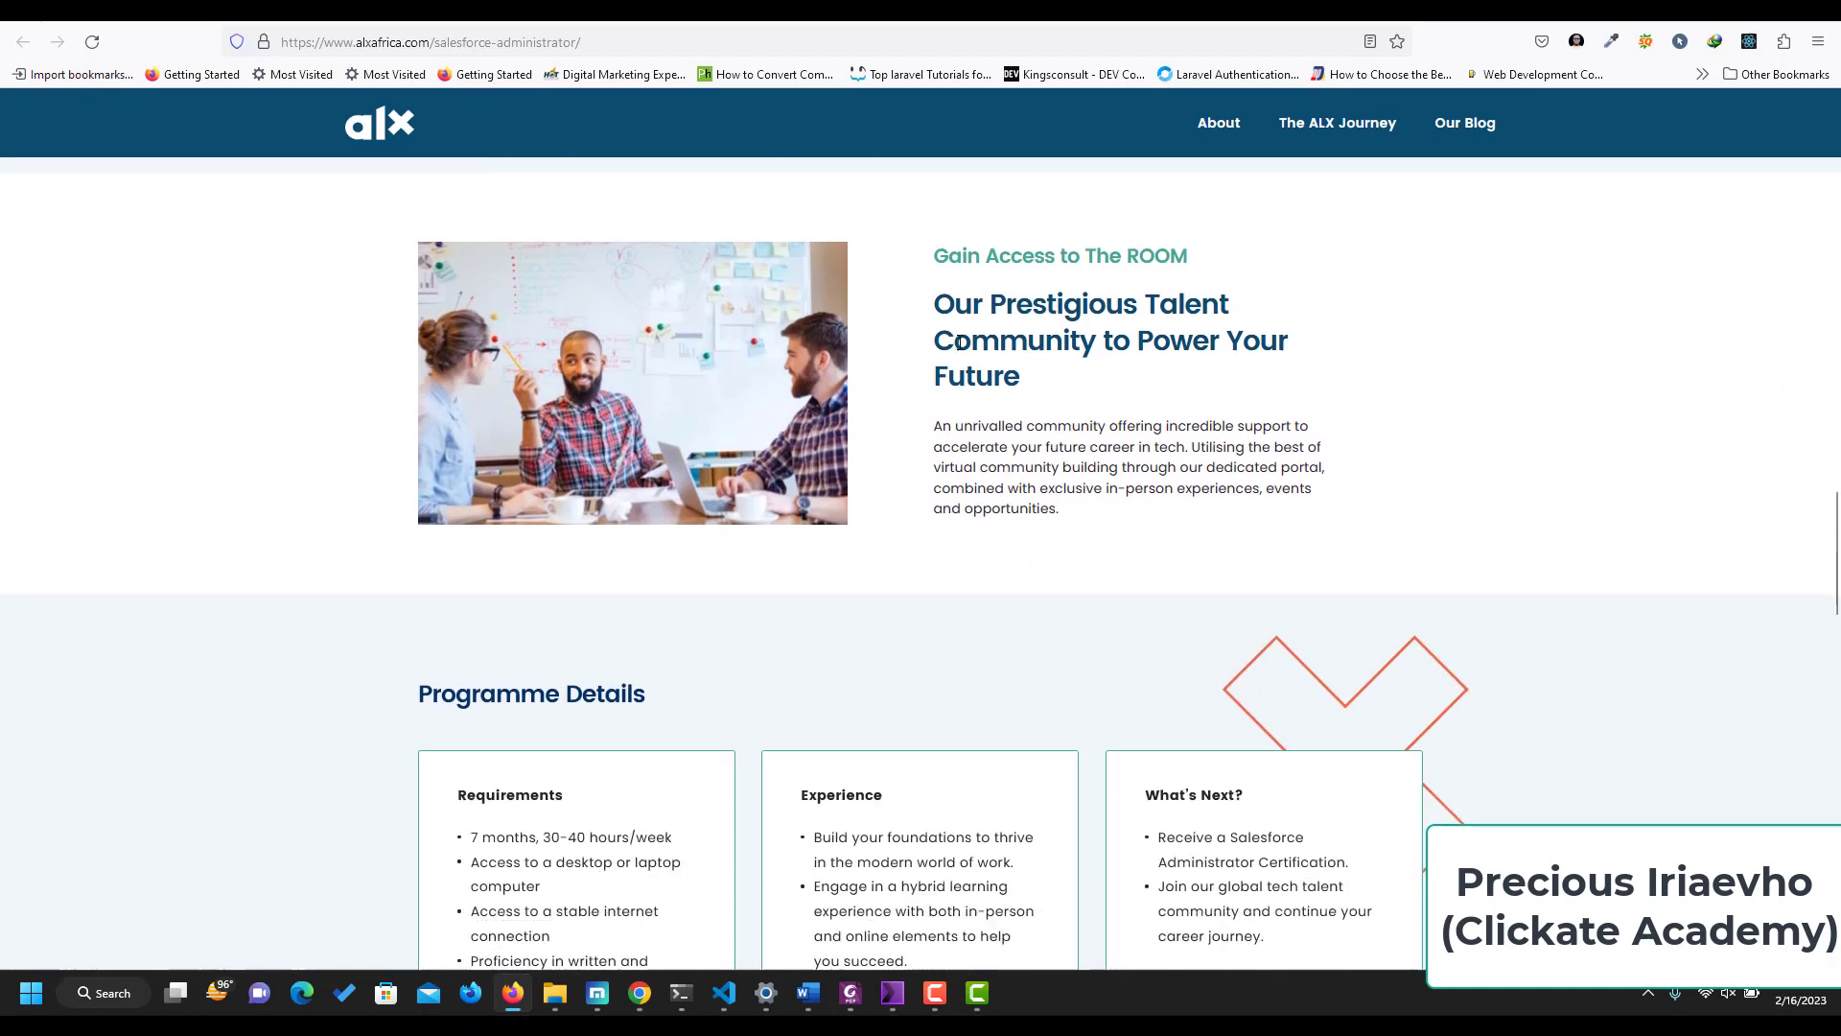
mouse_move(1173, 393)
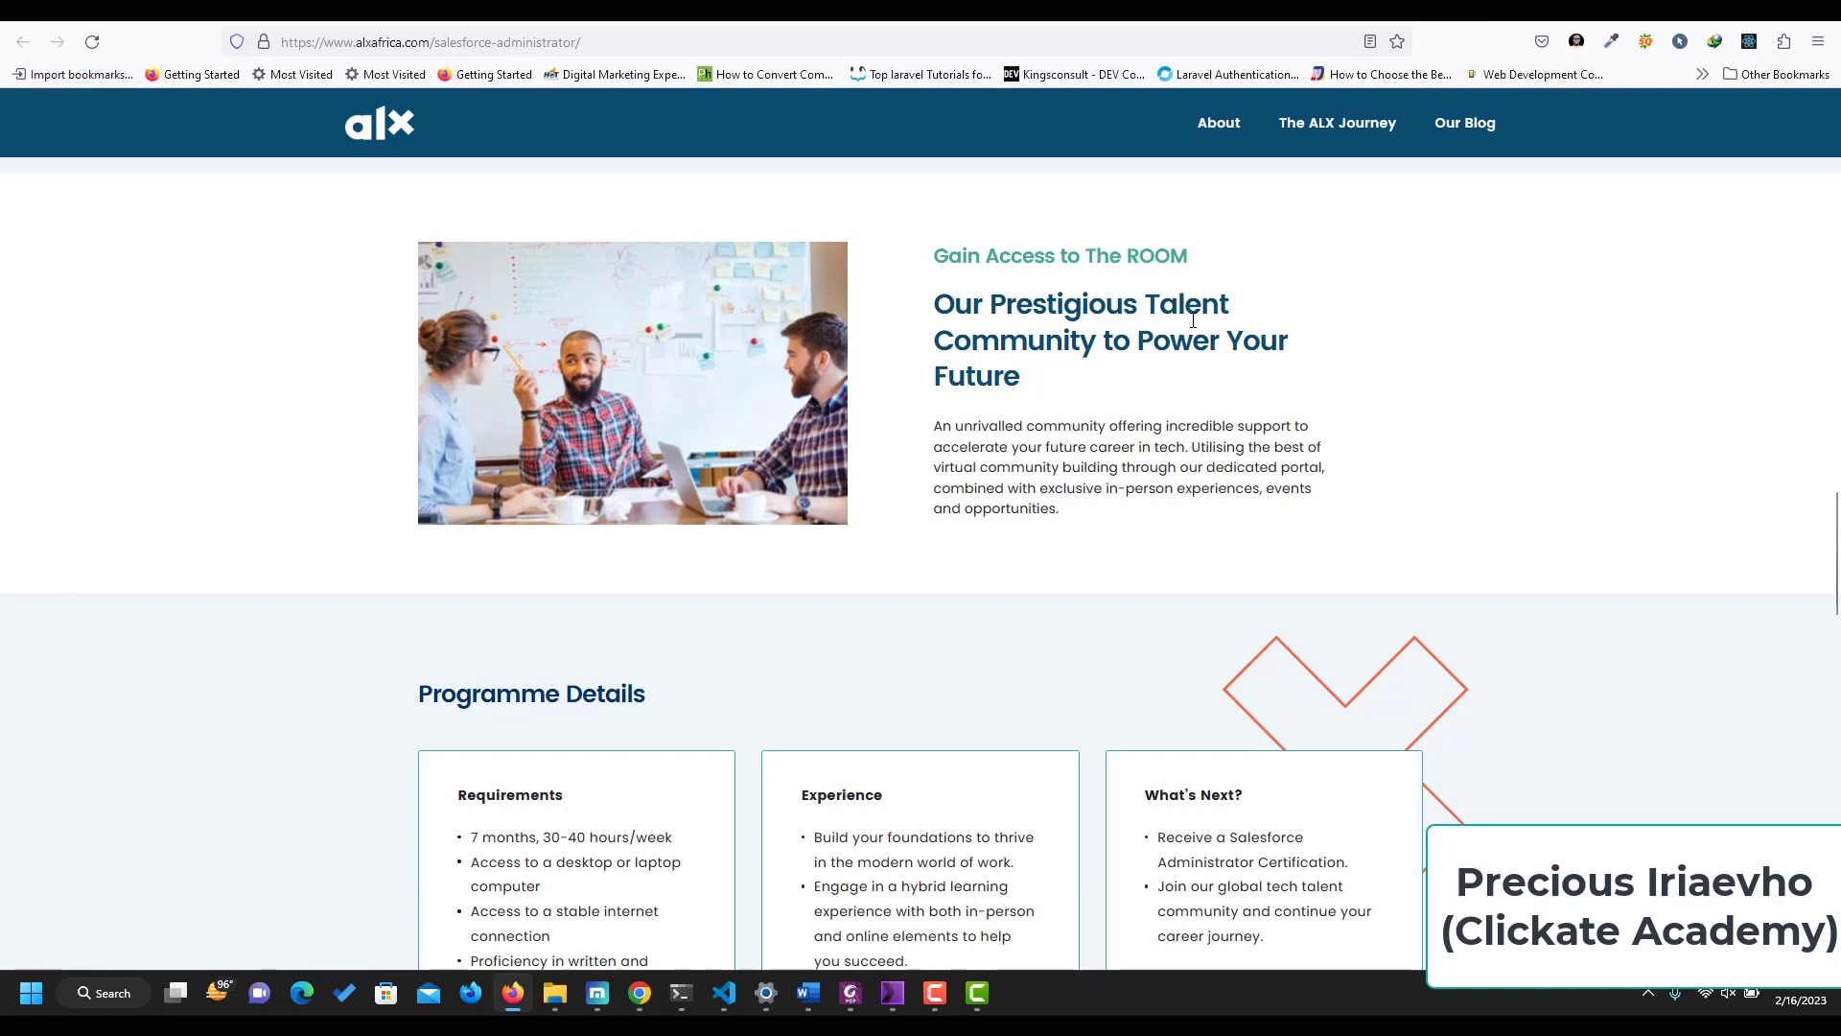
scroll("down", 3)
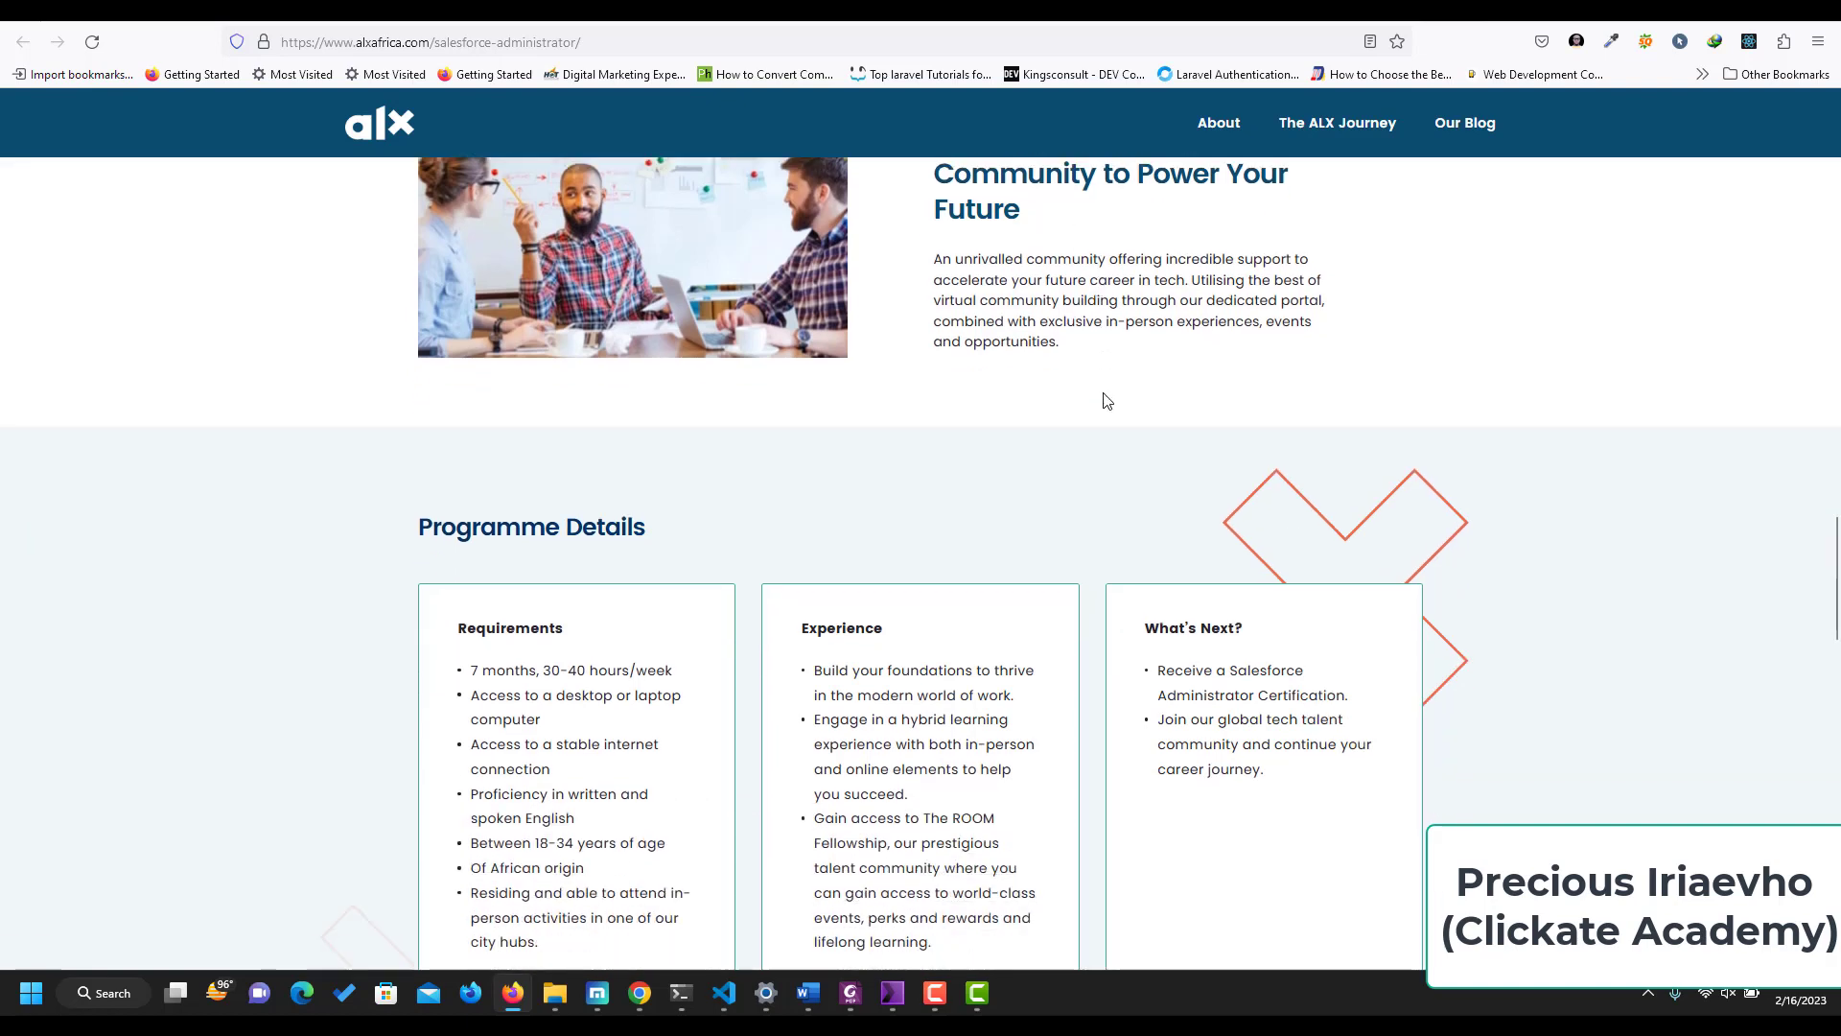
Bring the Requirements, Experience and What's Next cards with Enrol Now into view, then continue to Hear From Our Graduates.
scroll("down", 3)
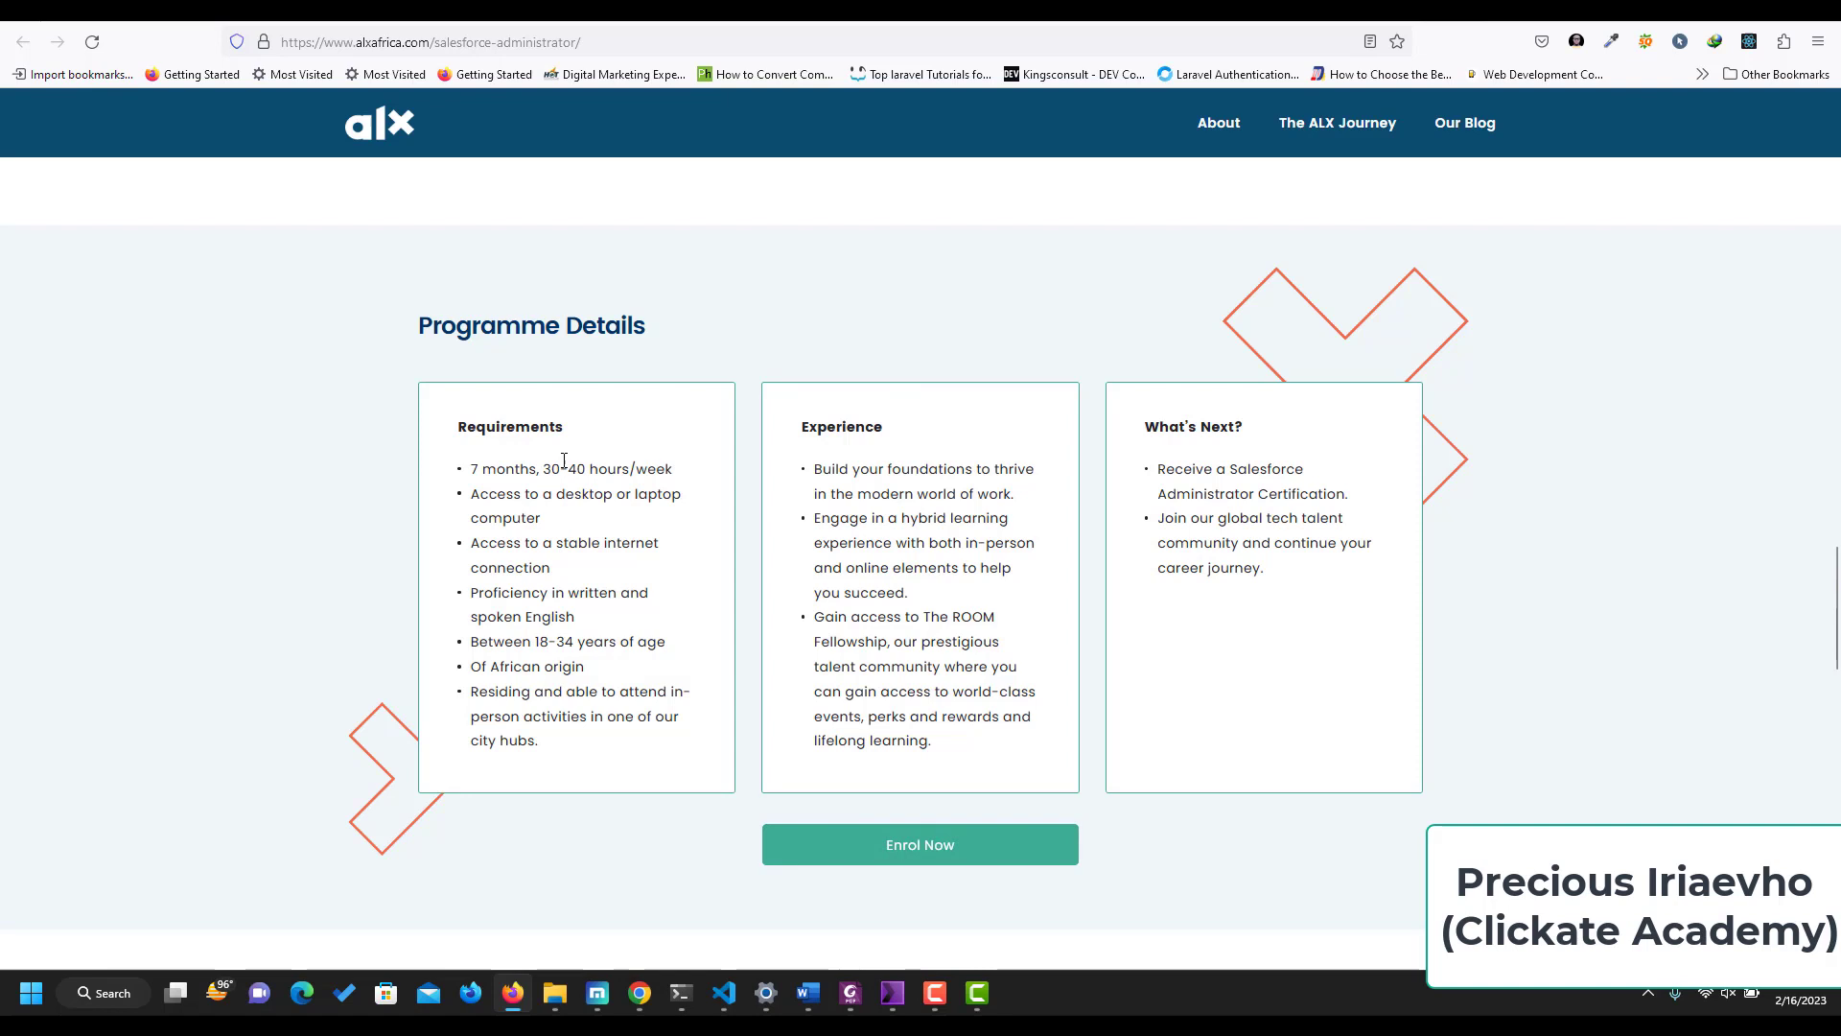
mouse_move(584, 495)
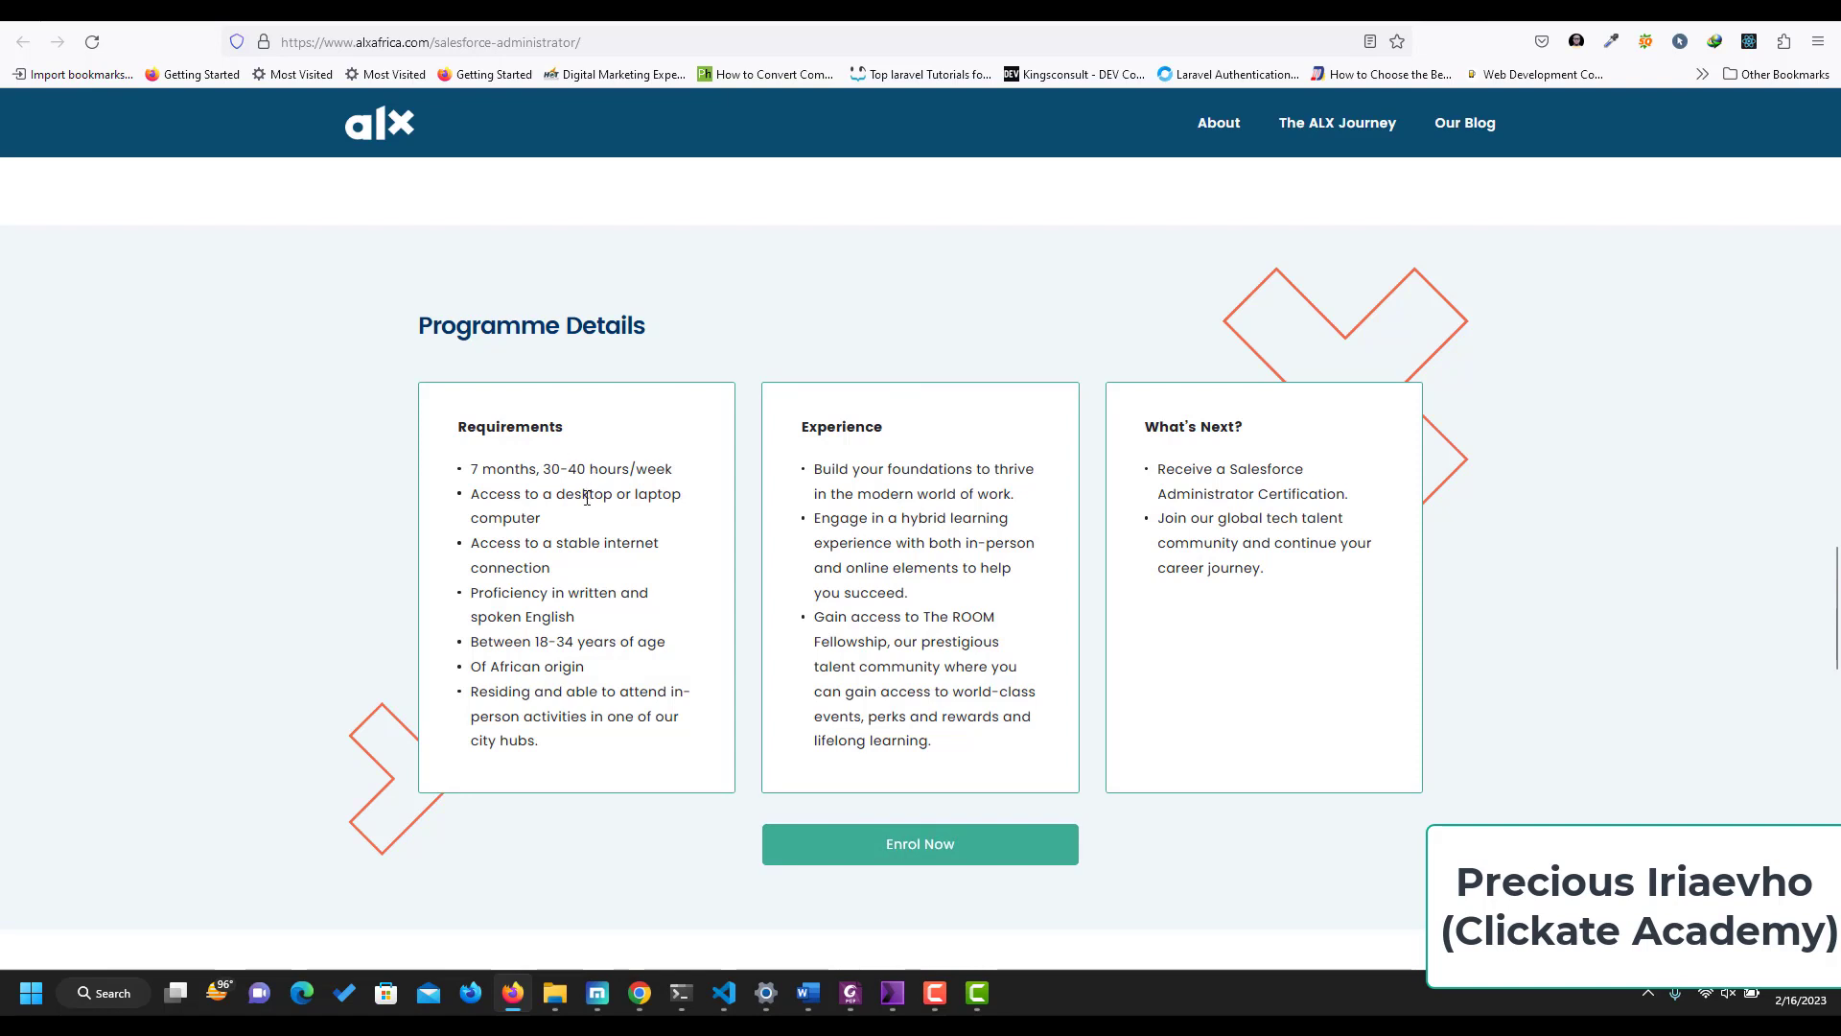
mouse_move(547, 539)
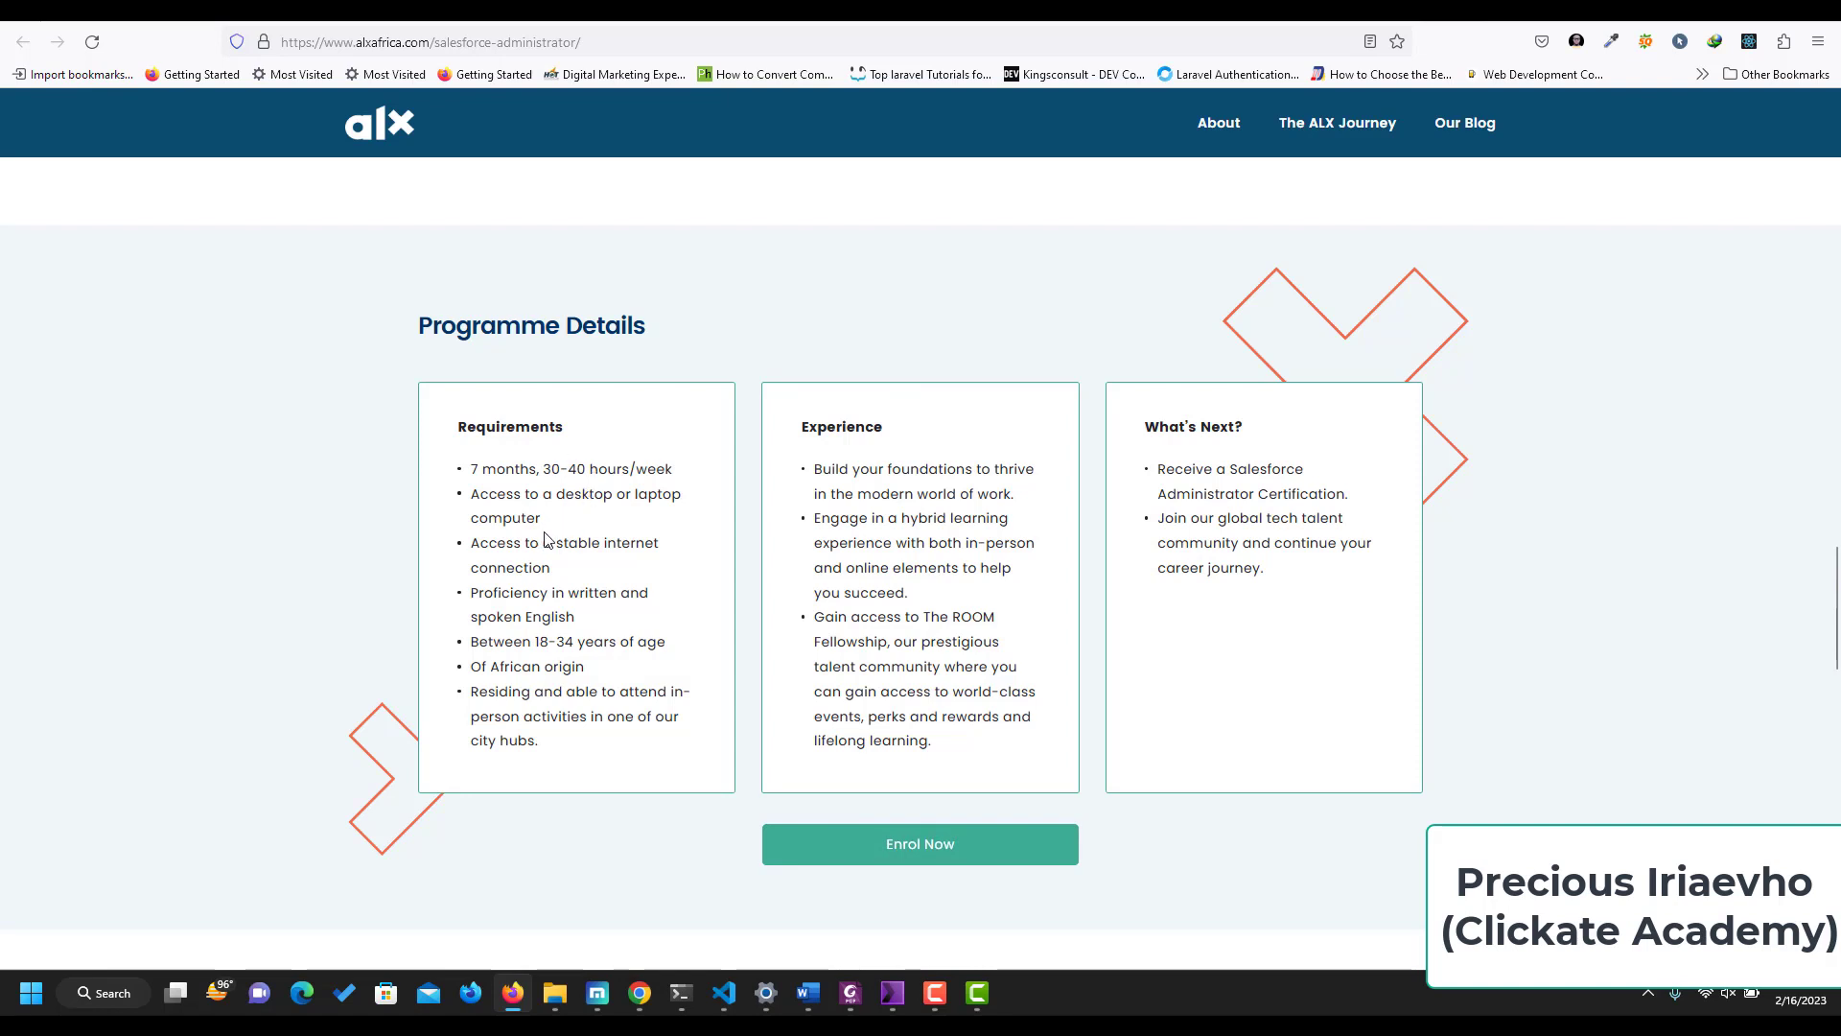
mouse_move(553, 619)
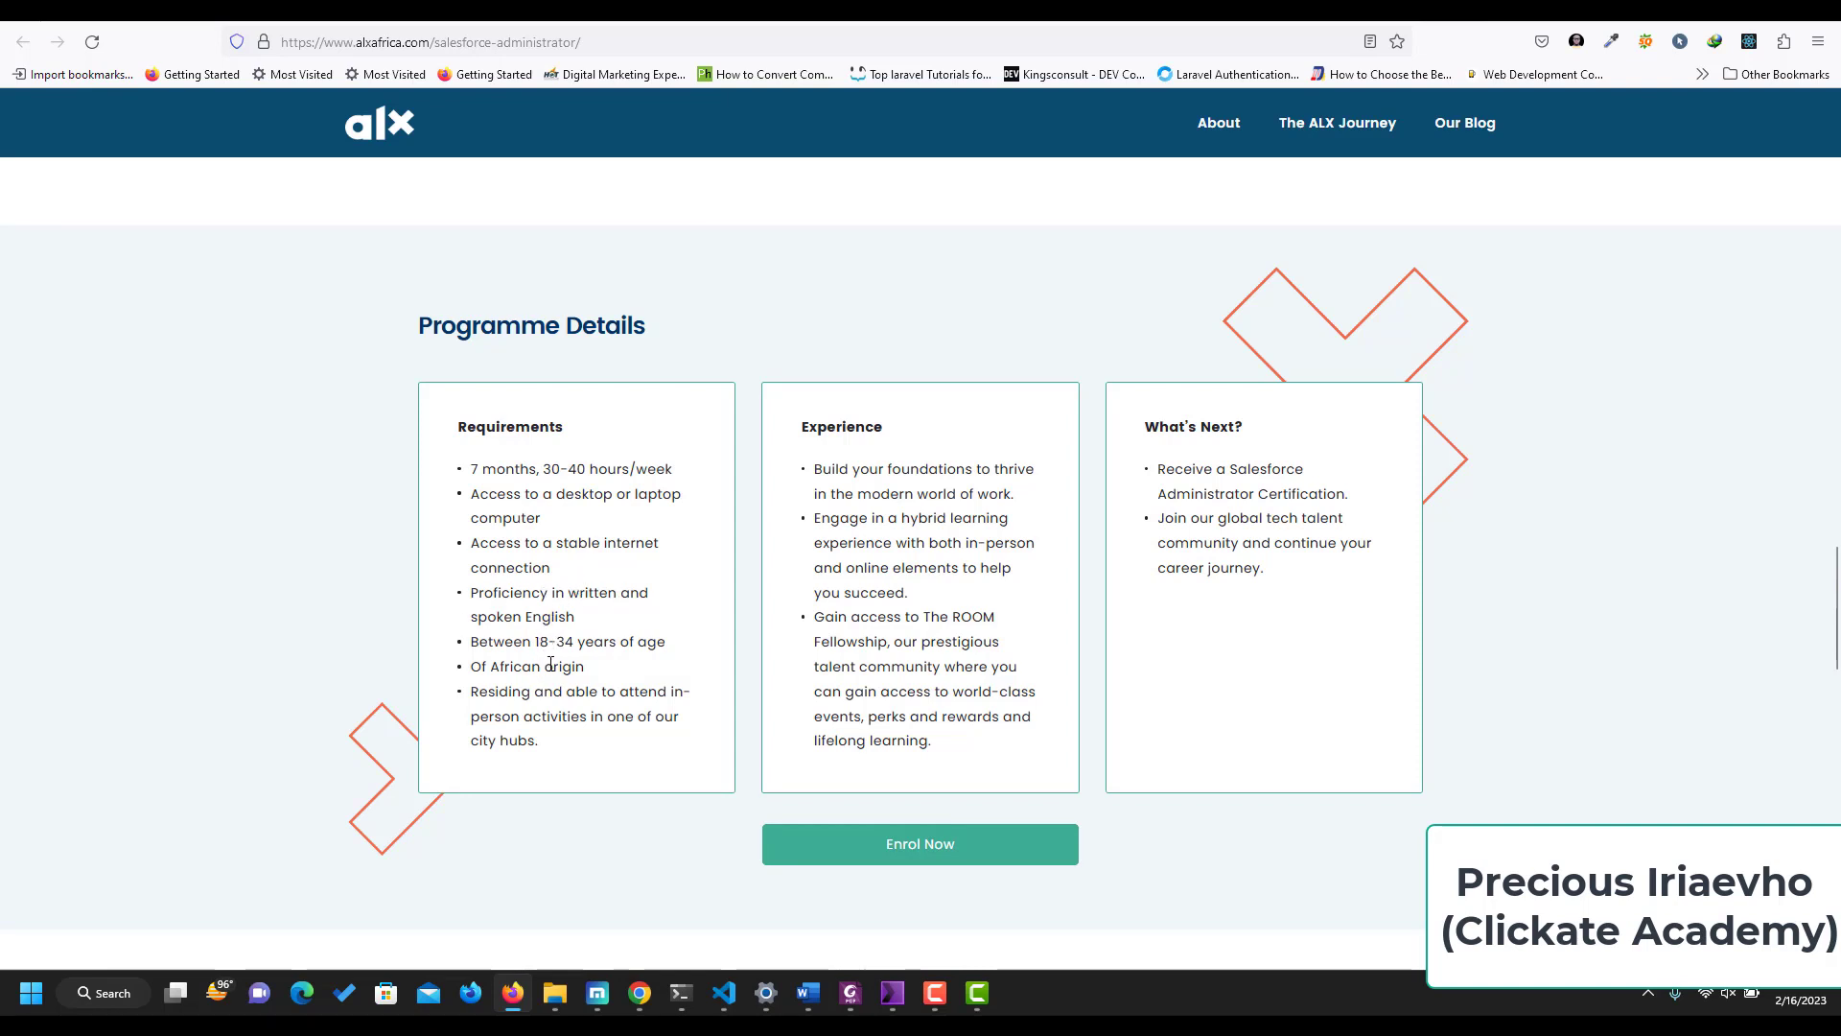
mouse_move(546, 715)
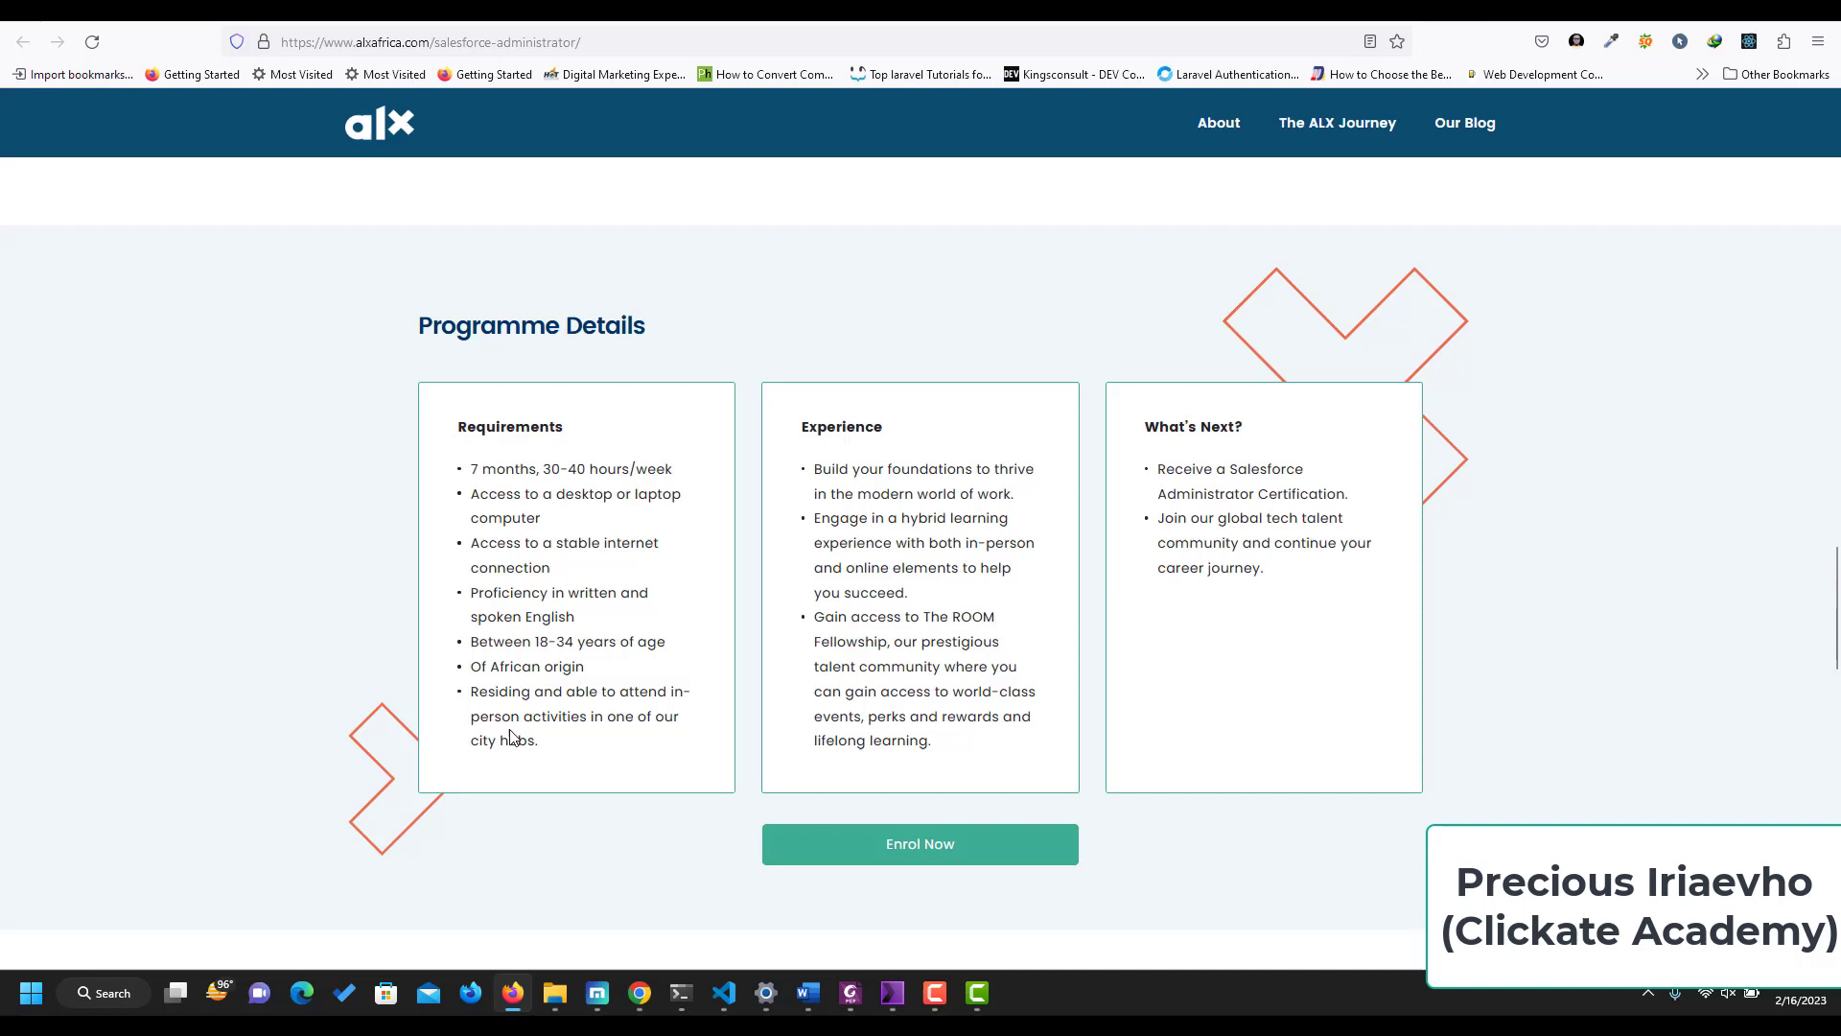
mouse_move(531, 721)
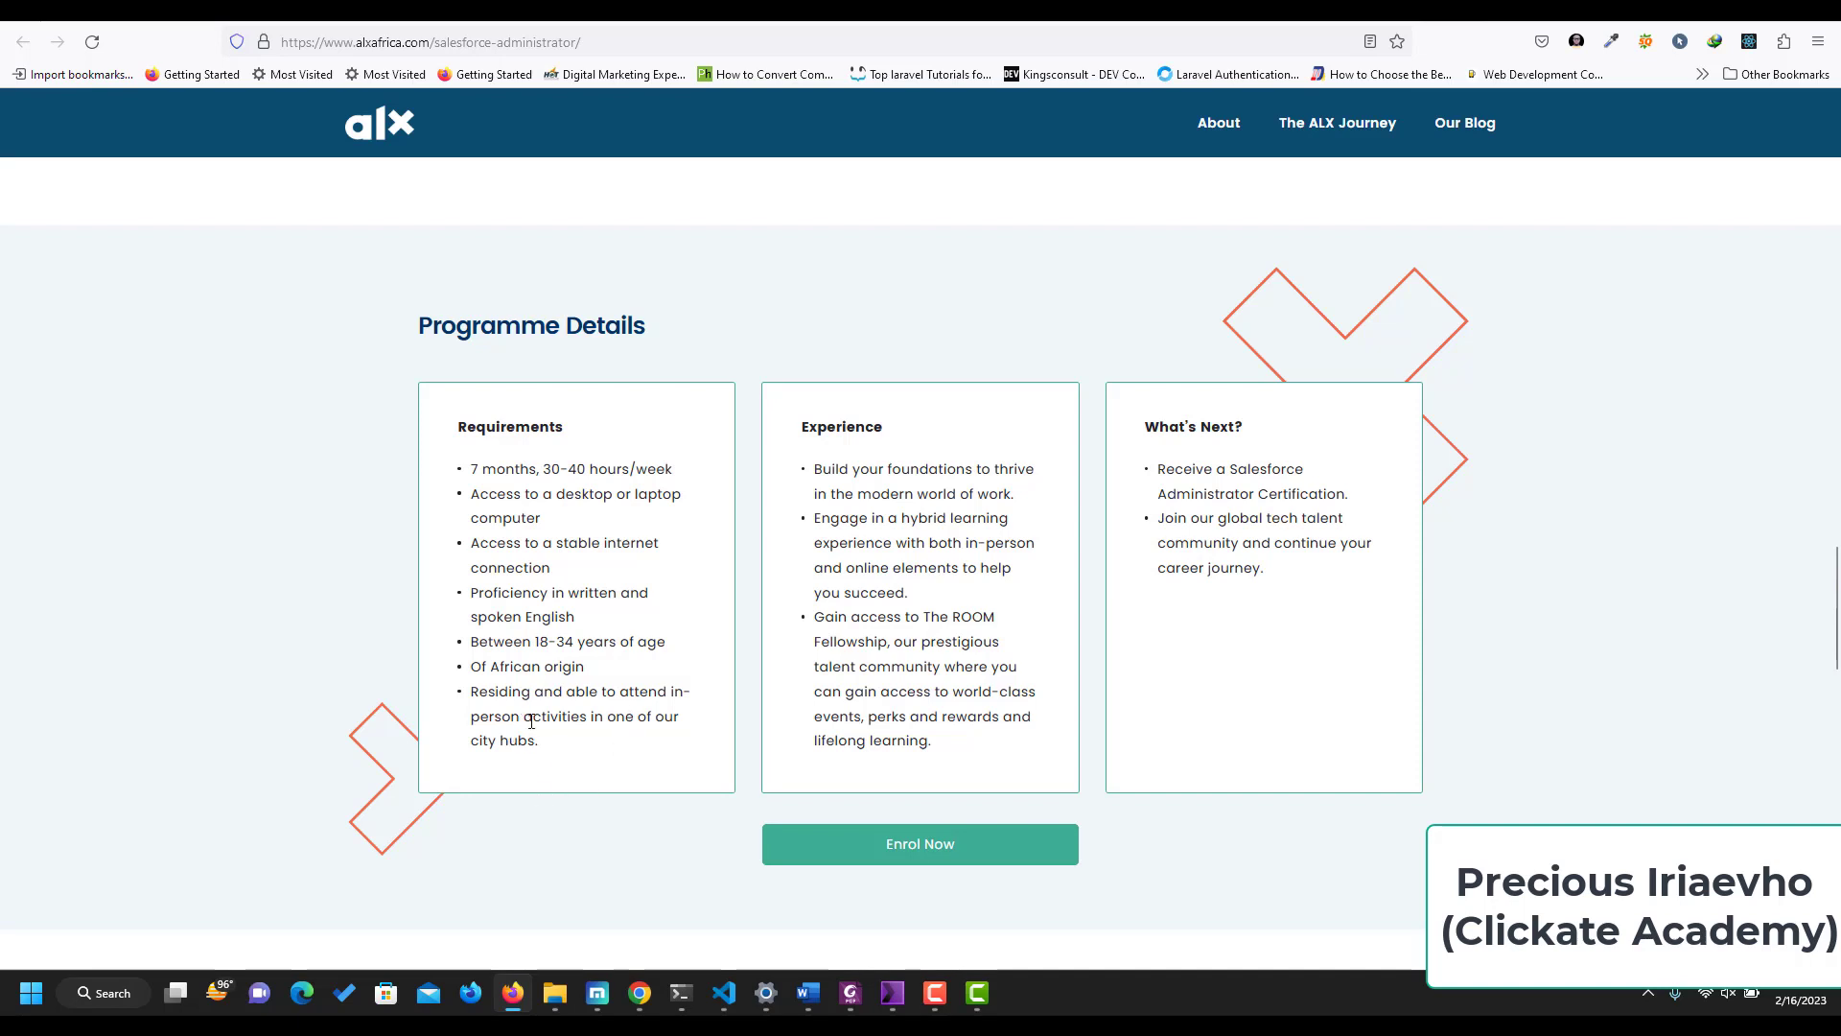
mouse_move(671, 374)
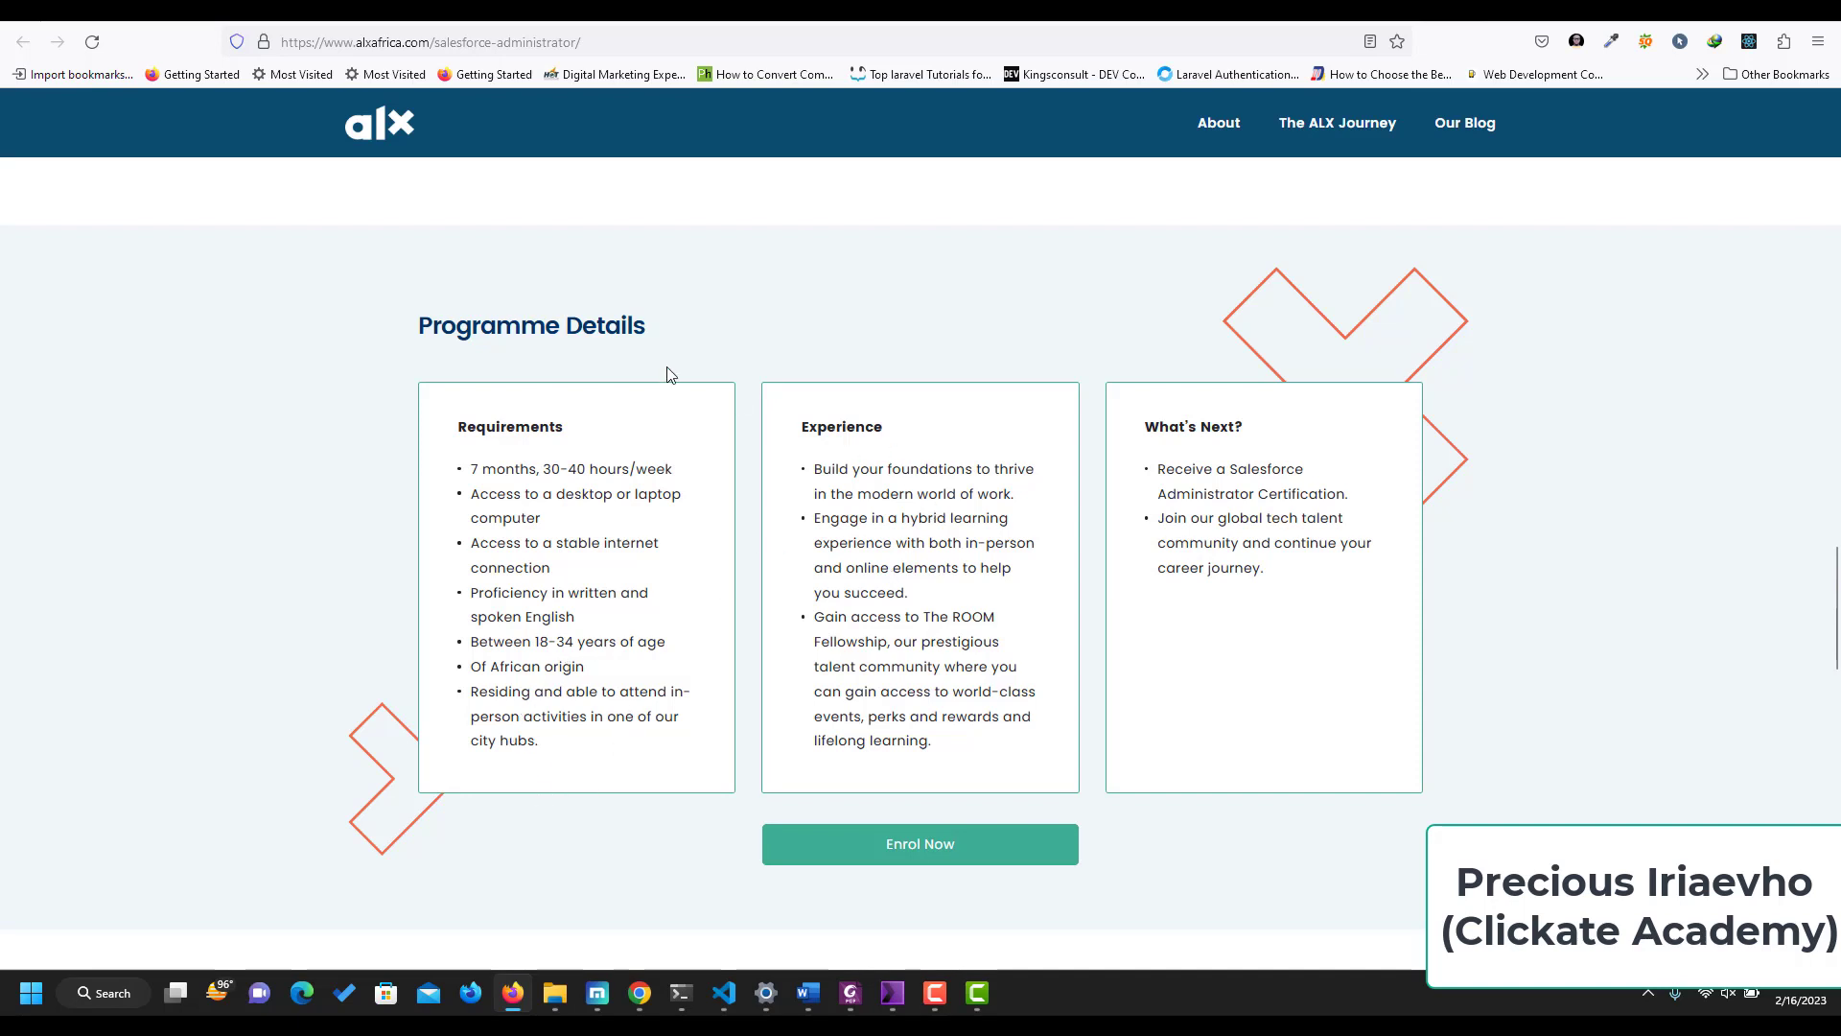
mouse_move(731, 522)
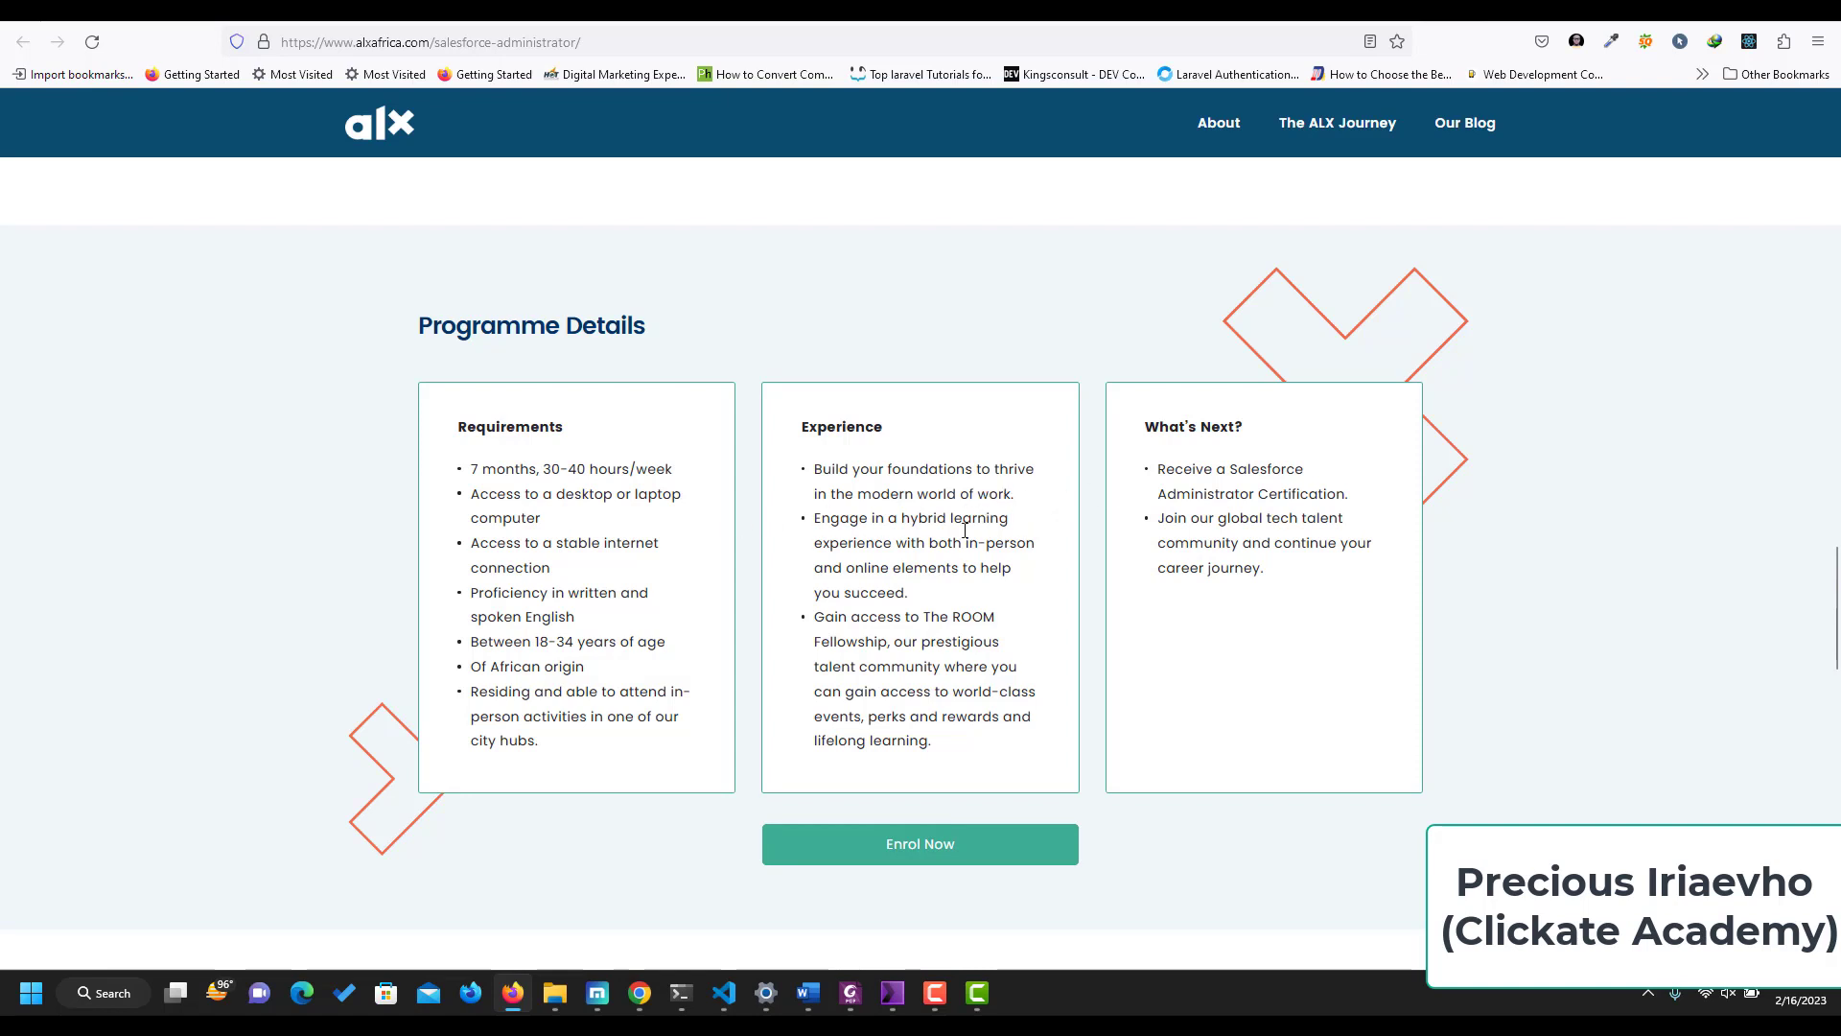
mouse_move(1189, 662)
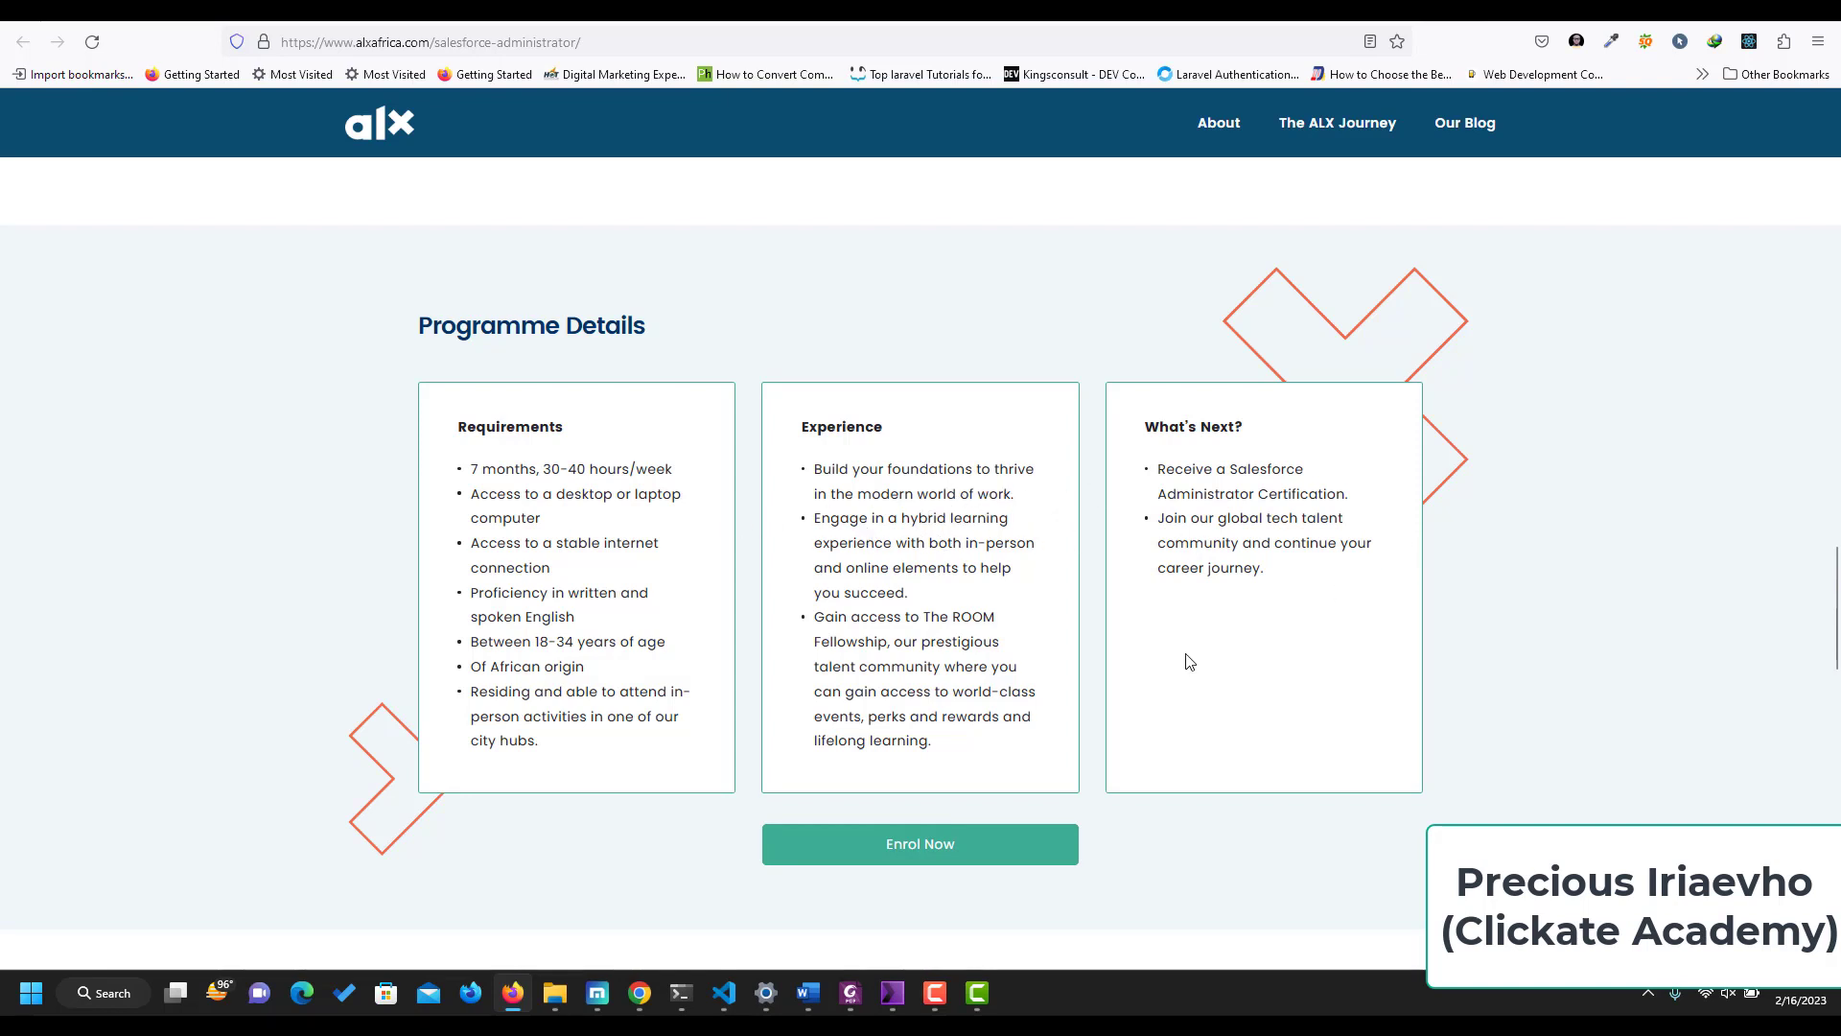
mouse_move(1045, 627)
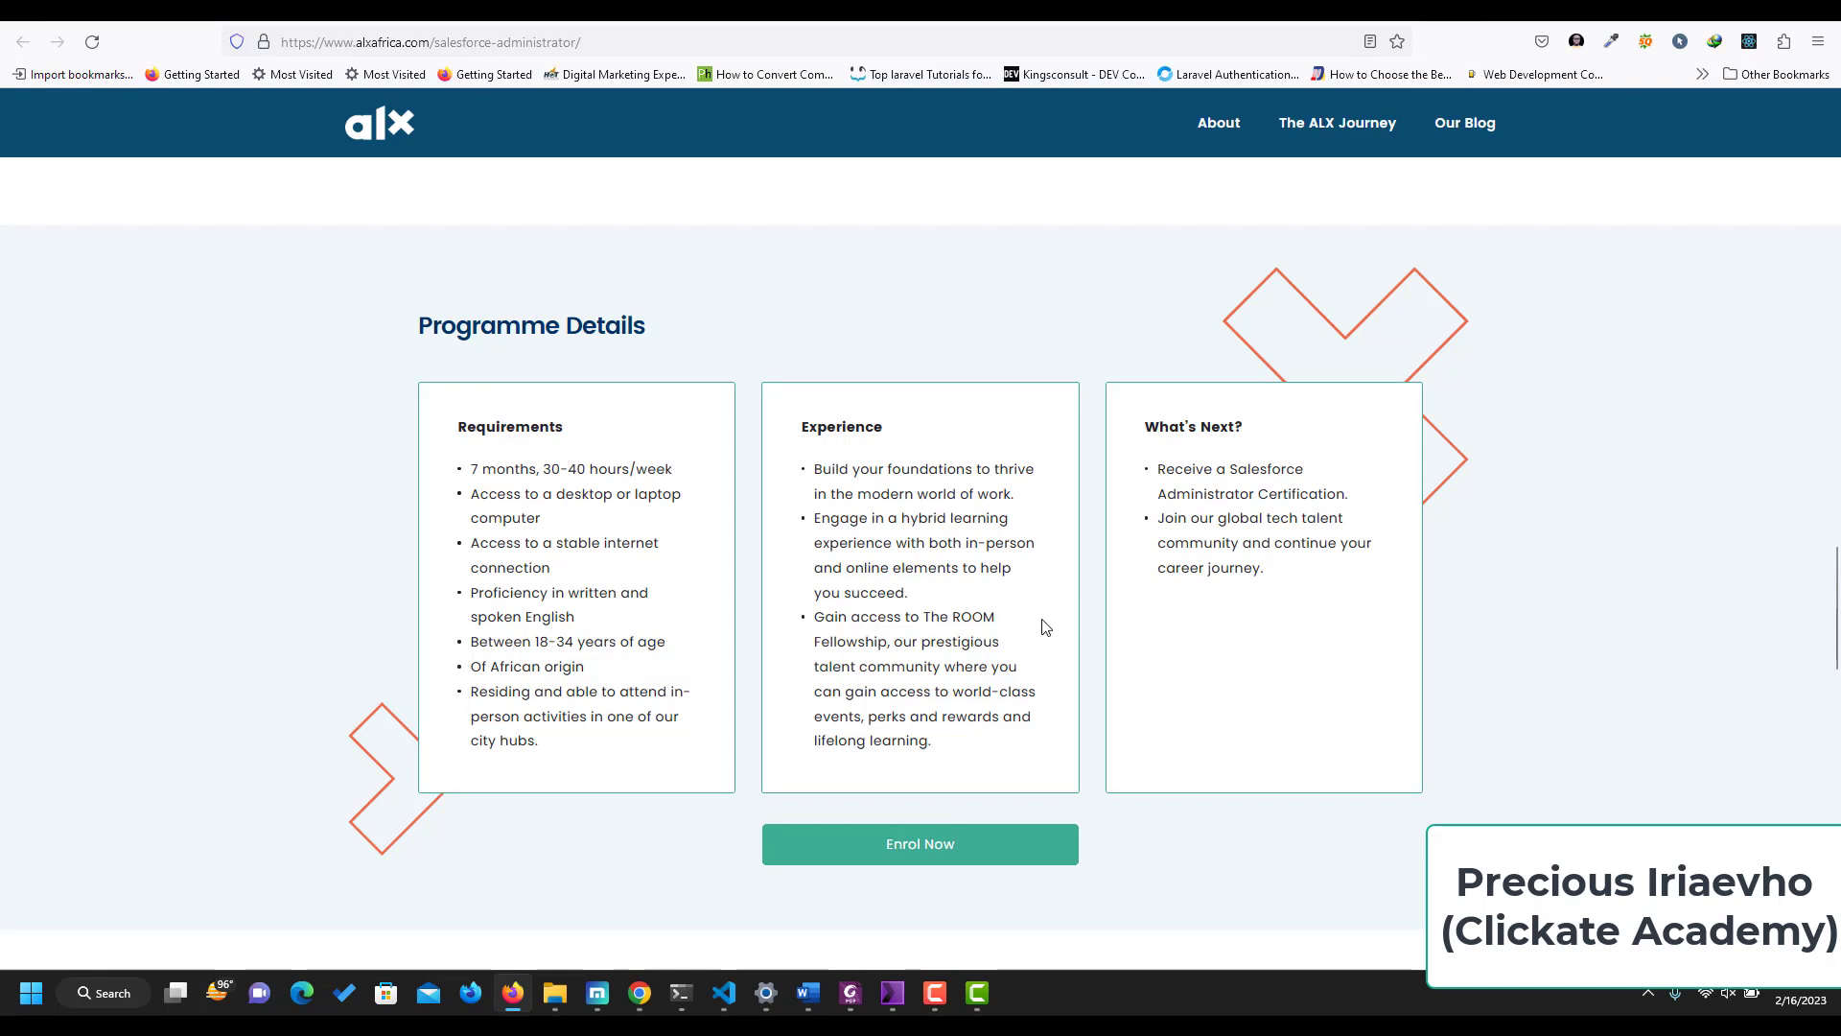
mouse_move(853, 684)
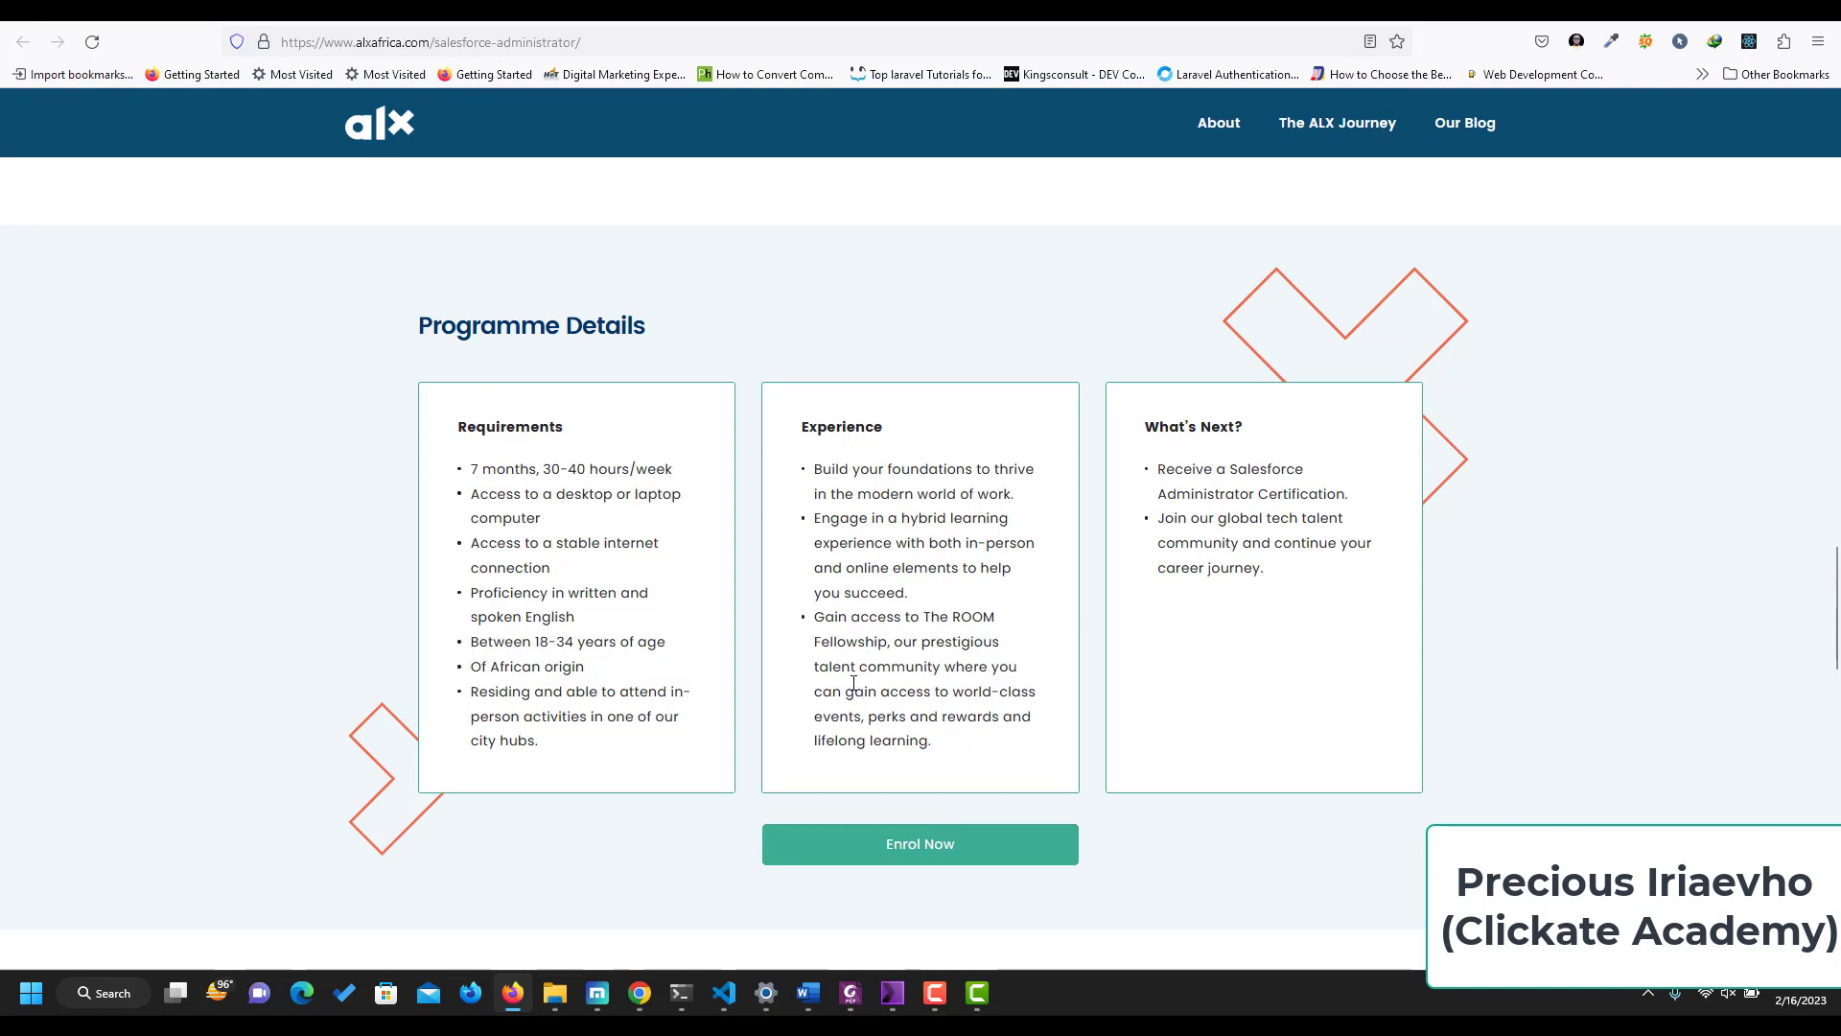
mouse_move(1006, 750)
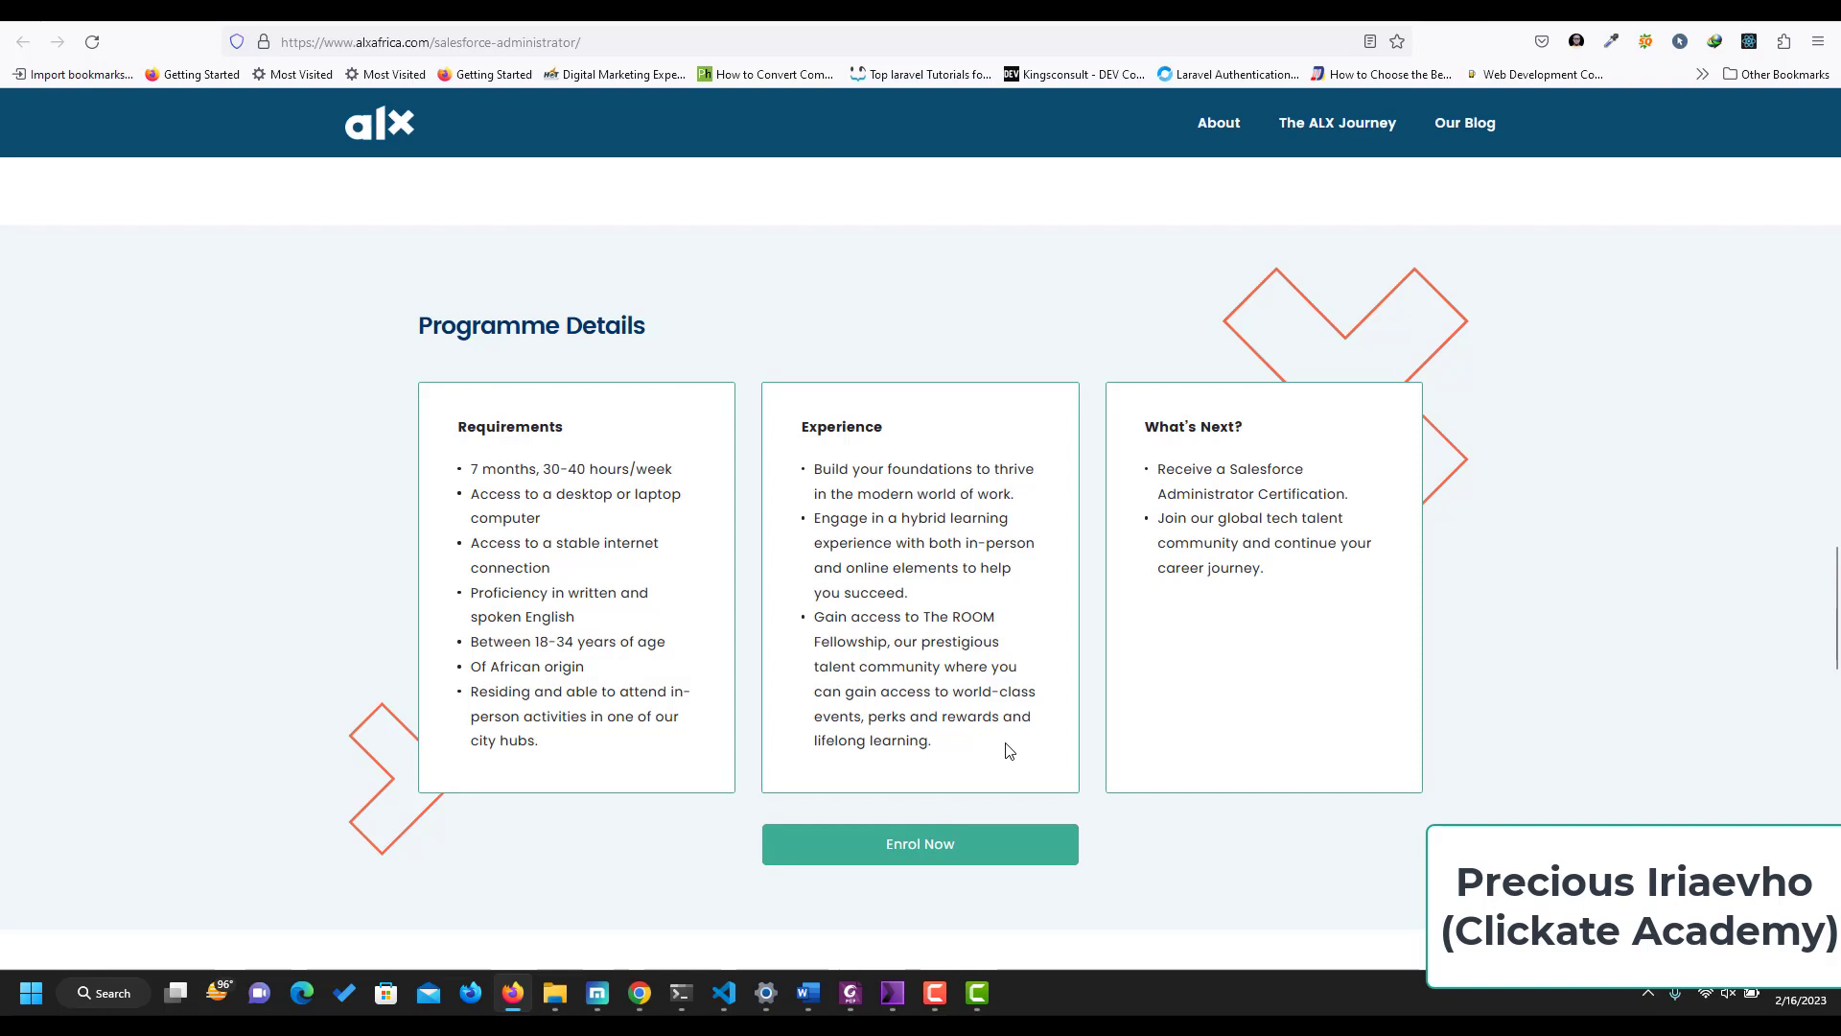
mouse_move(980, 753)
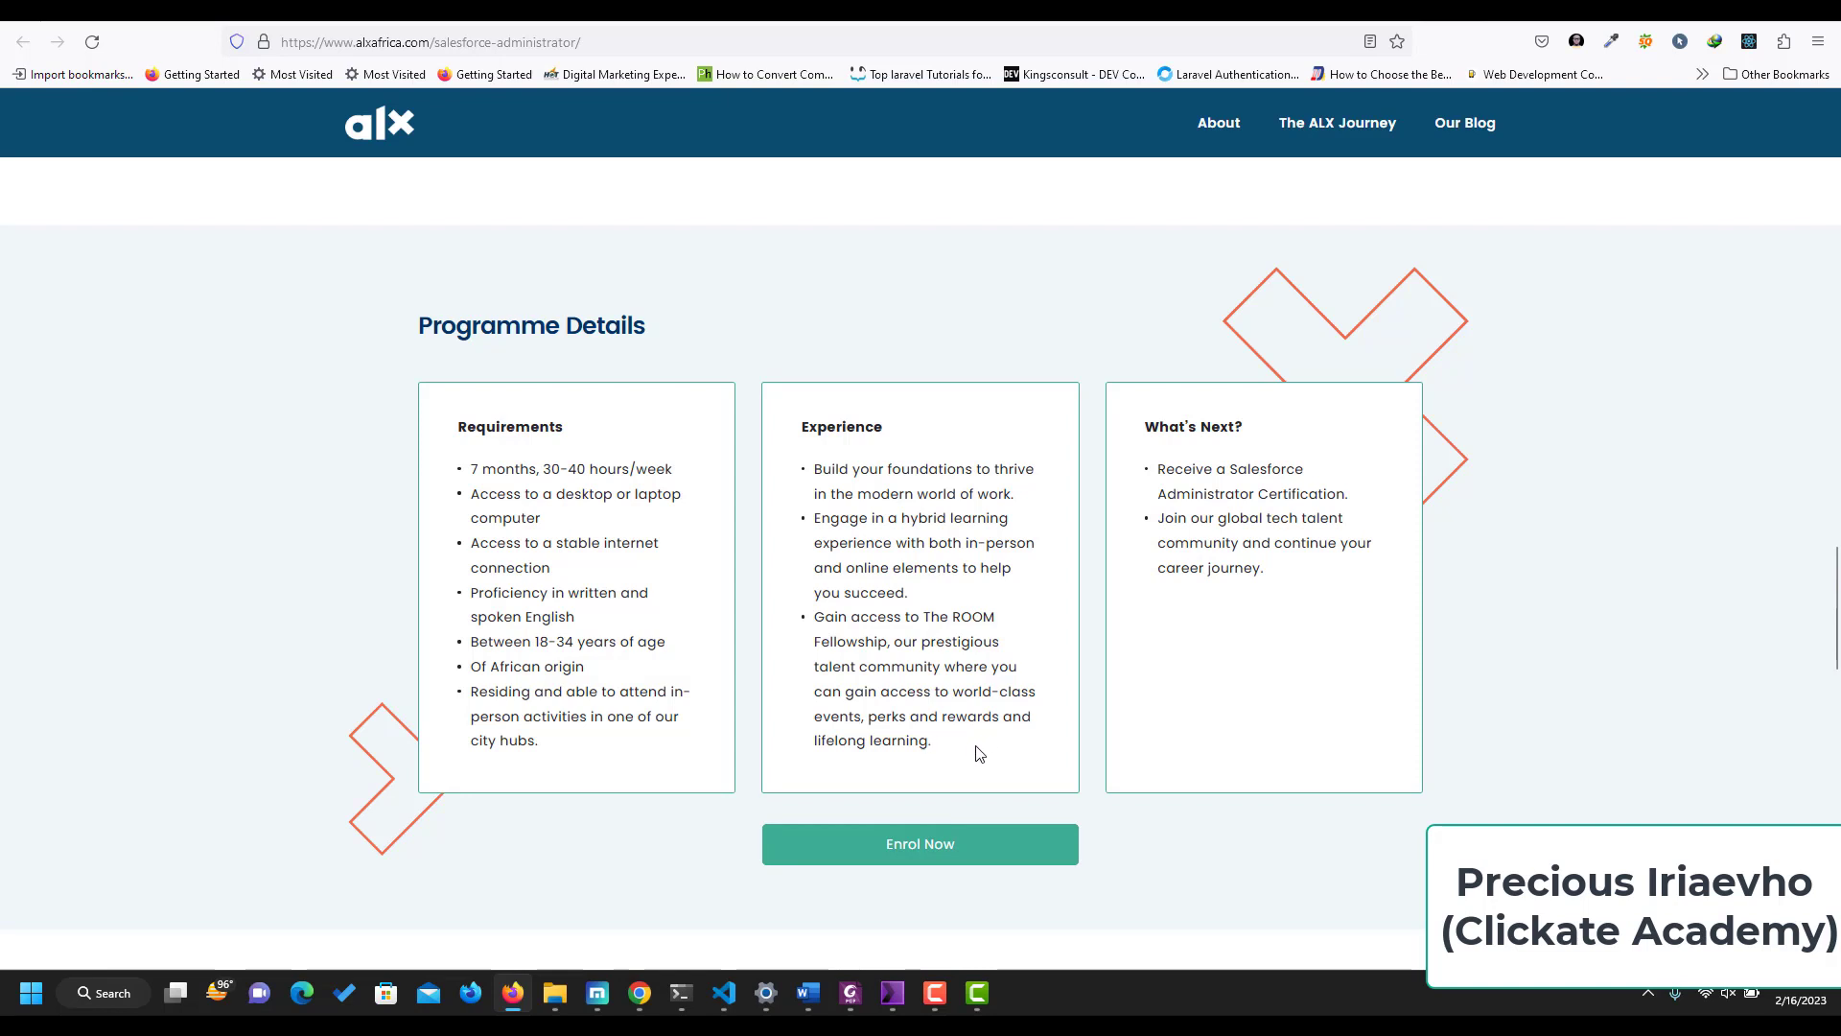
mouse_move(1210, 466)
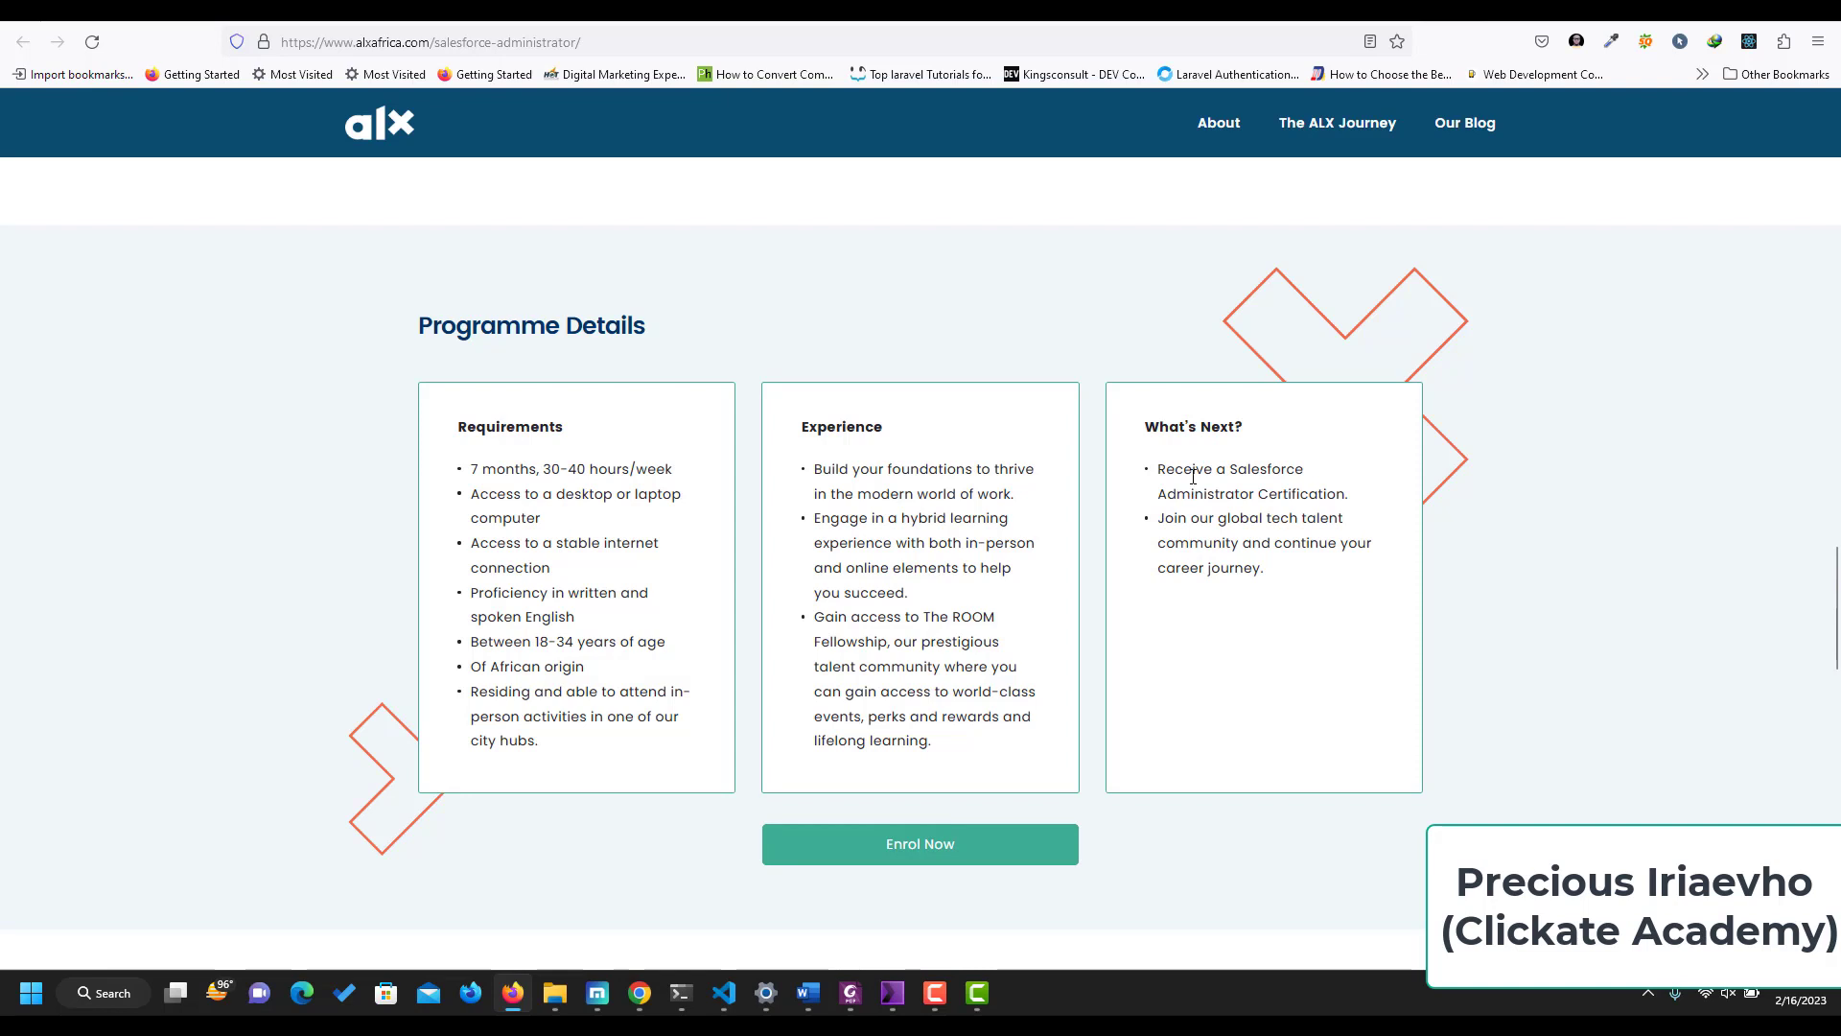
mouse_move(1315, 494)
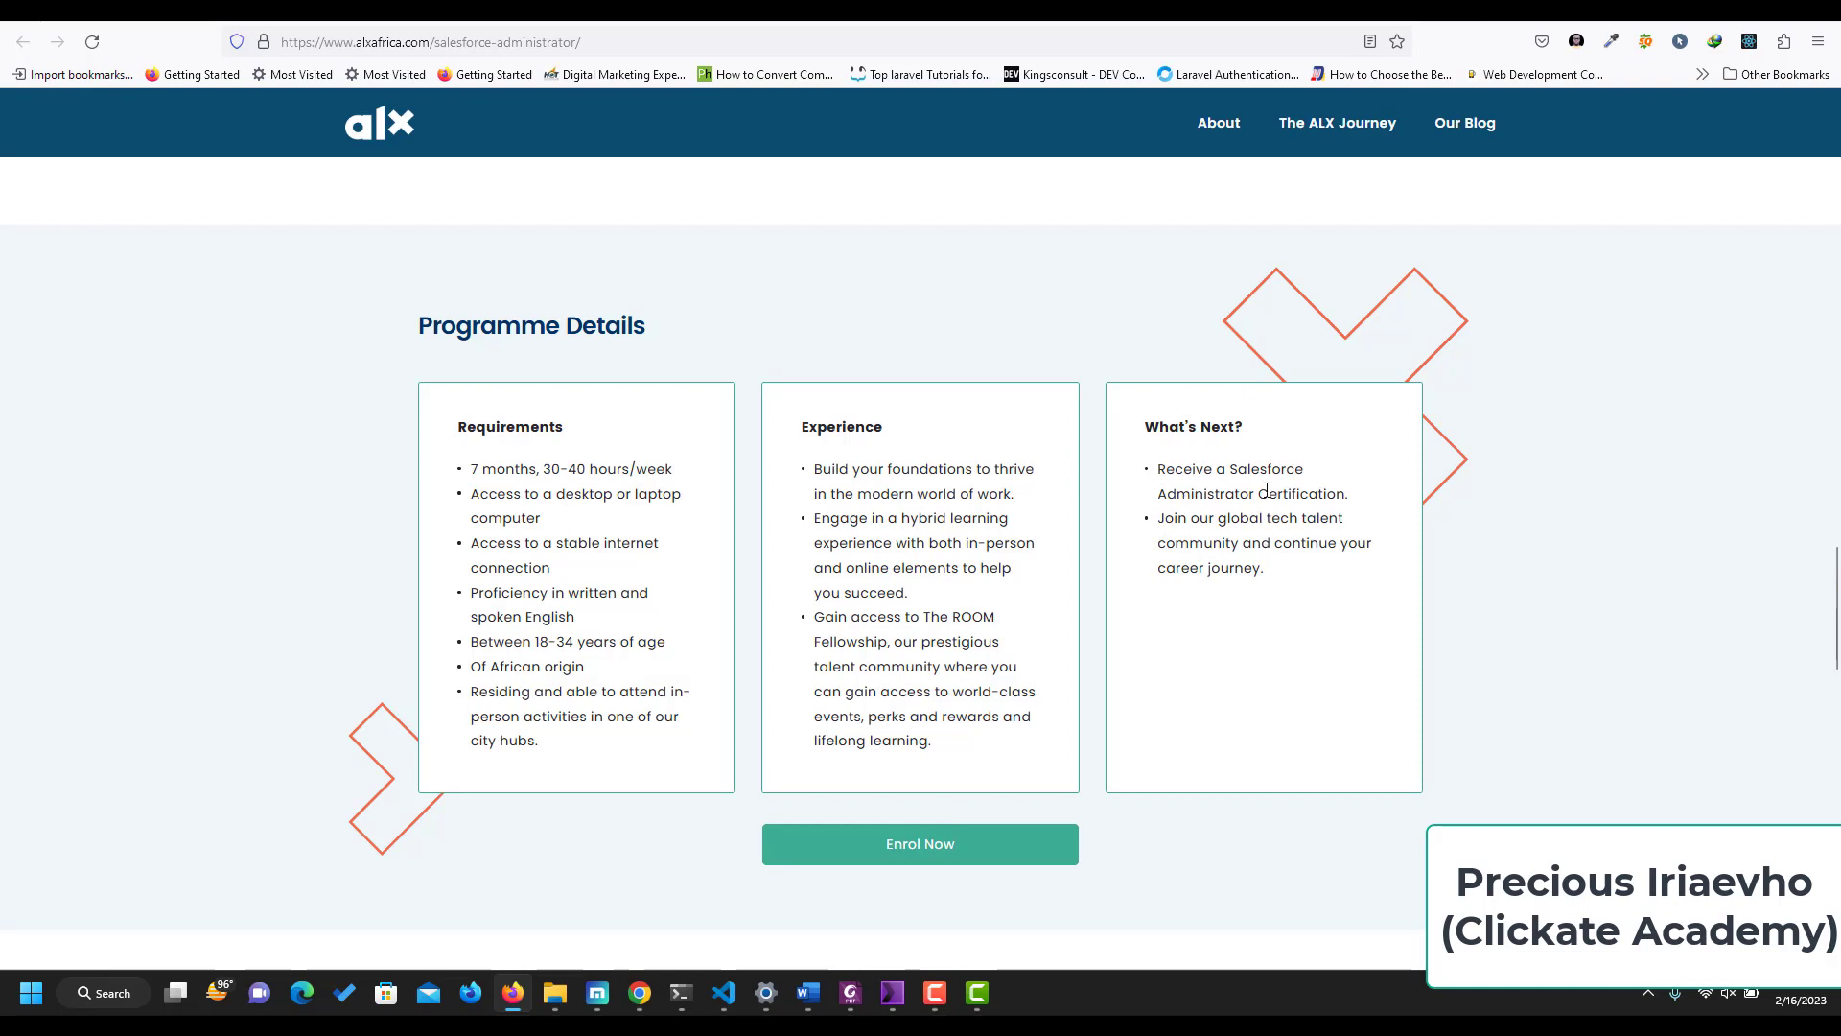
mouse_move(1262, 608)
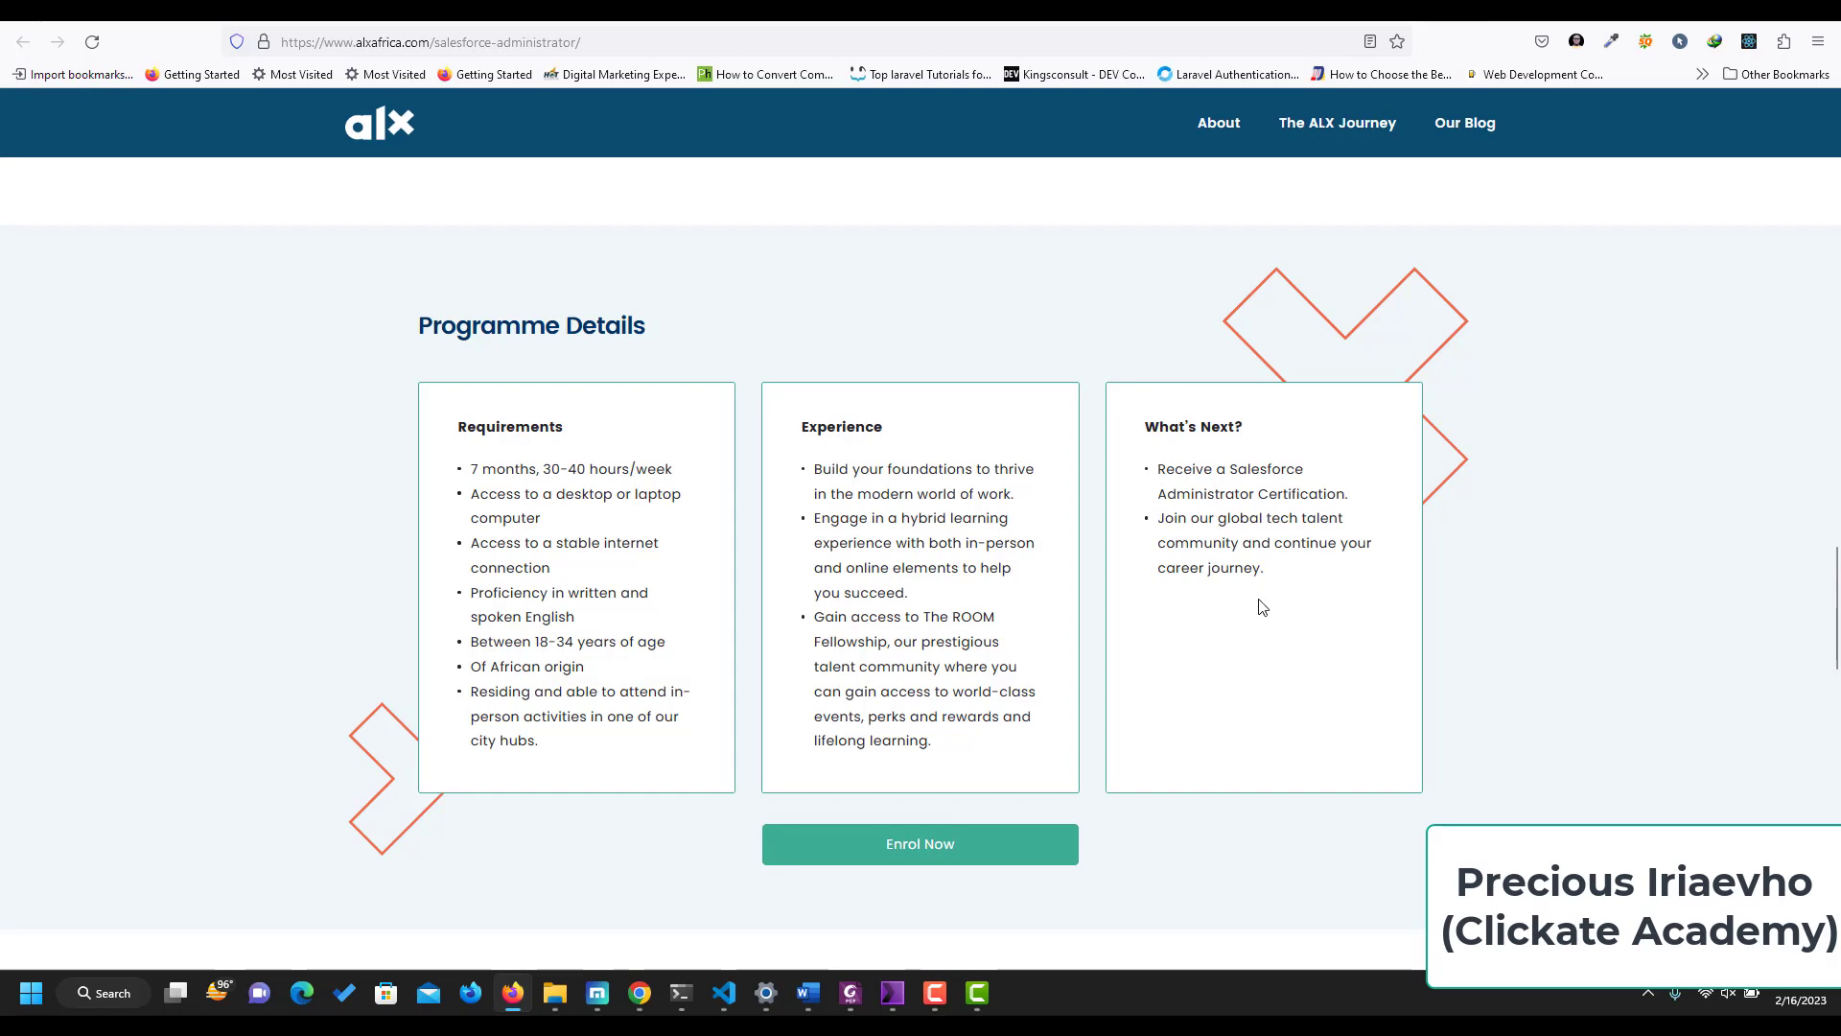
scroll("down", 3)
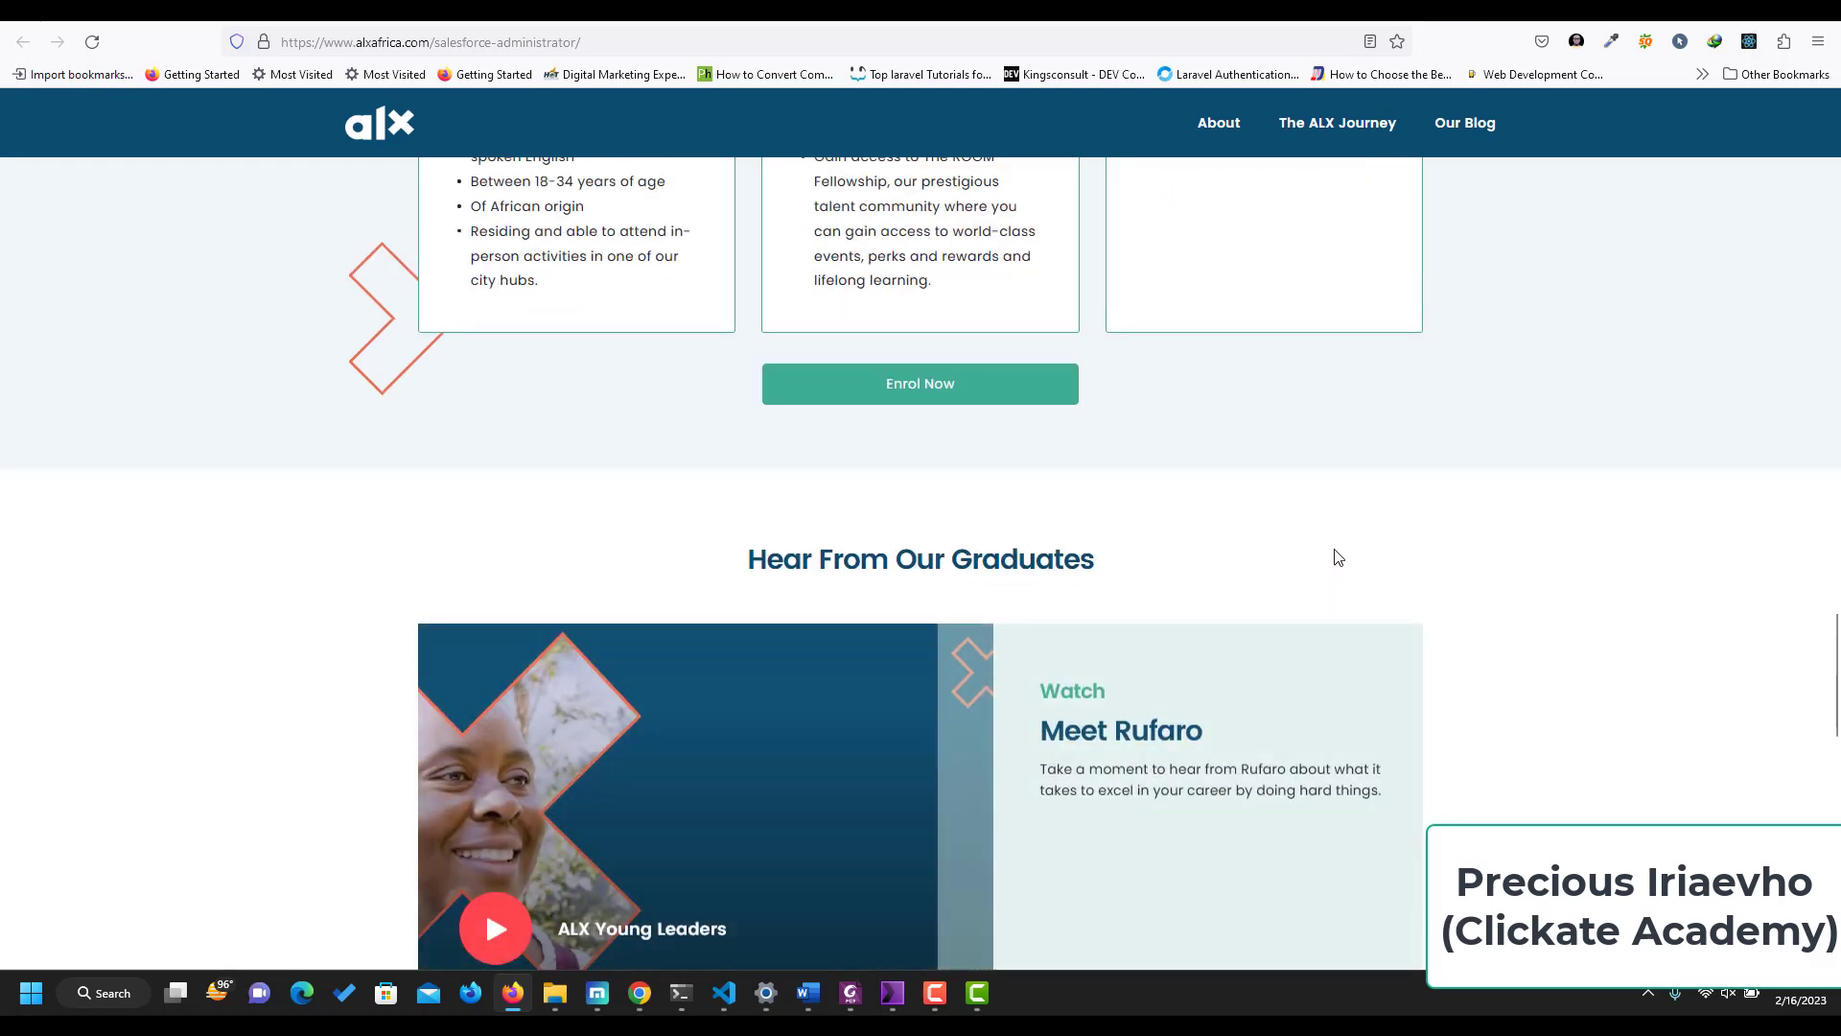
scroll("down", 3)
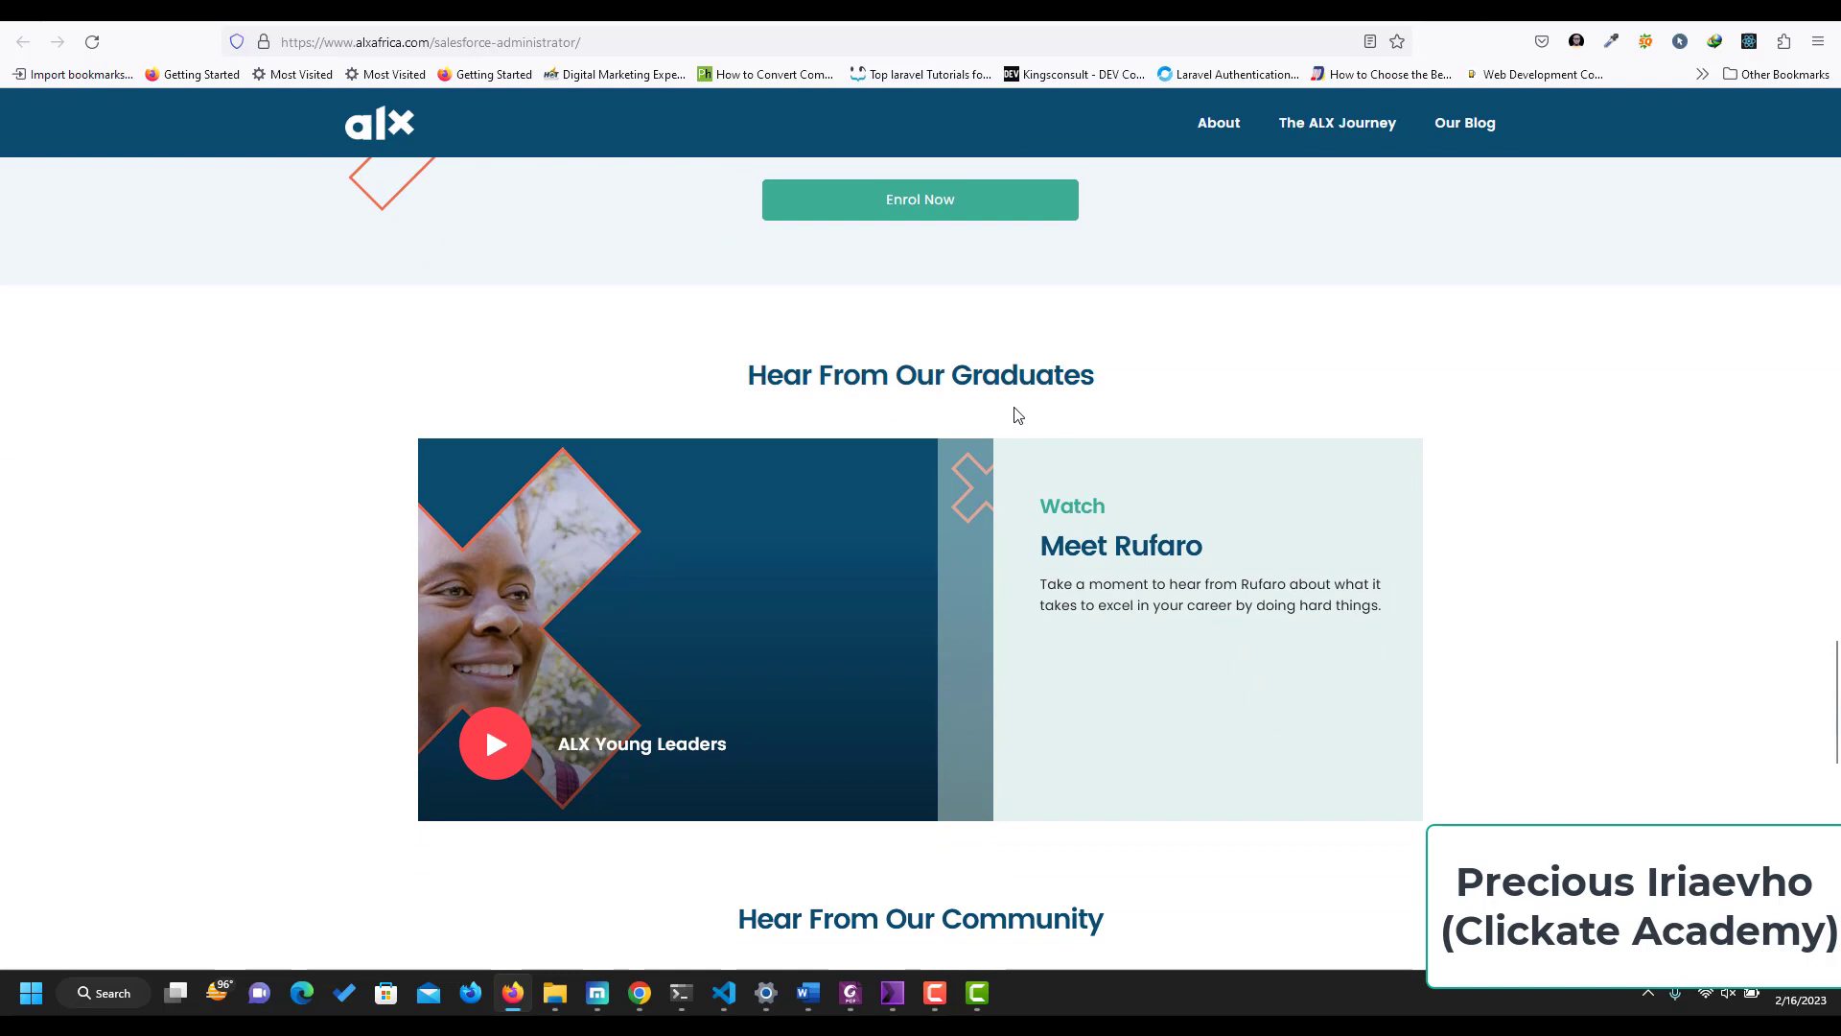
scroll("down", 3)
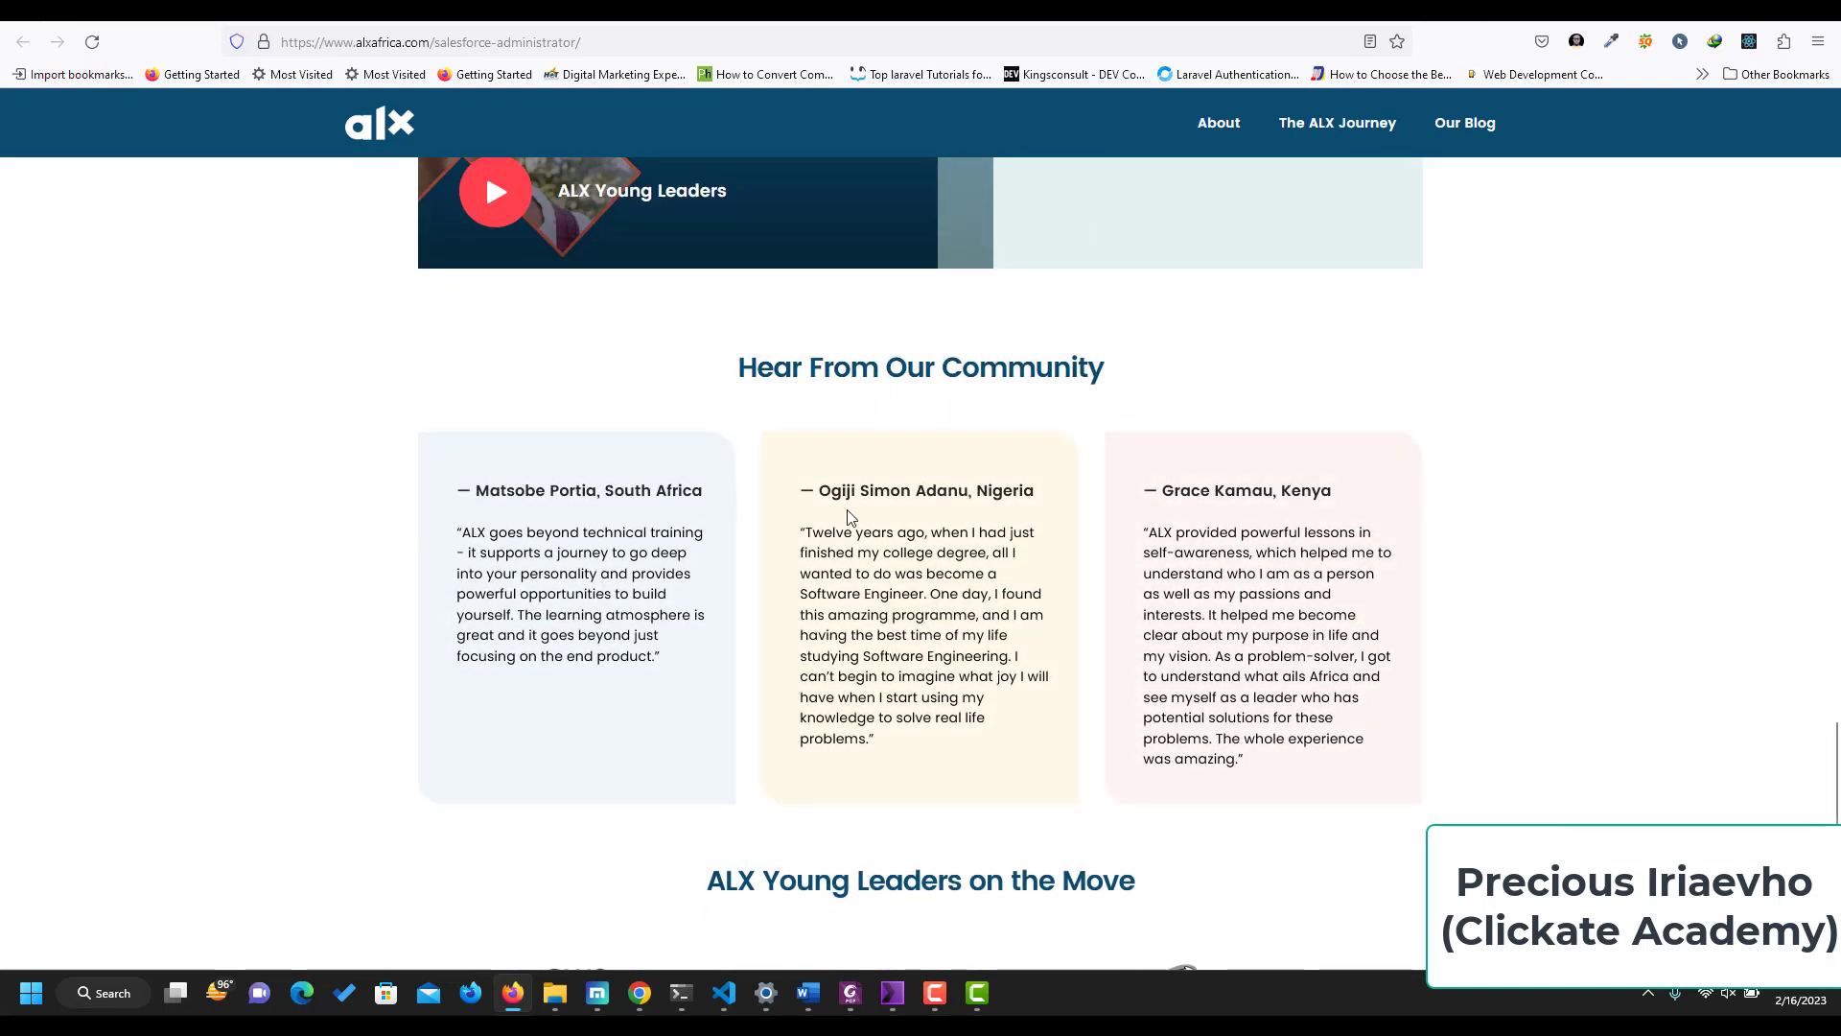
scroll("down", 3)
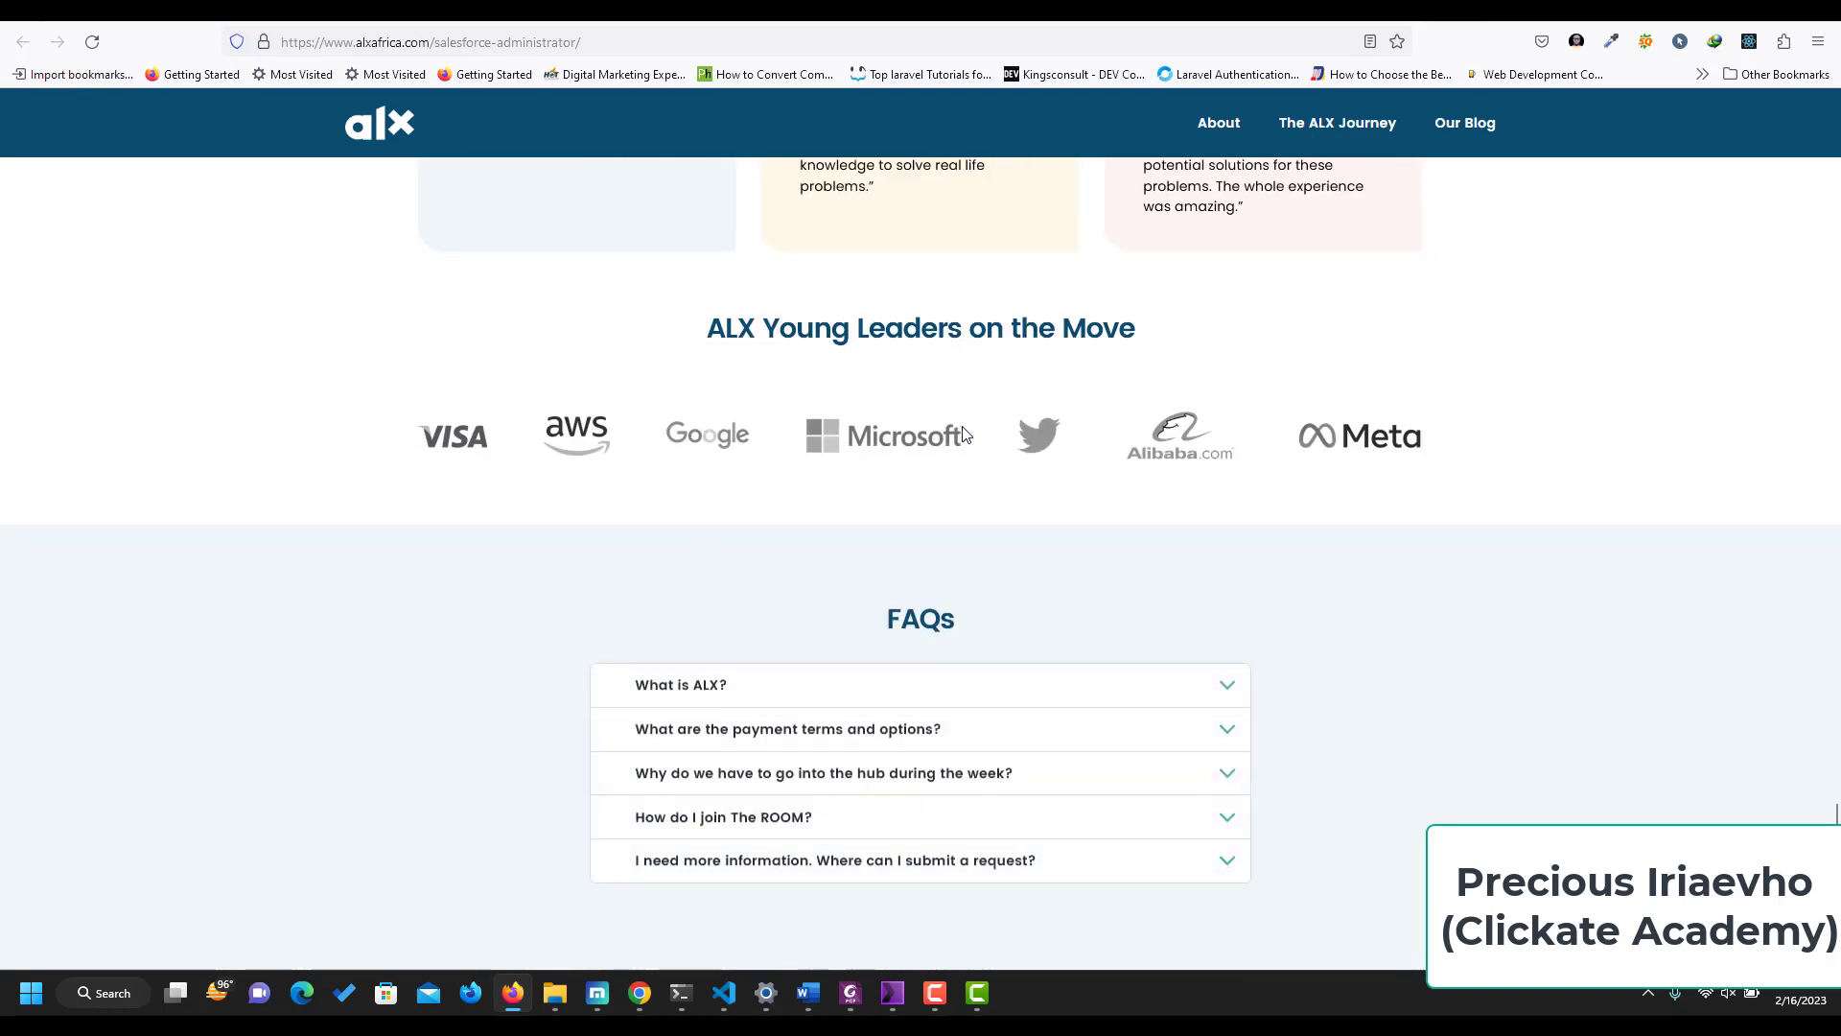
scroll("down", 3)
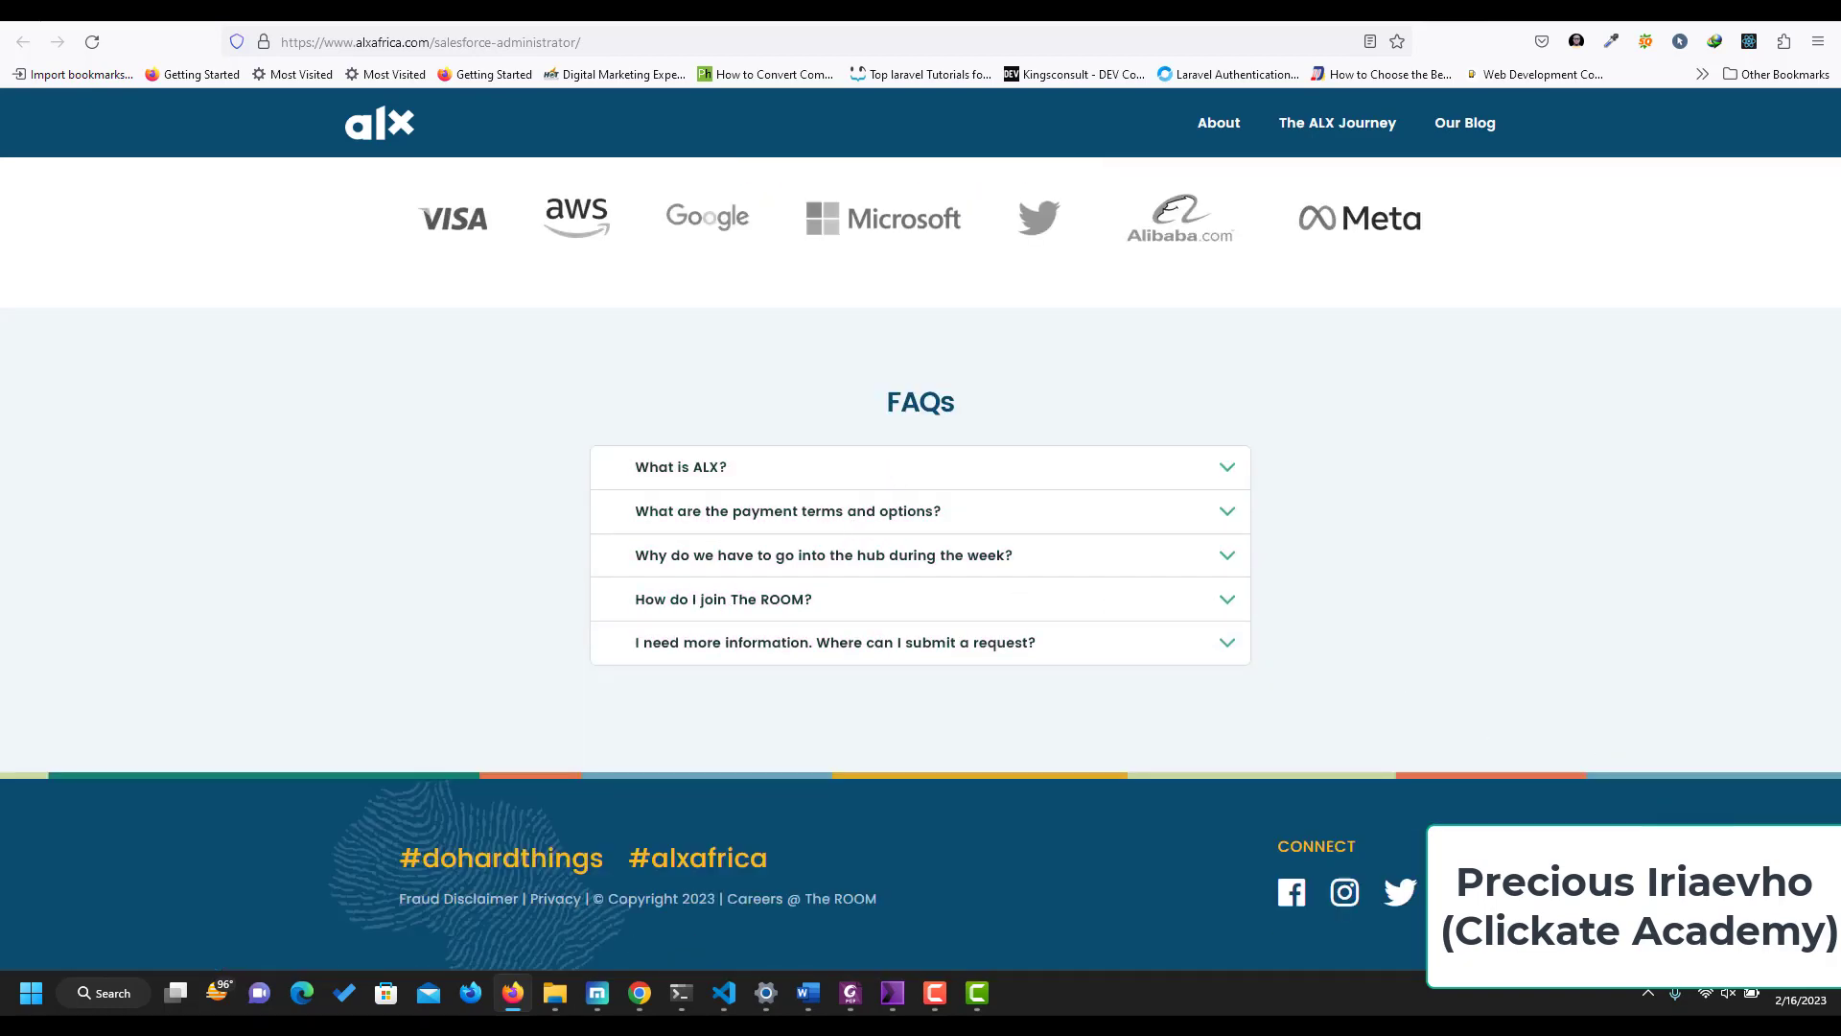
scroll("up", 3)
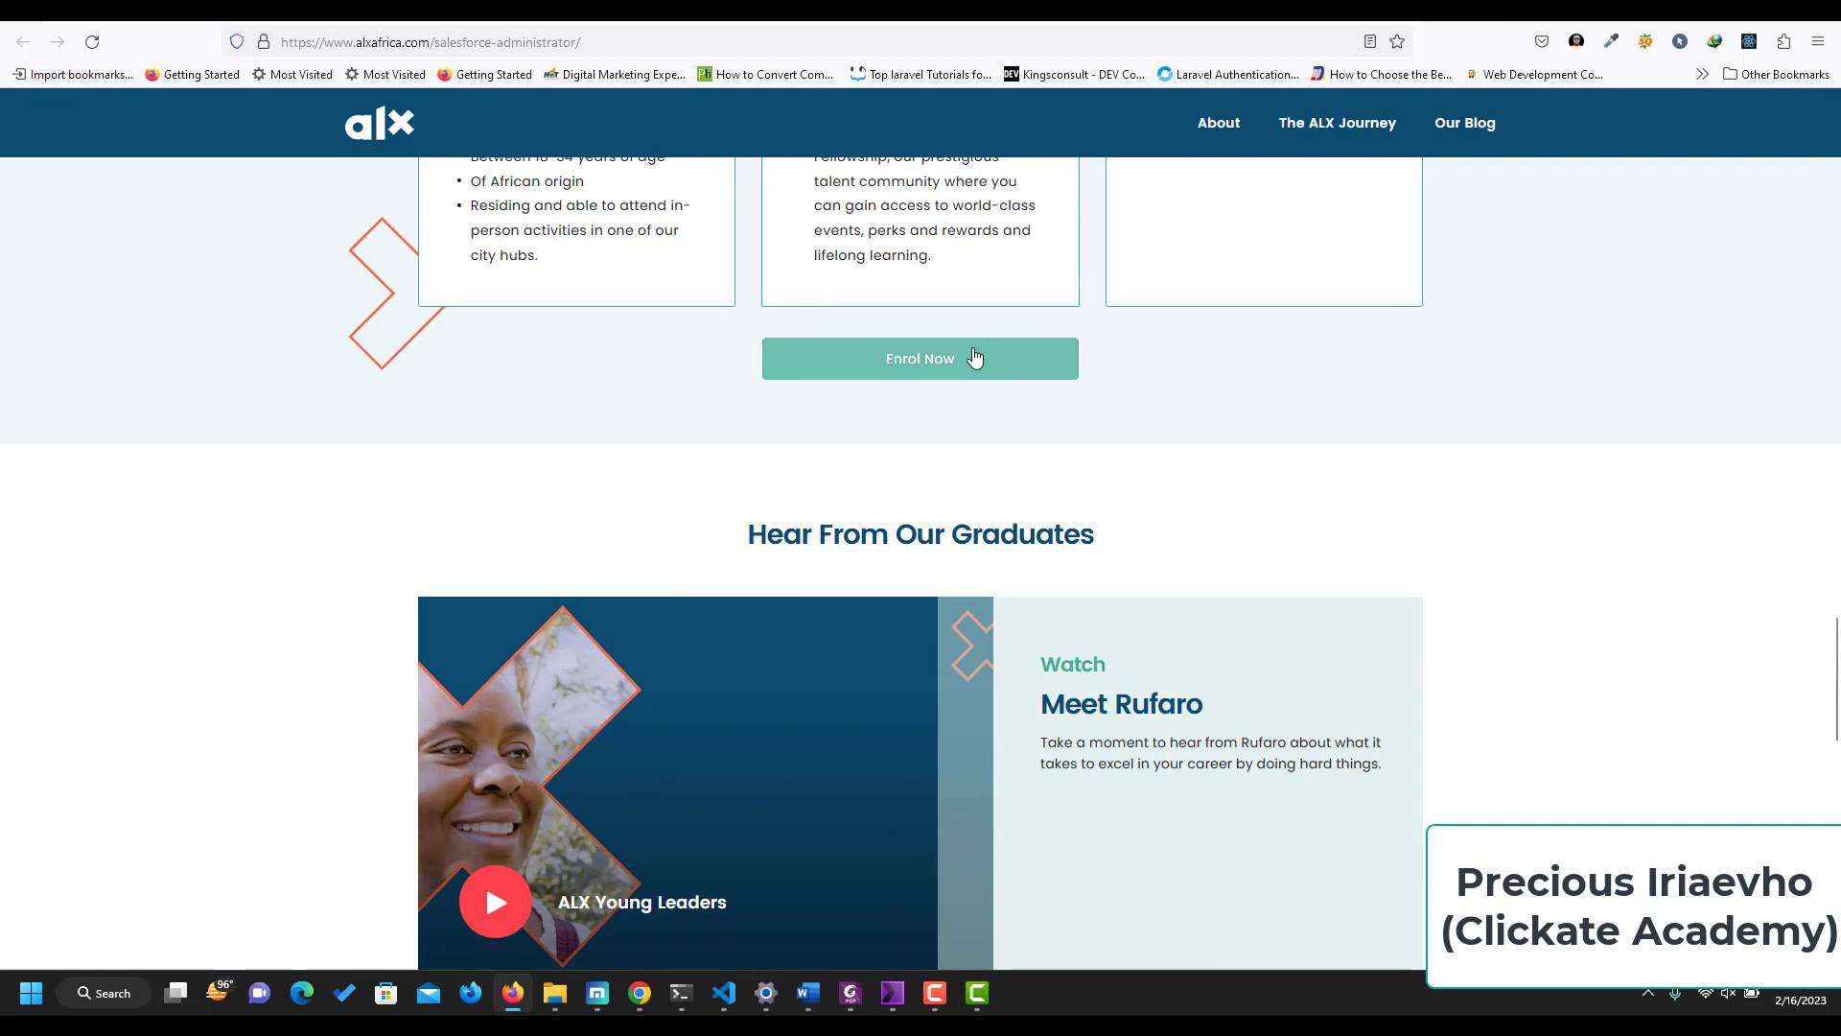
Use Enrol Now below the eligibility cards and again in the hero card to start the application.
left_click(919, 358)
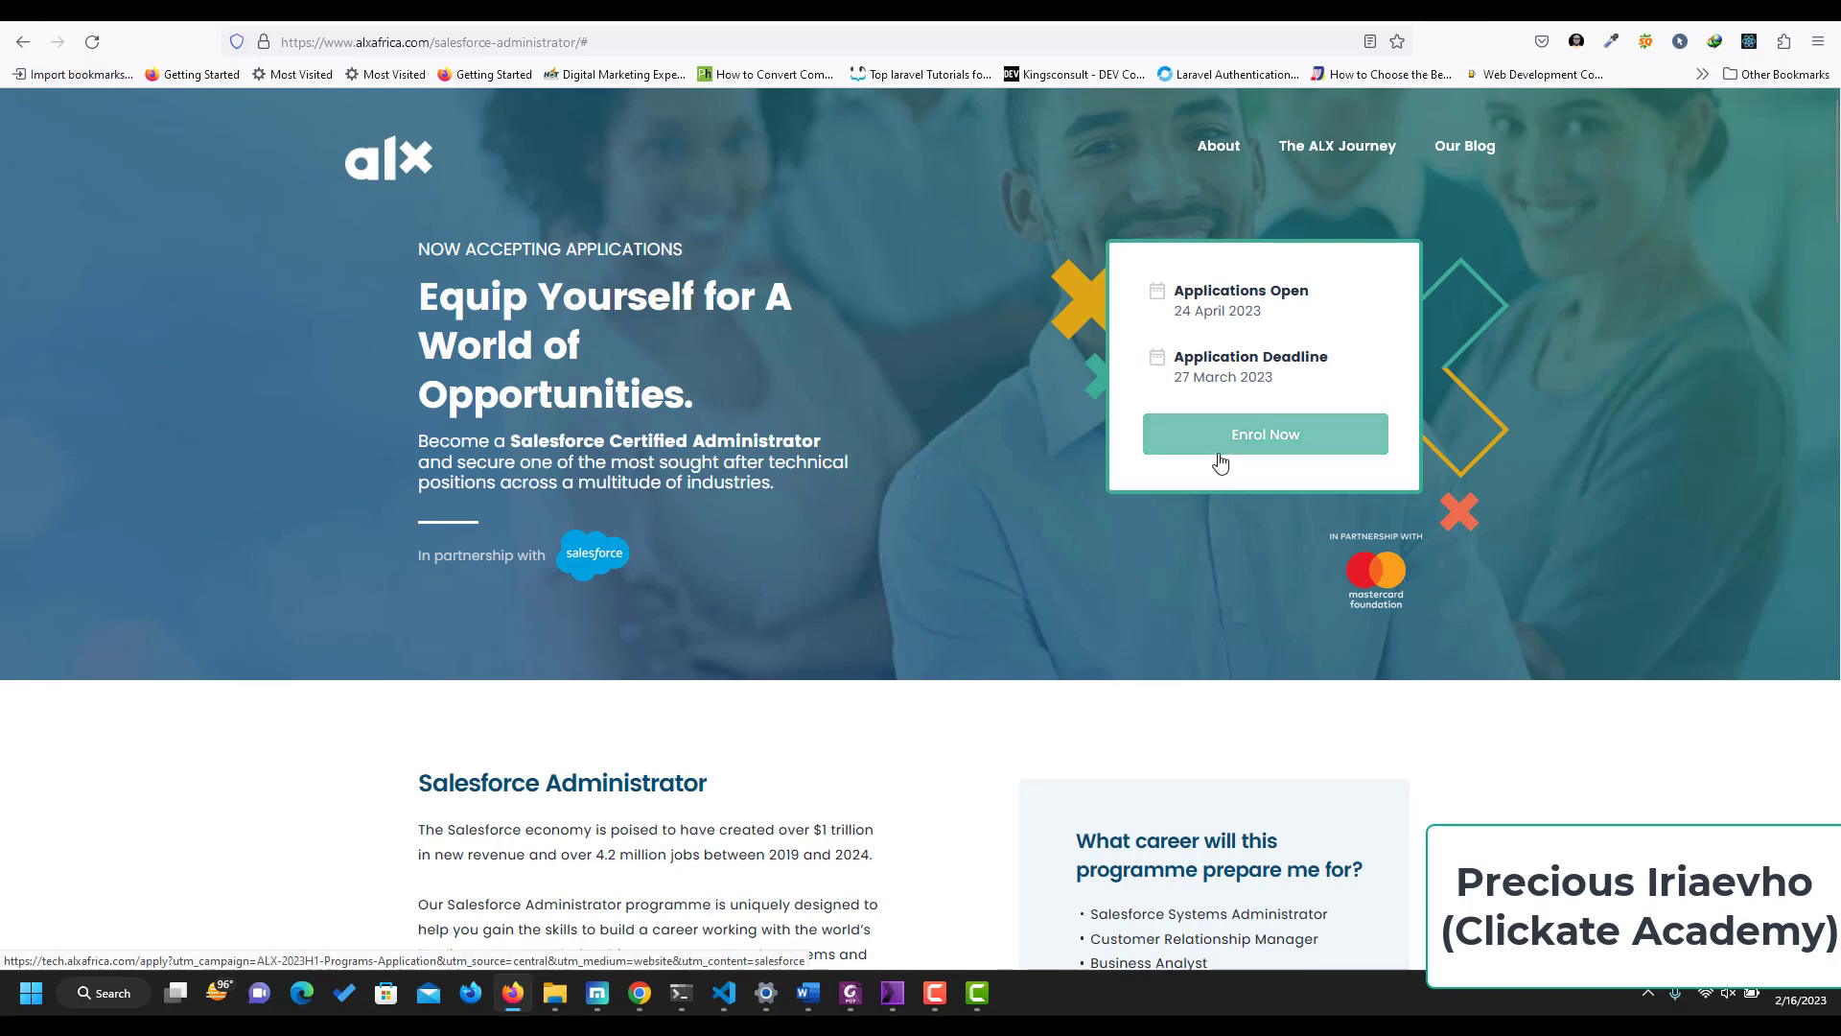
left_click(1264, 435)
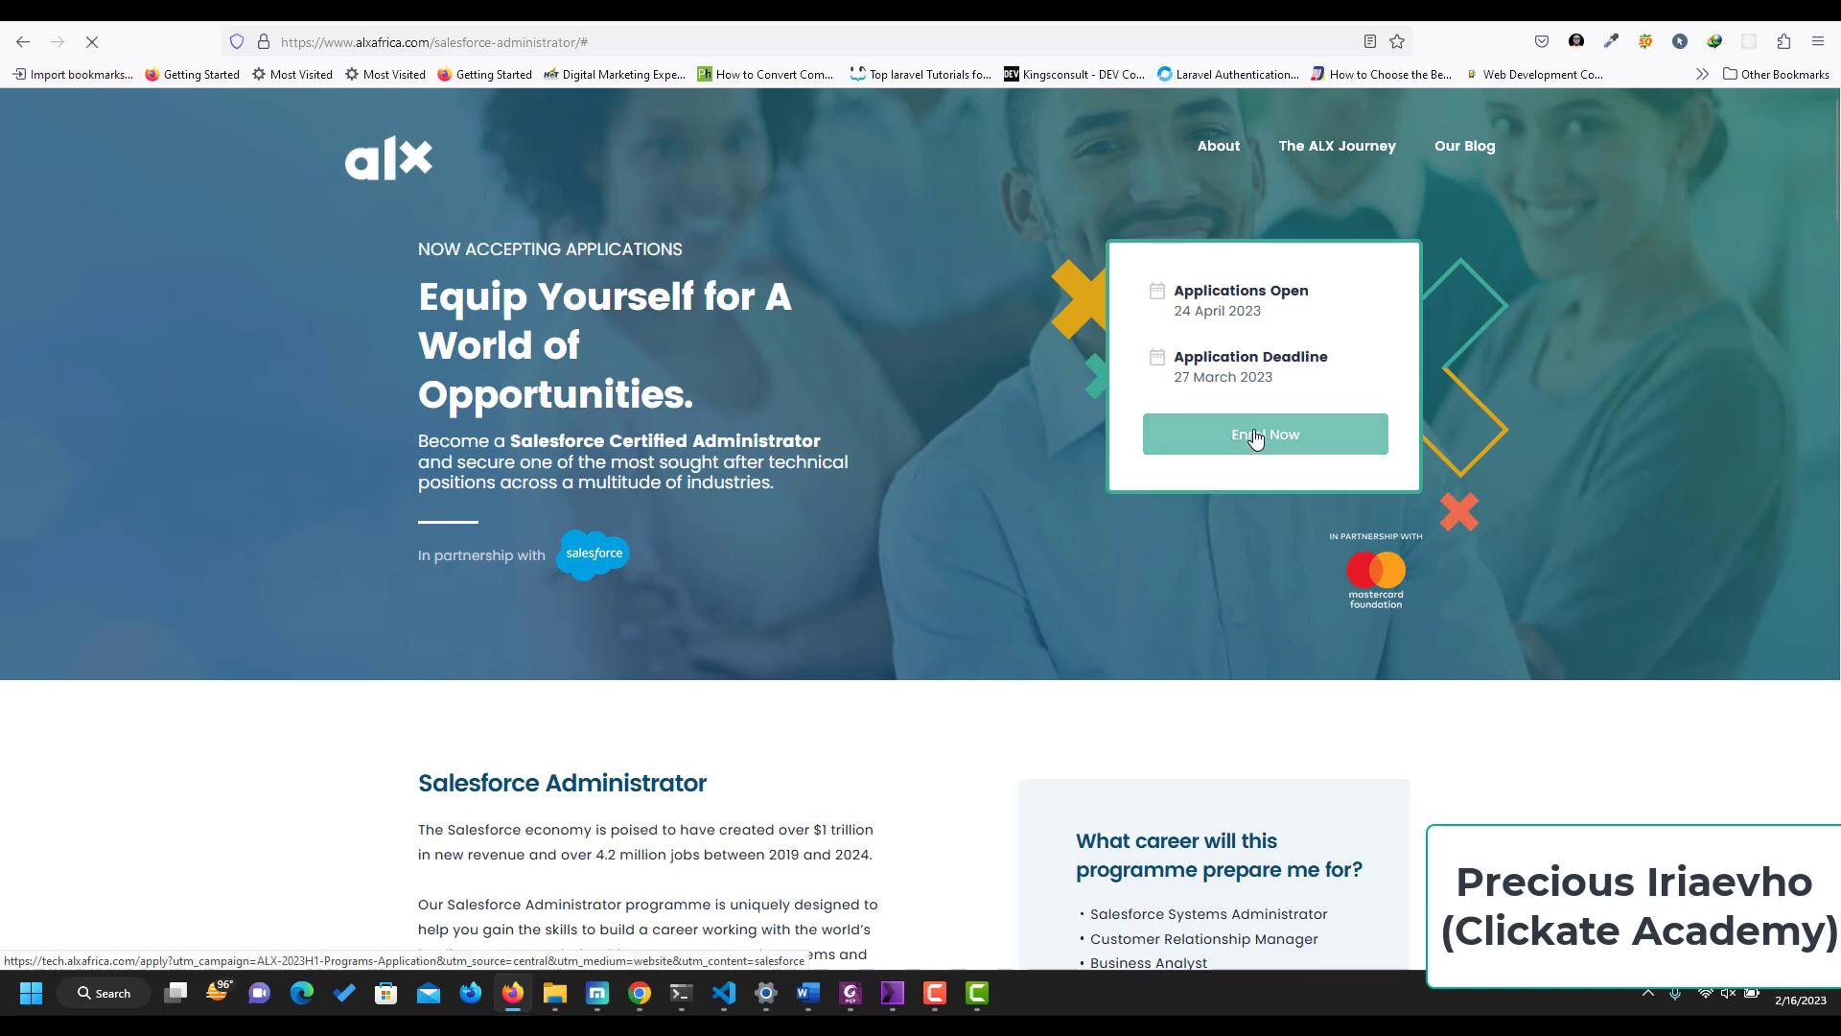
Load the application form and switch to the Step 2 online application guidance.
left_click(1264, 433)
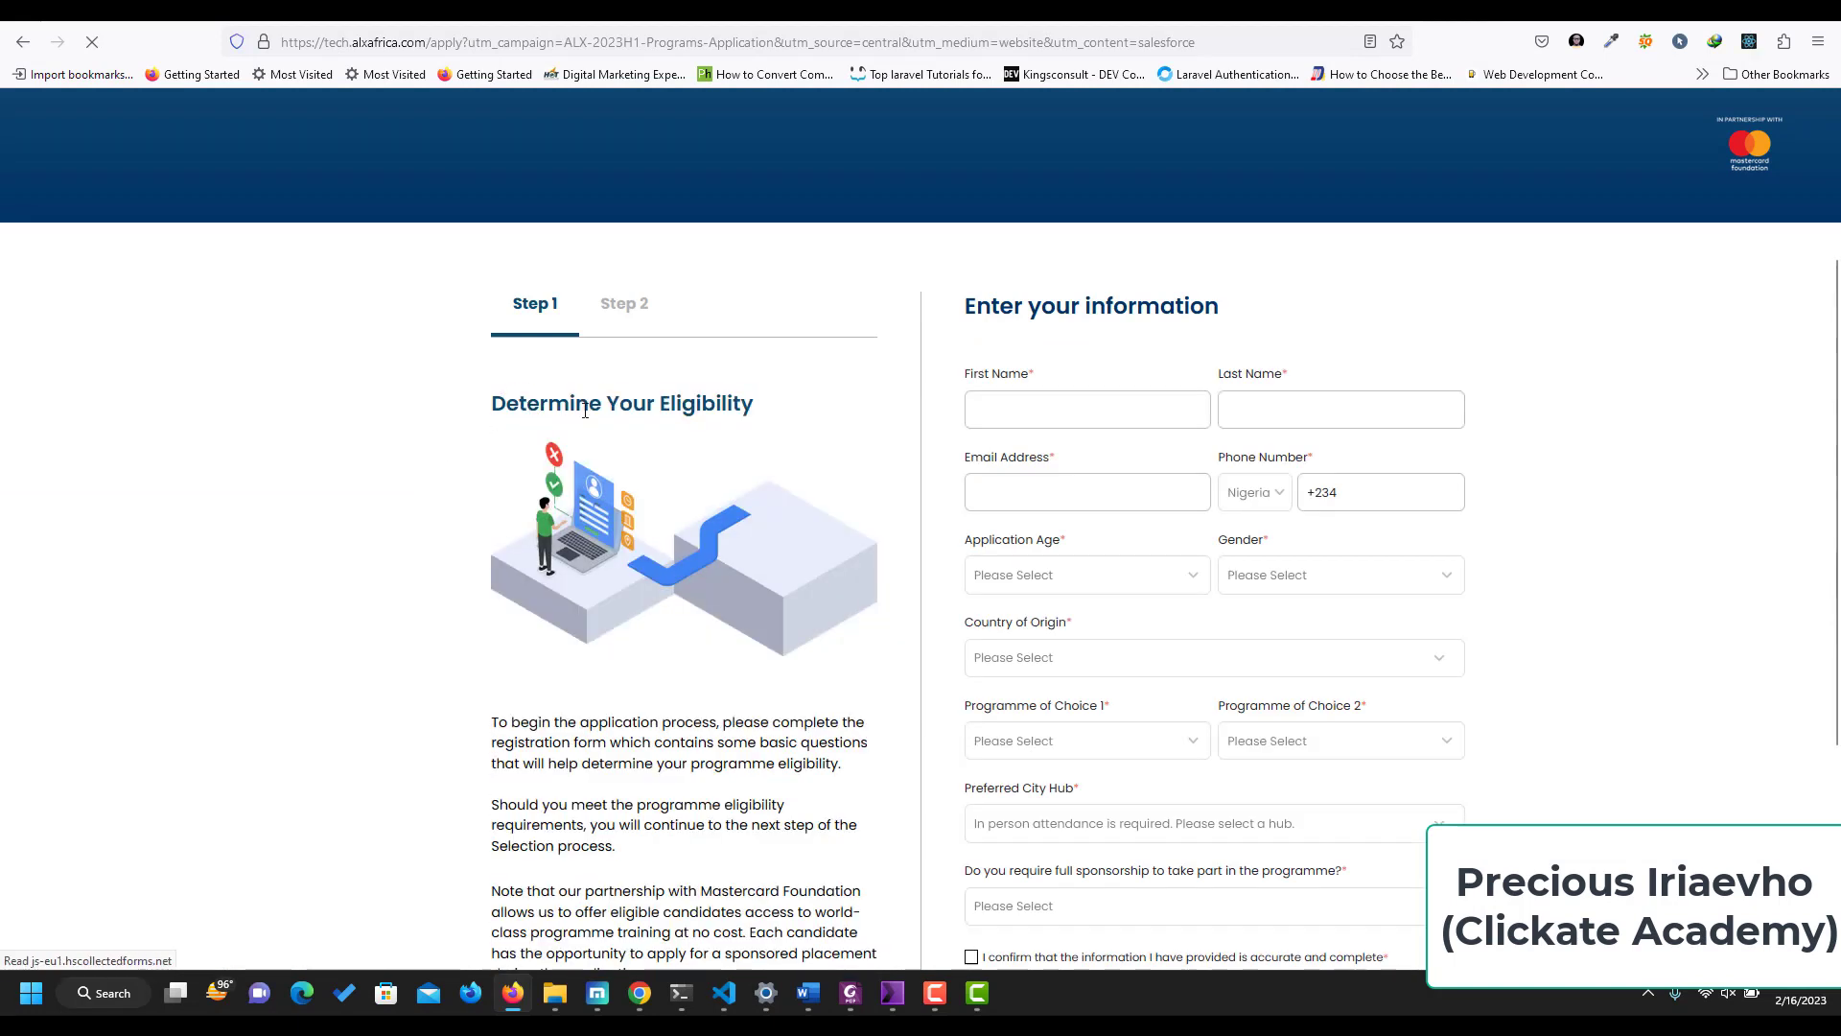
scroll("up", 3)
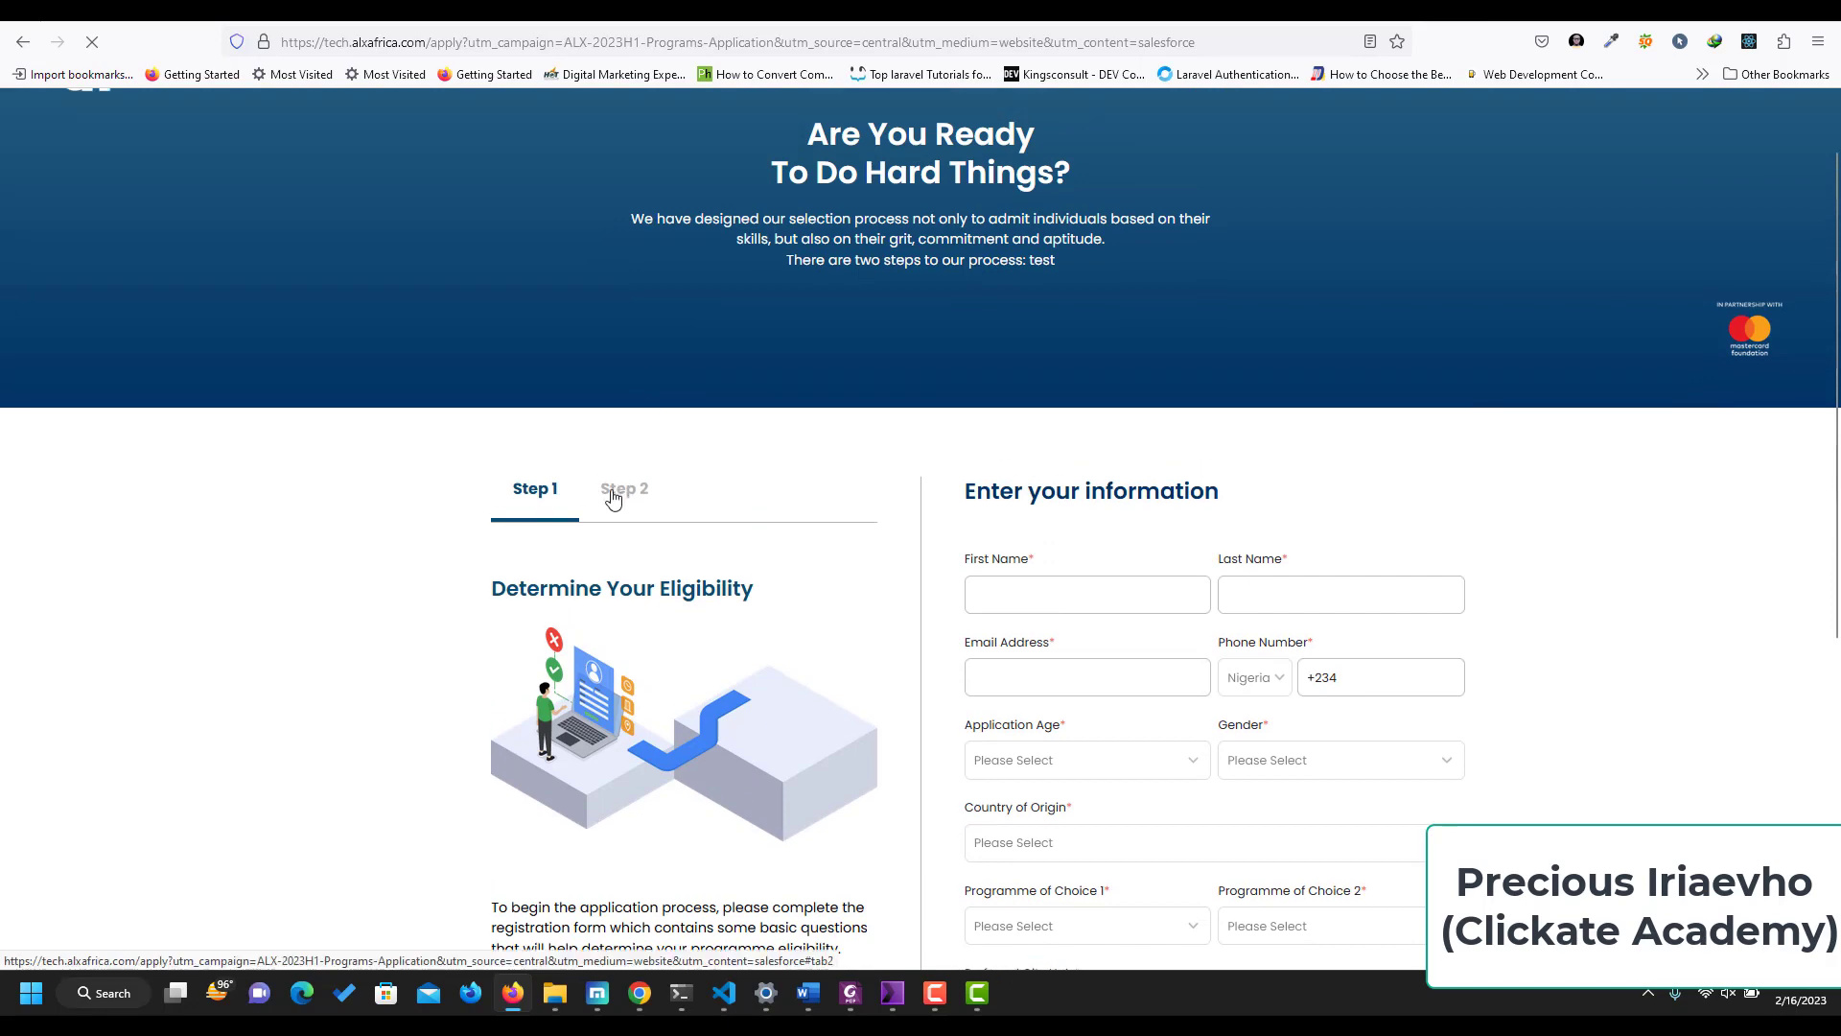
left_click(625, 488)
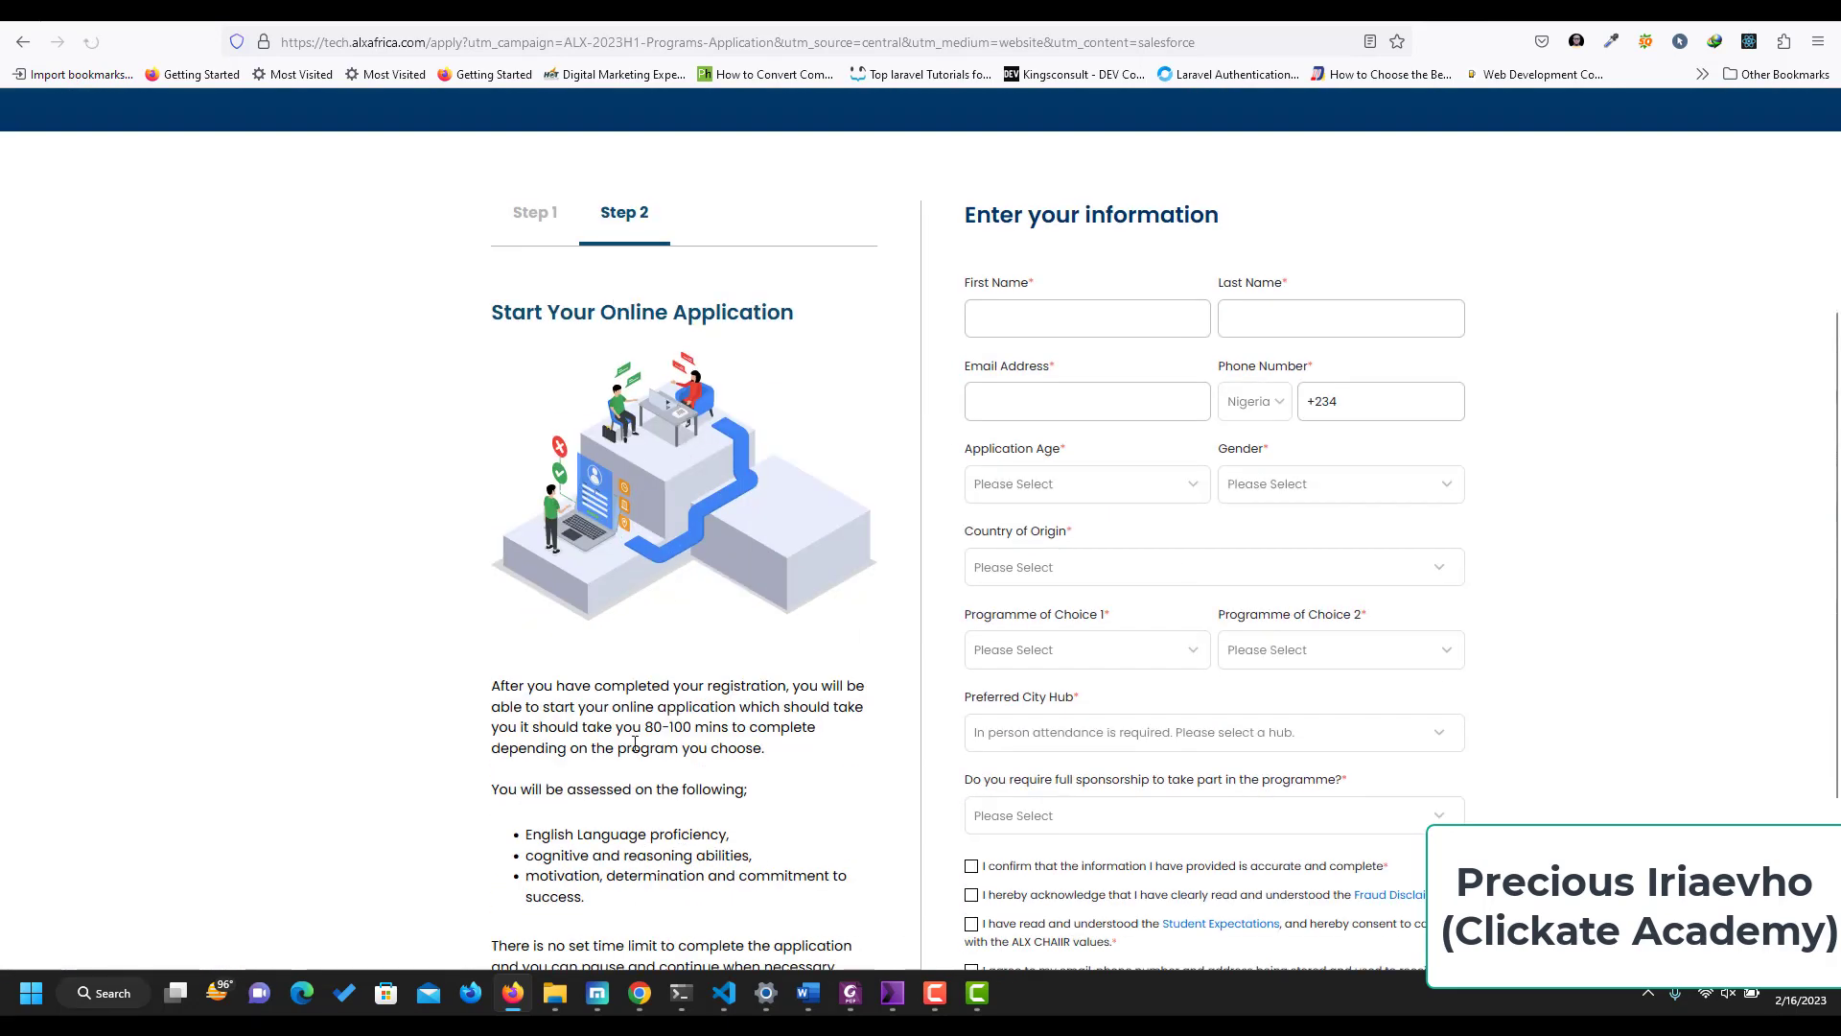
scroll("down", 3)
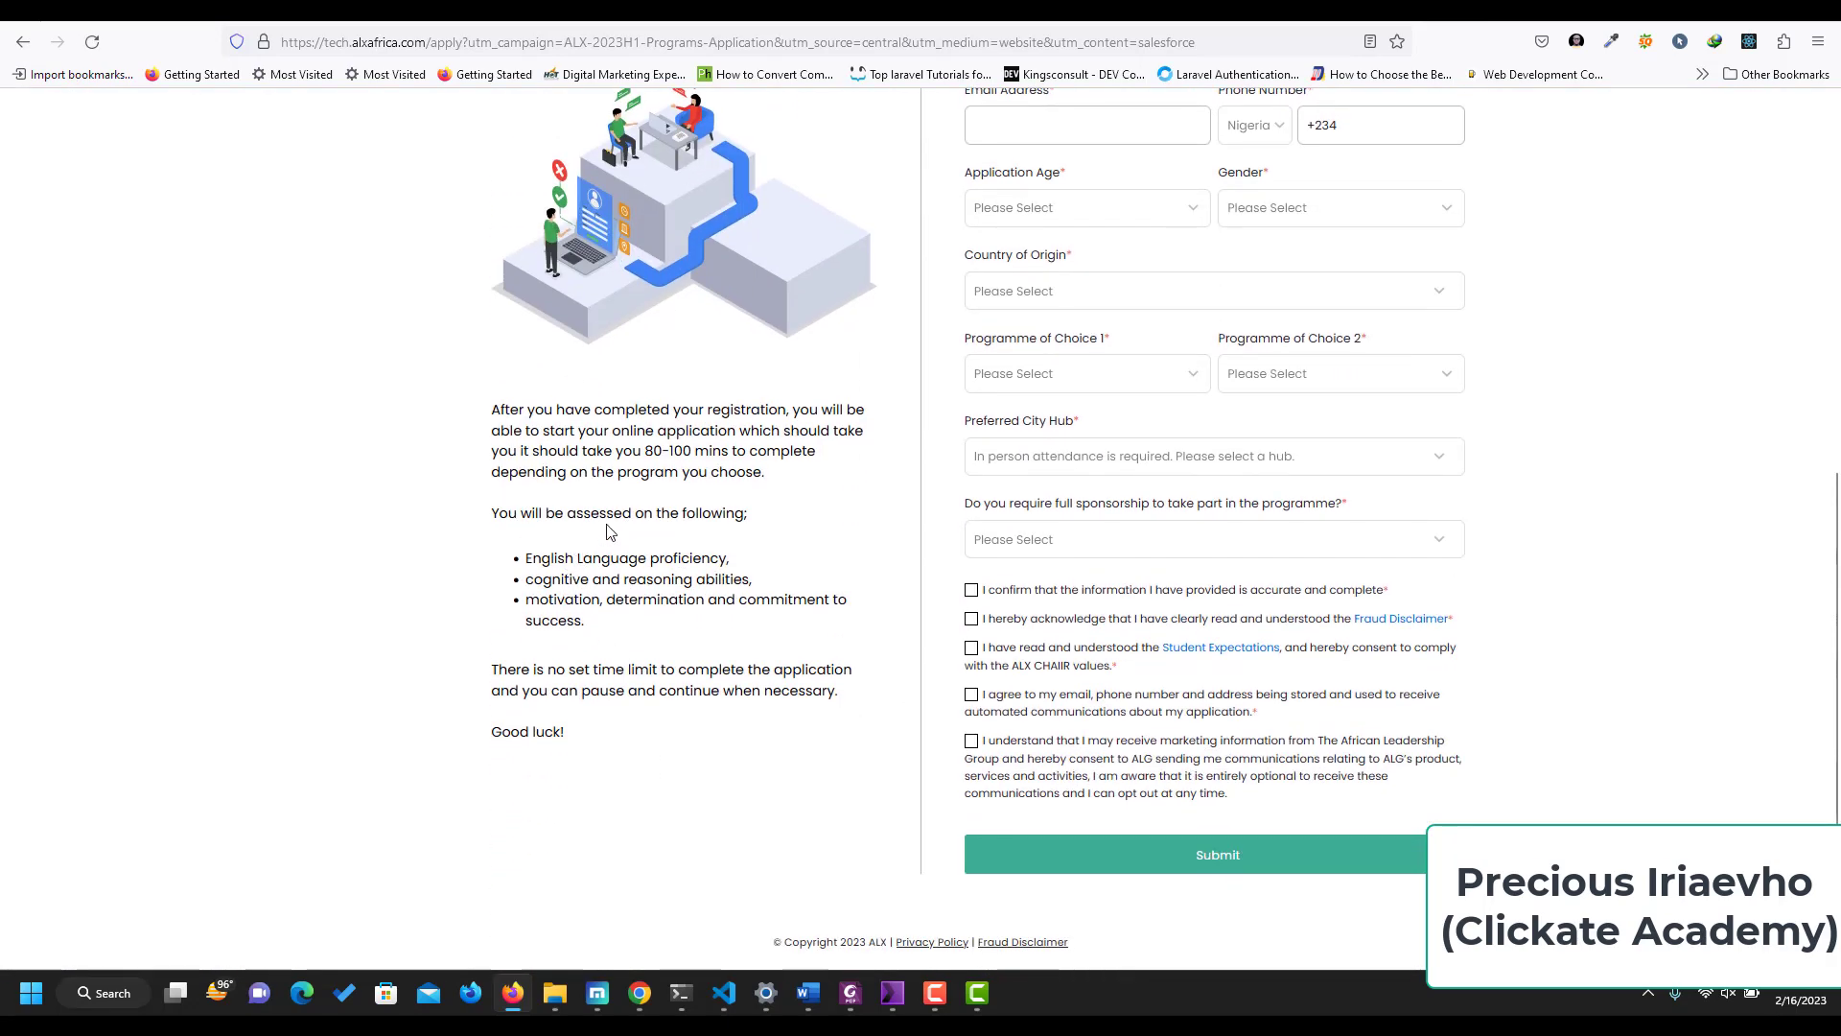
mouse_move(552, 556)
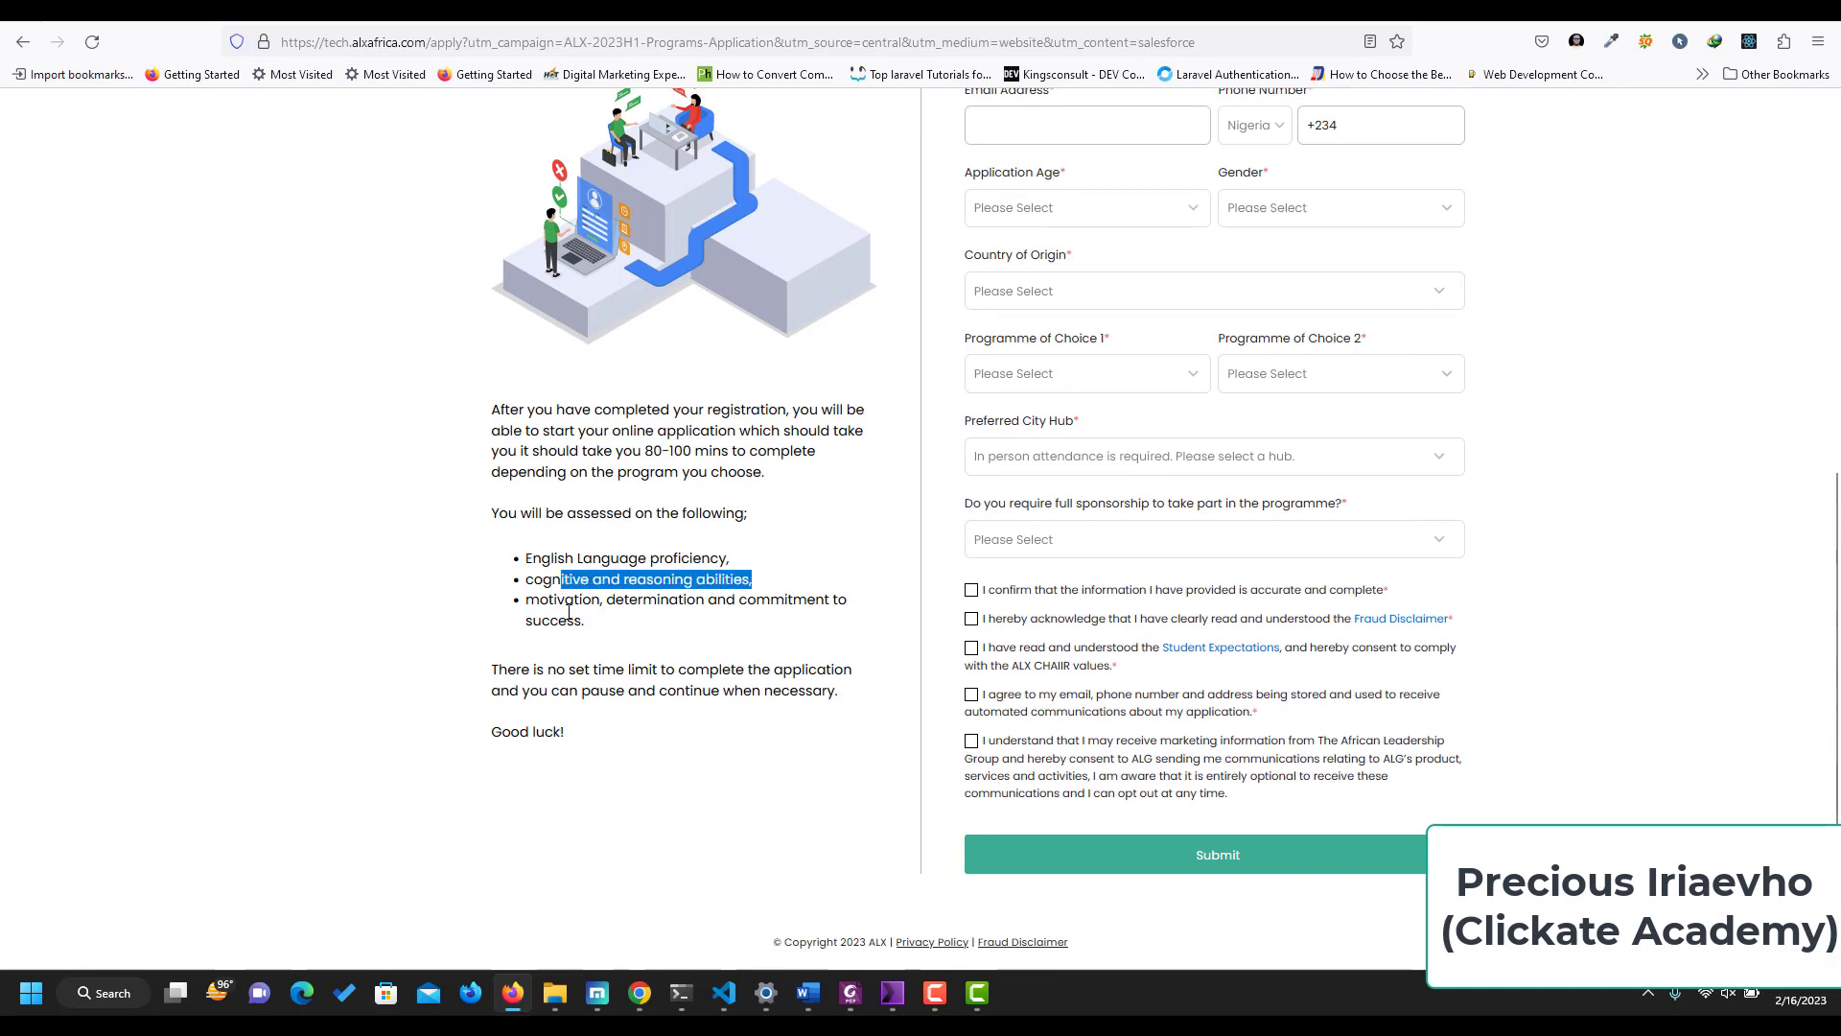
Highlight the 80-100 mins completion estimate, then return to the Salesforce Administrator programme page.
left_click(804, 598)
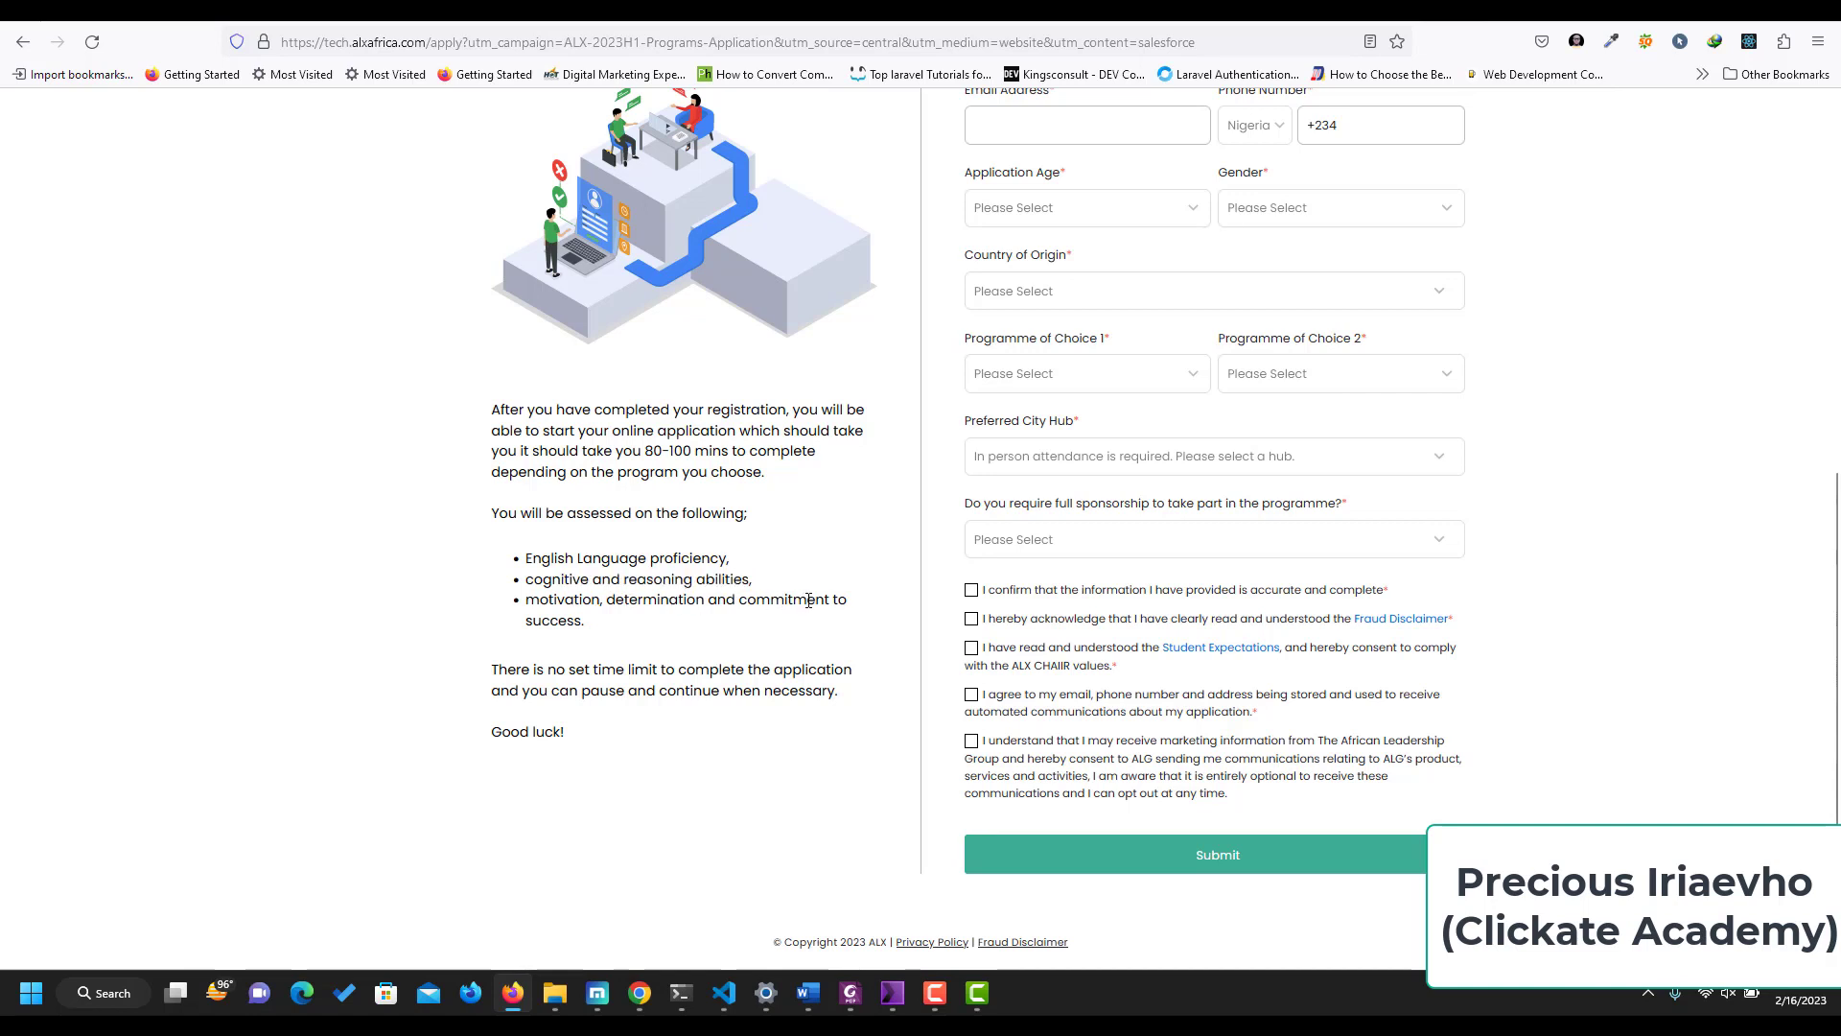
mouse_move(661, 459)
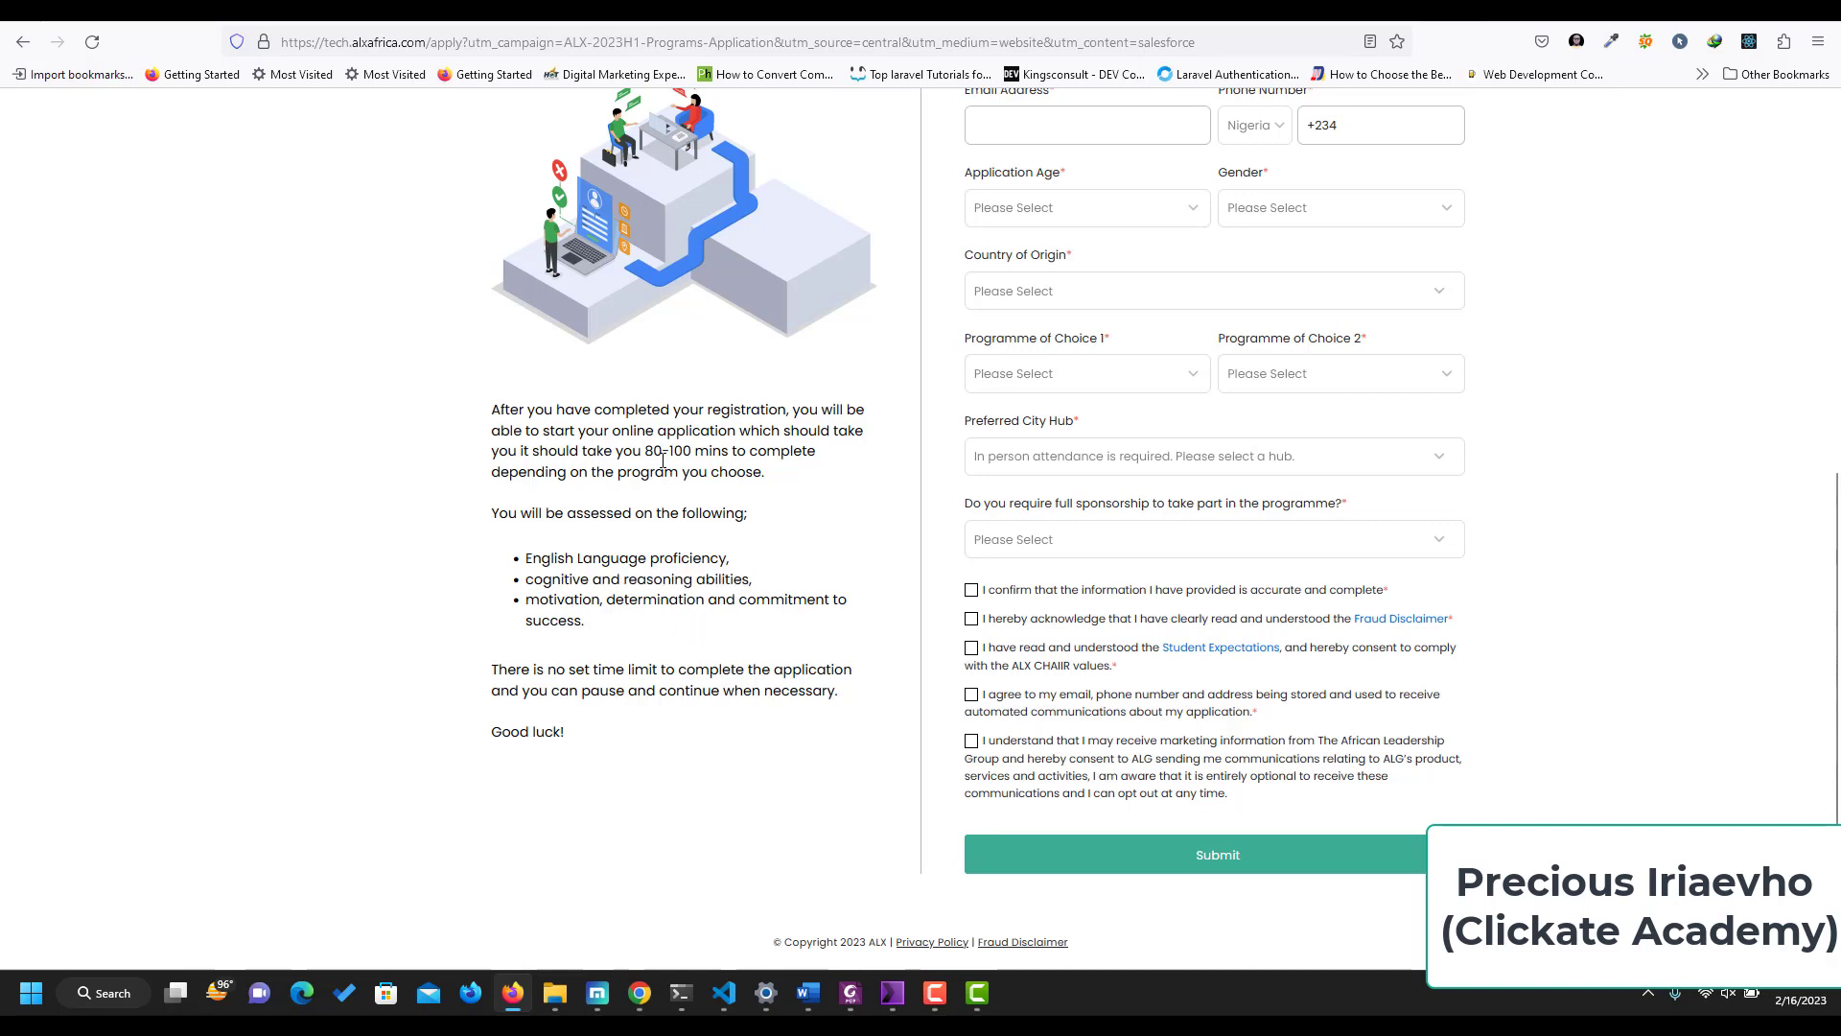
double_click(673, 451)
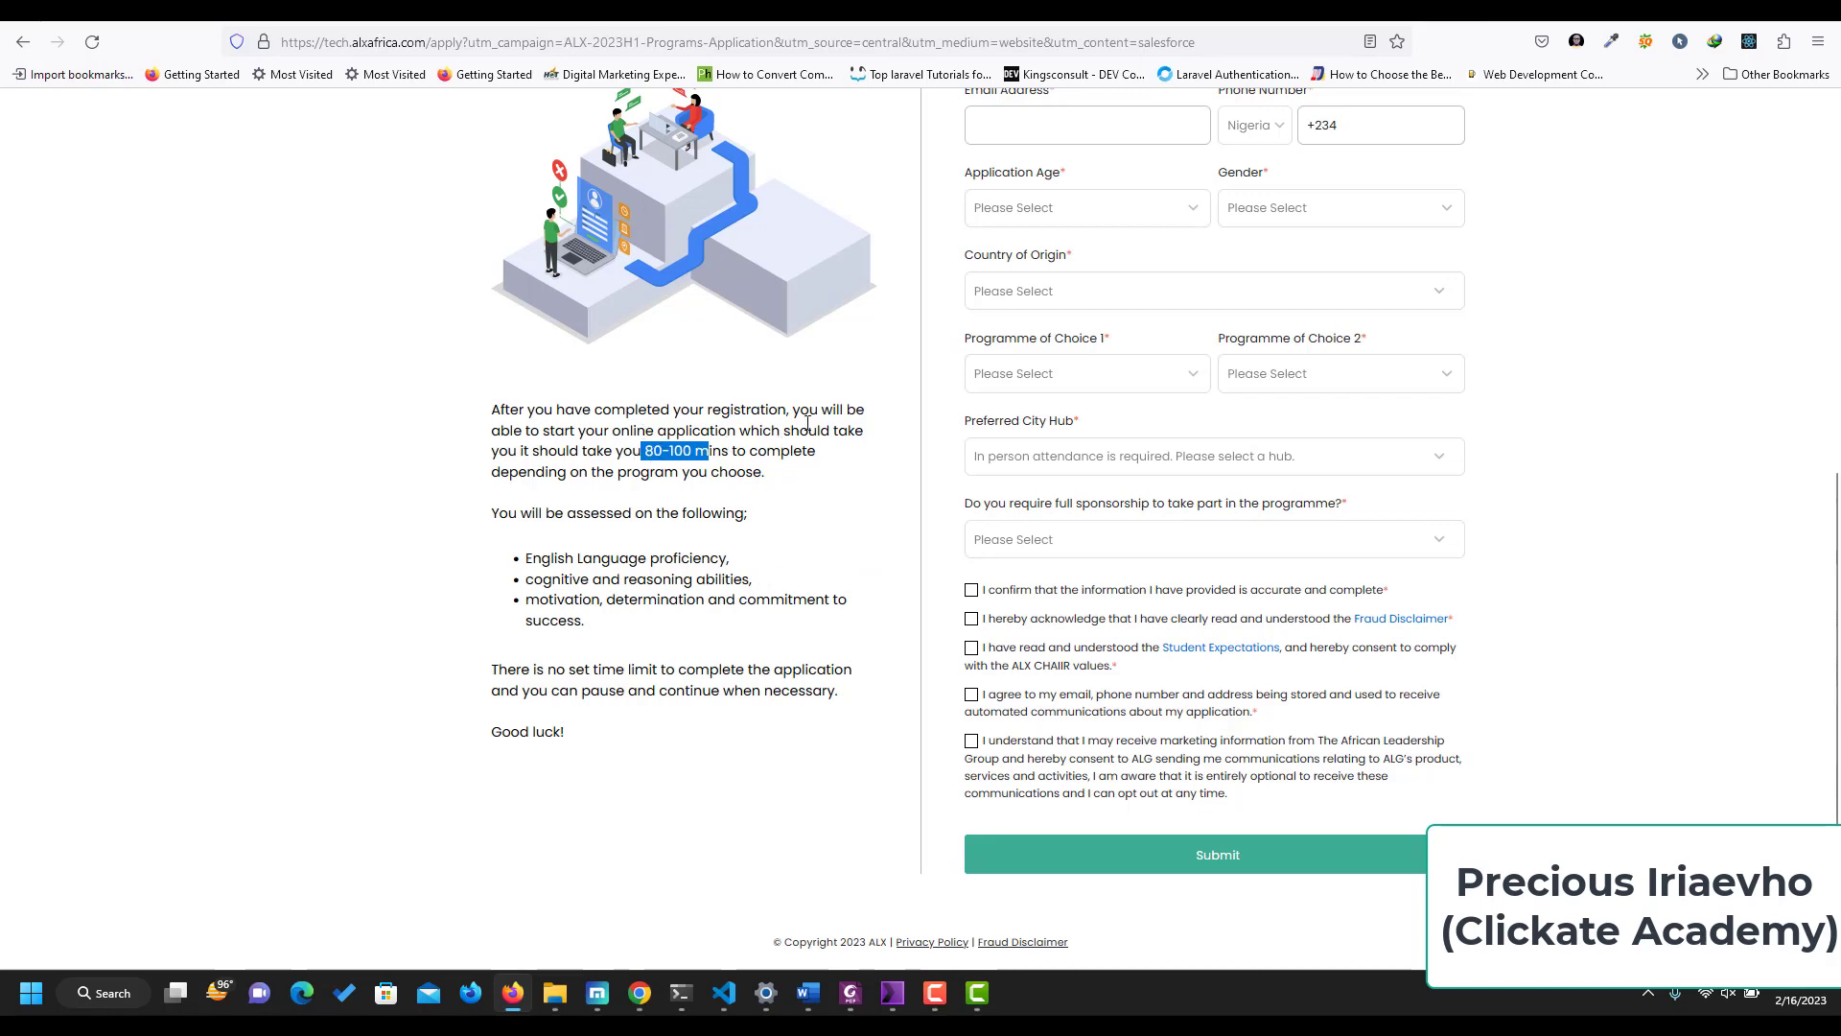
left_click(23, 40)
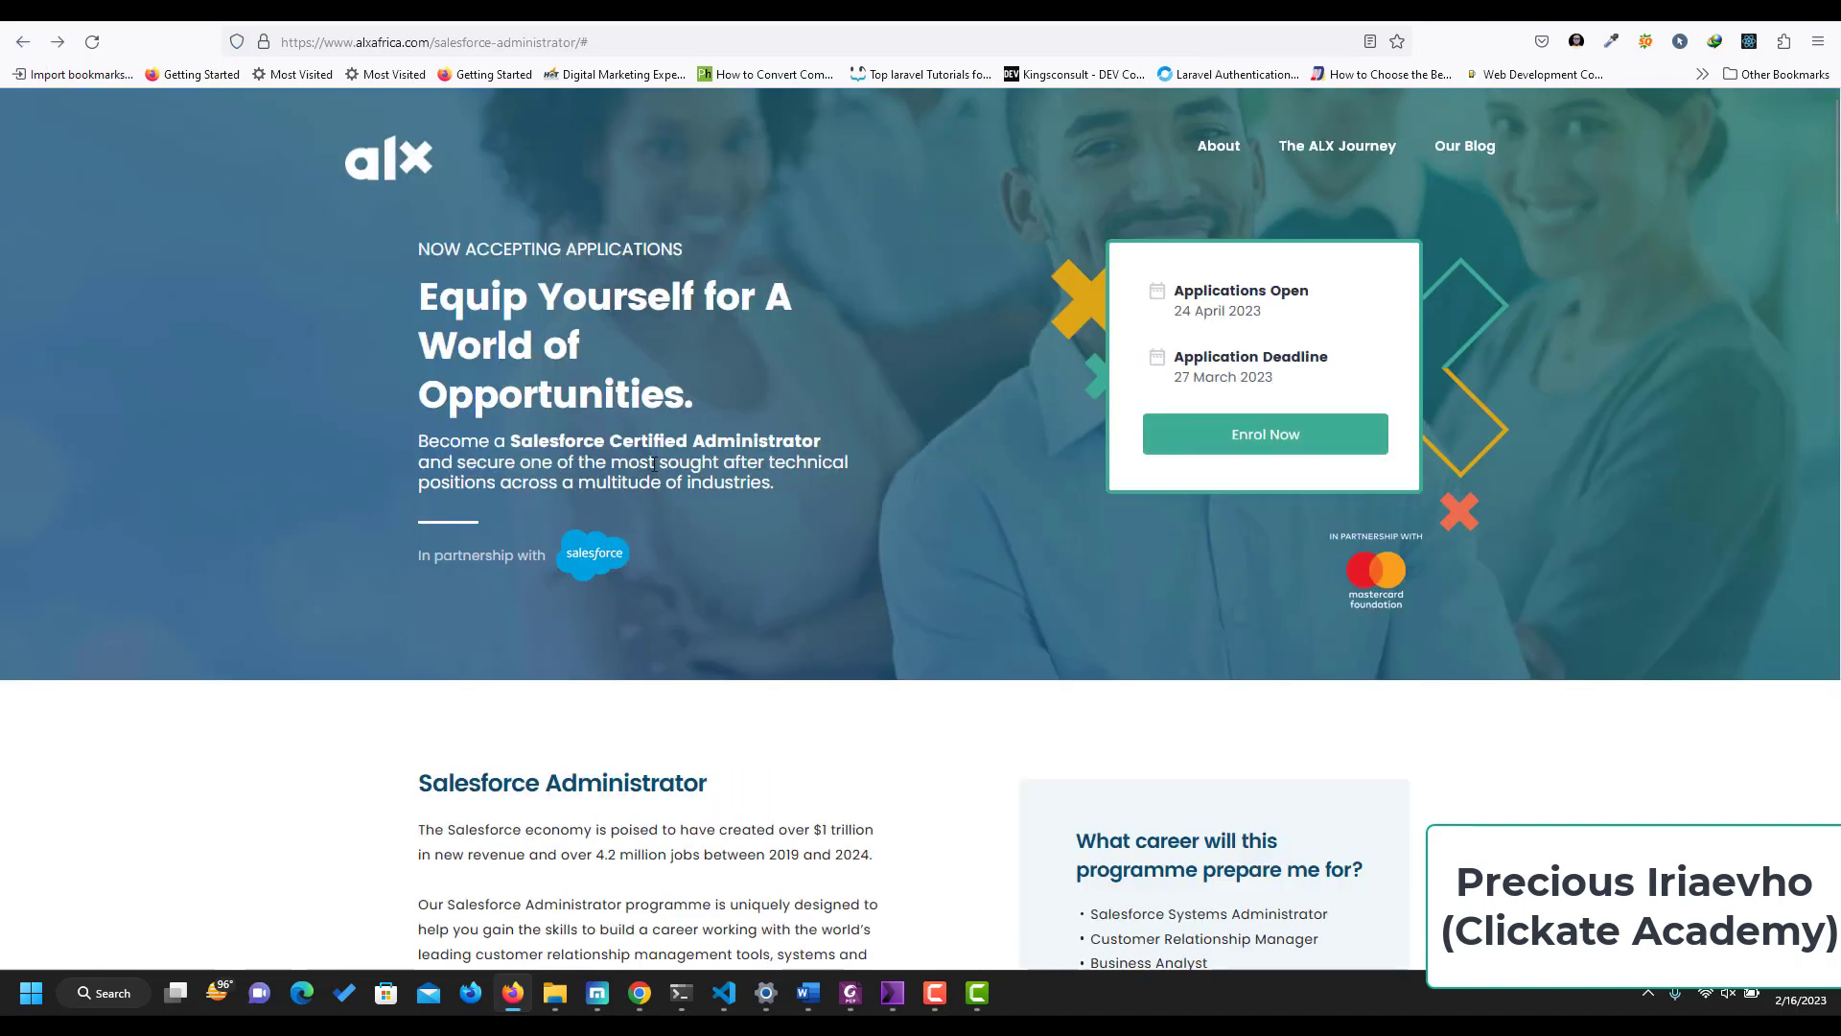
mouse_move(752, 773)
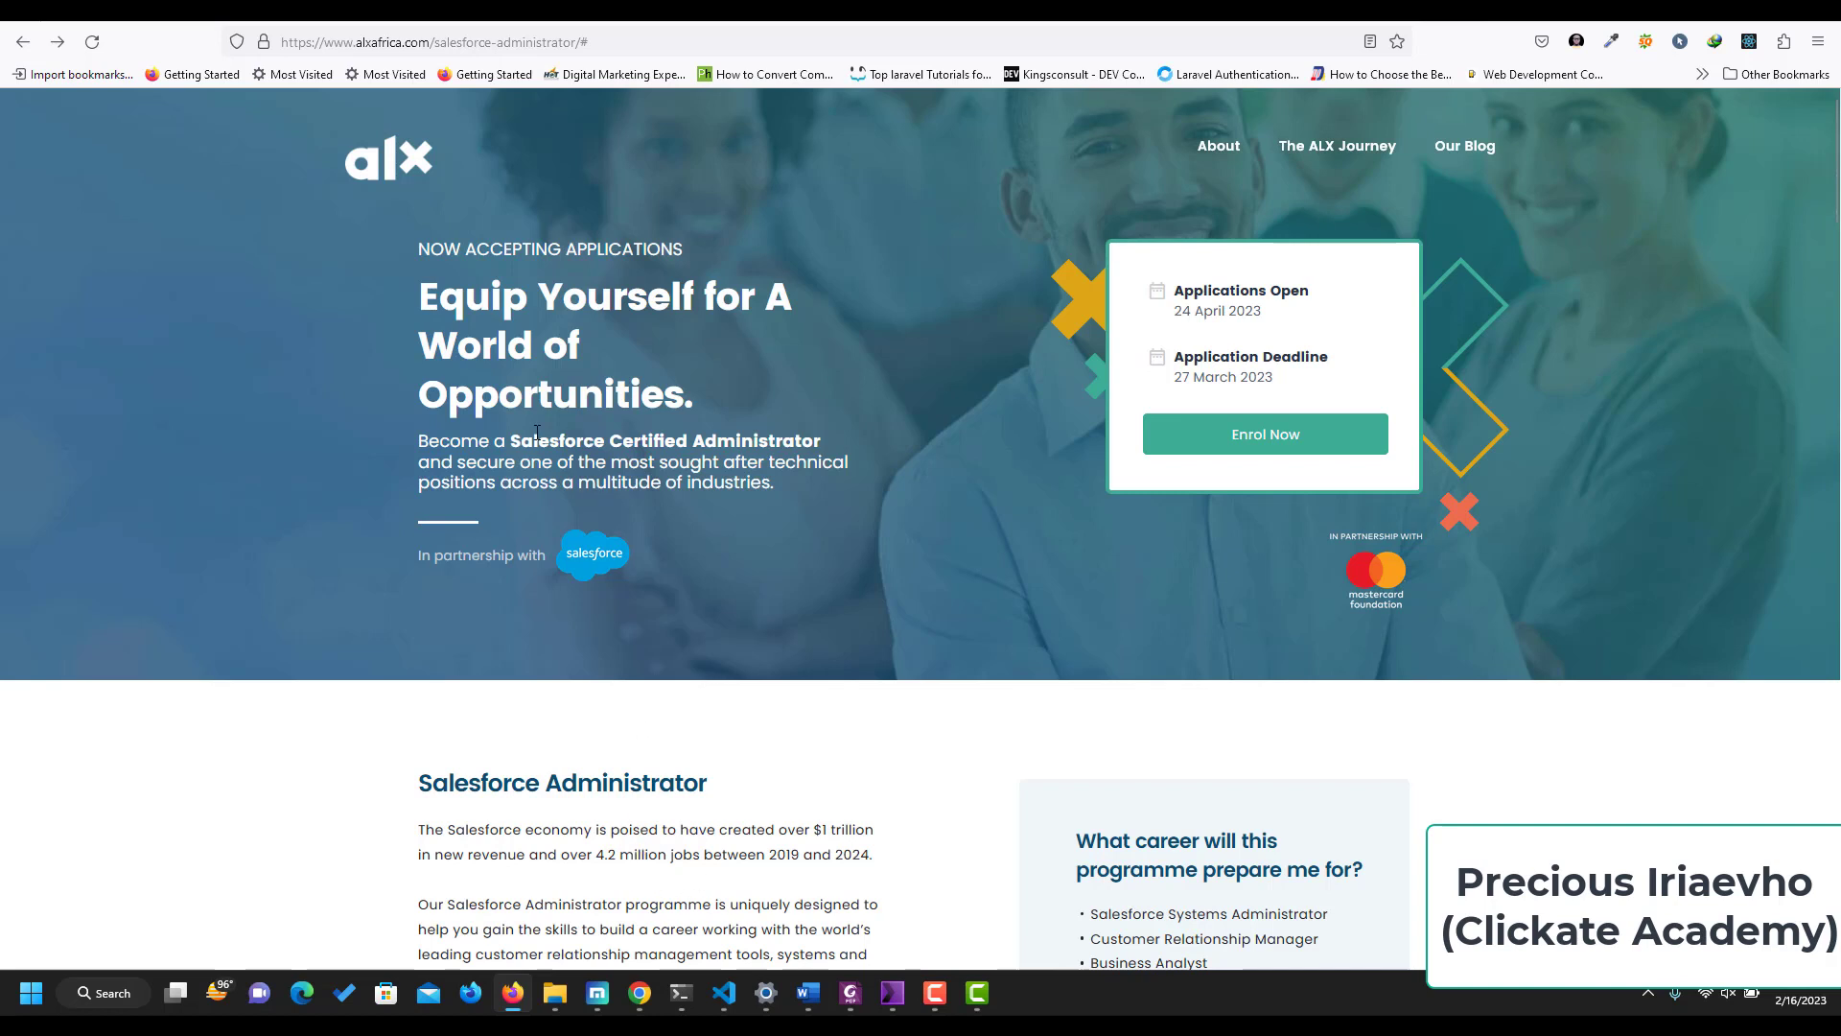
mouse_move(761, 443)
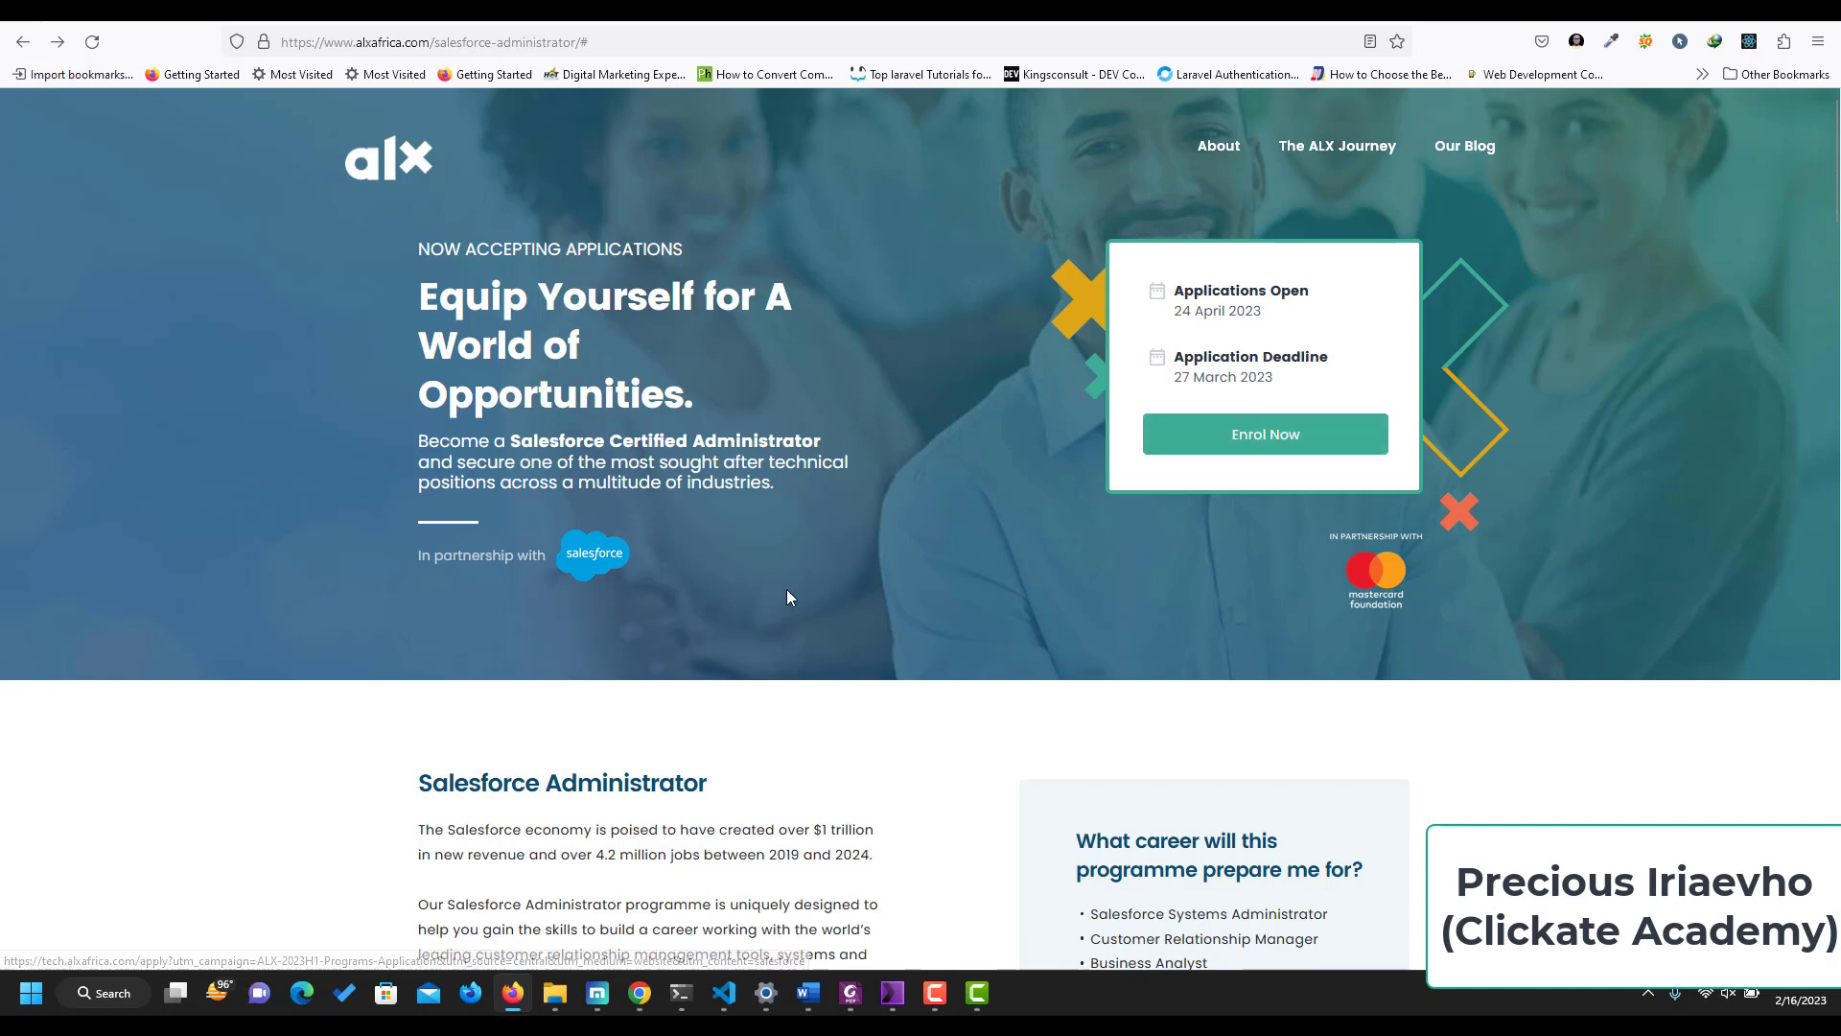
mouse_move(619, 412)
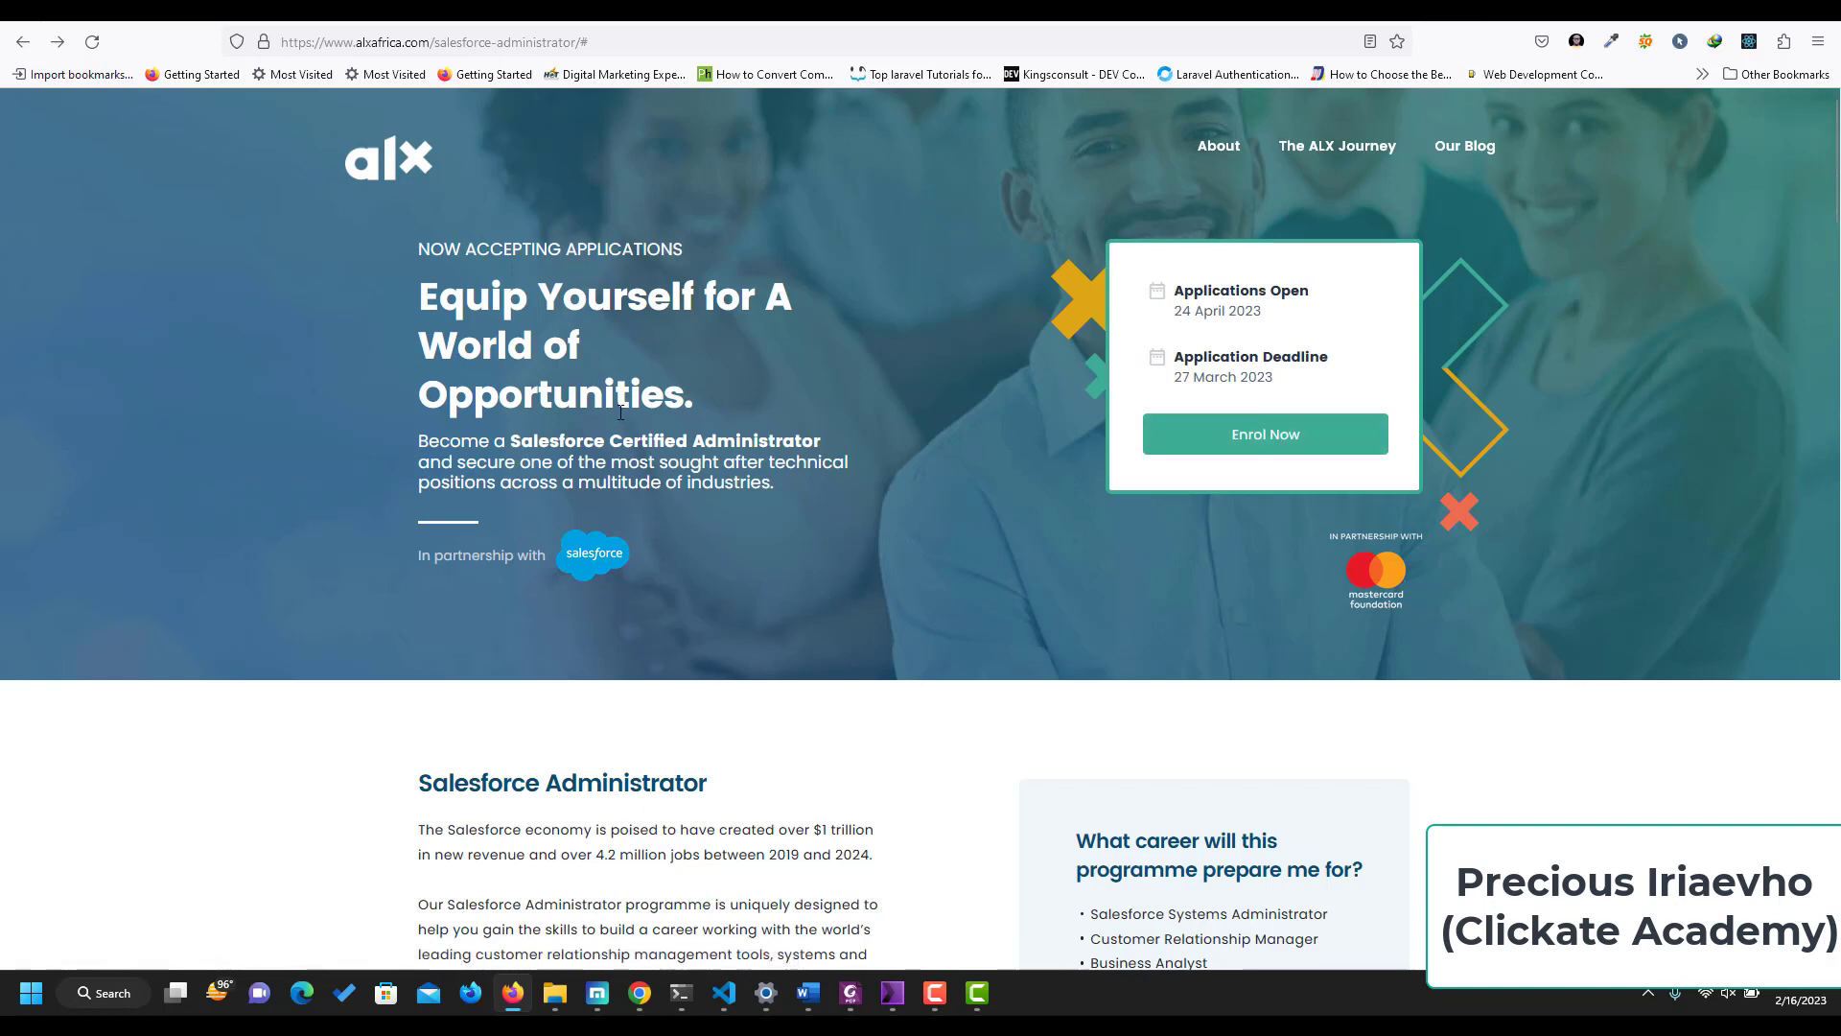
mouse_move(693, 427)
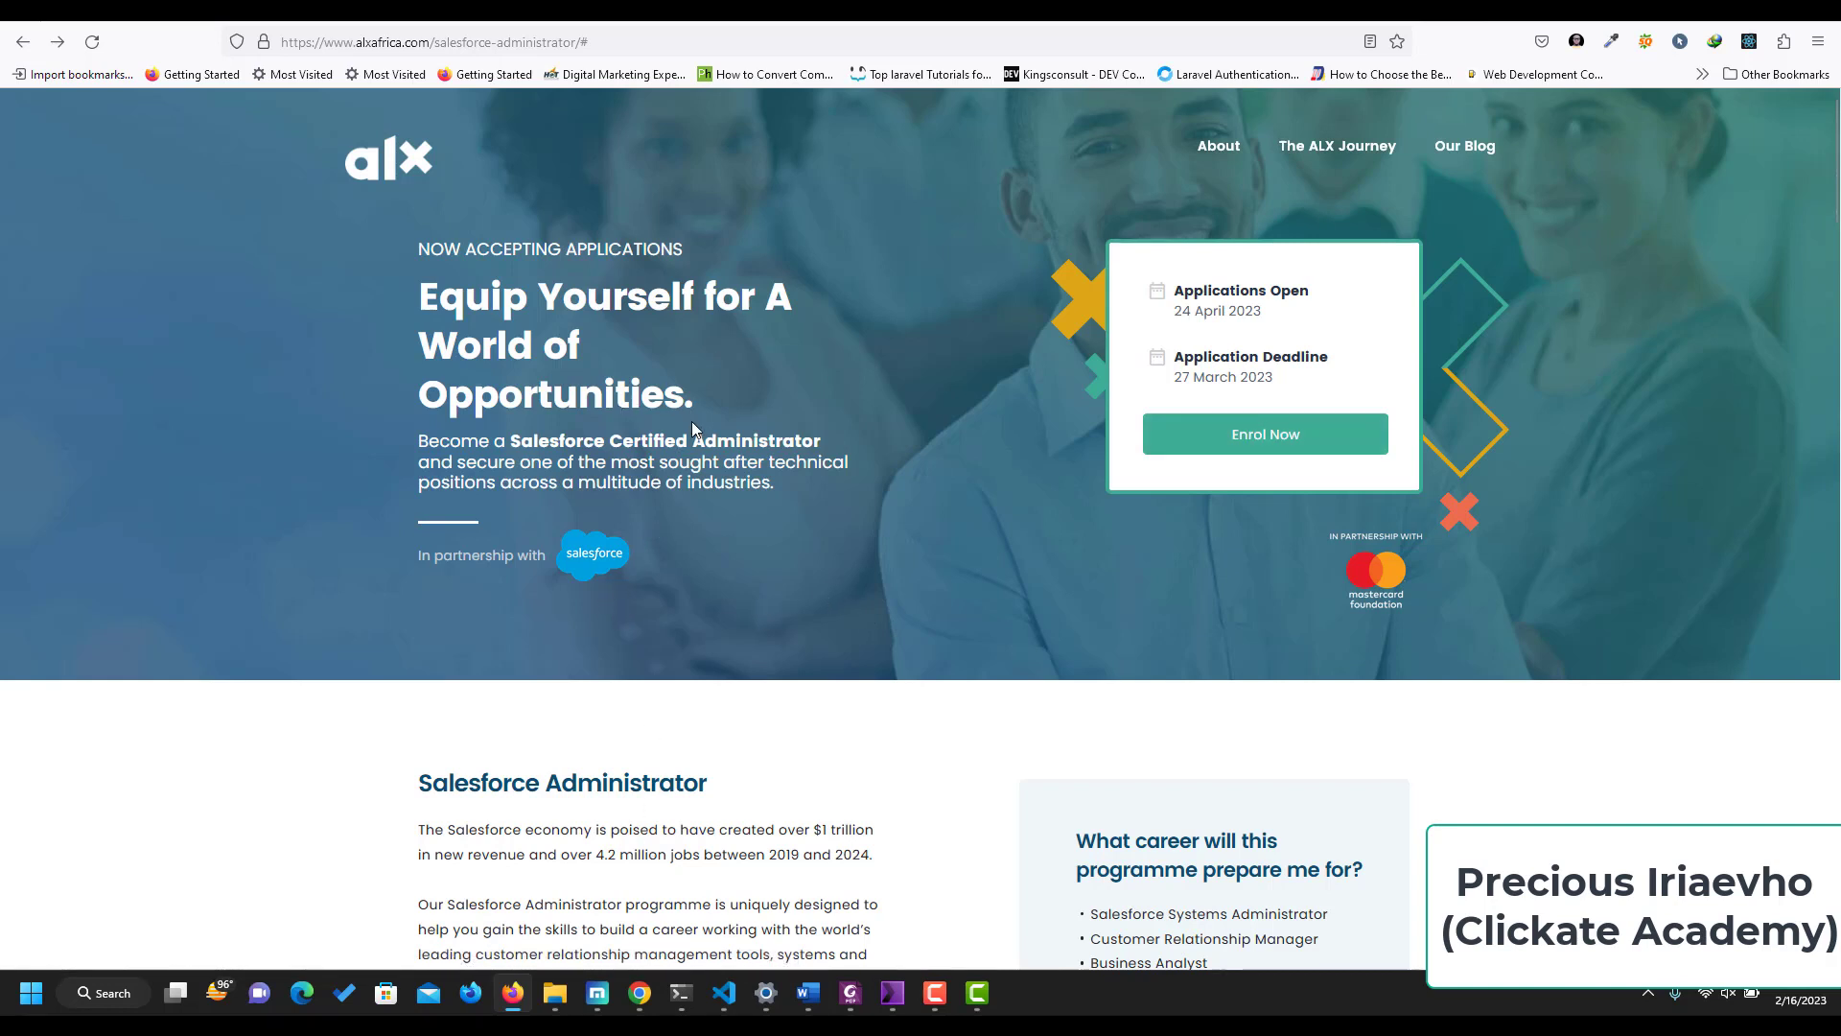
mouse_move(947, 452)
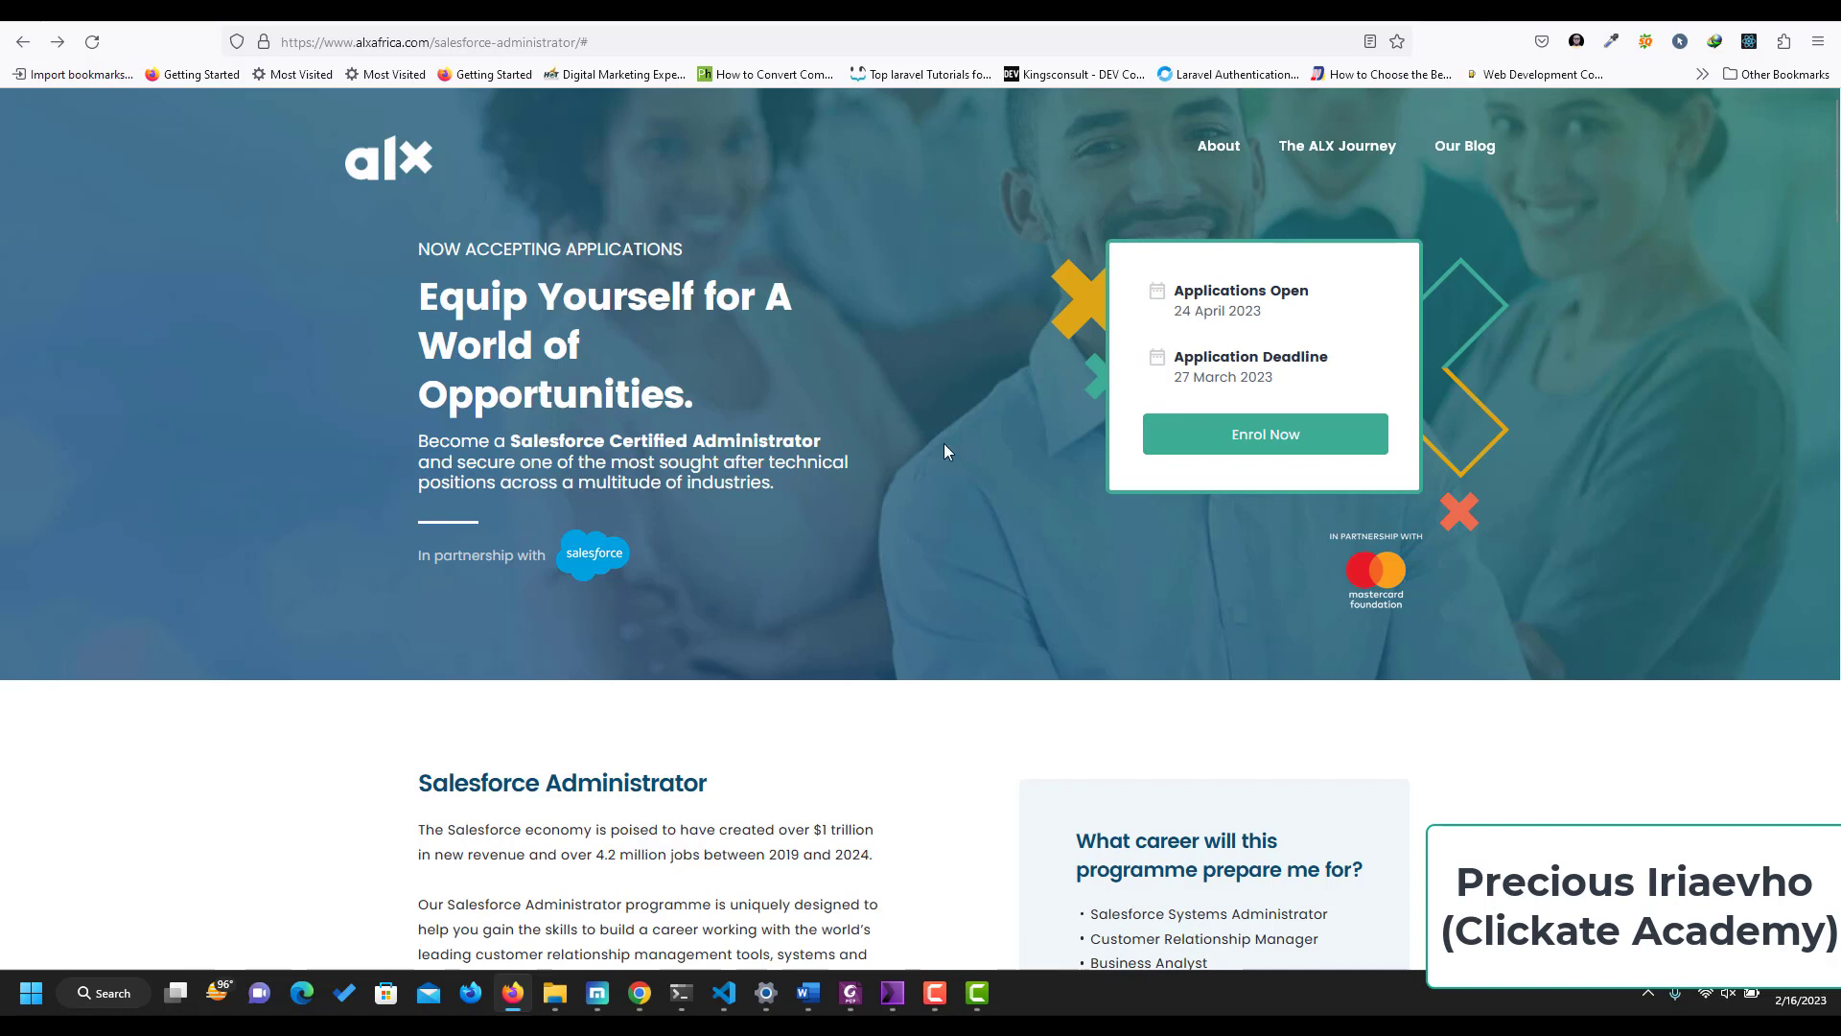